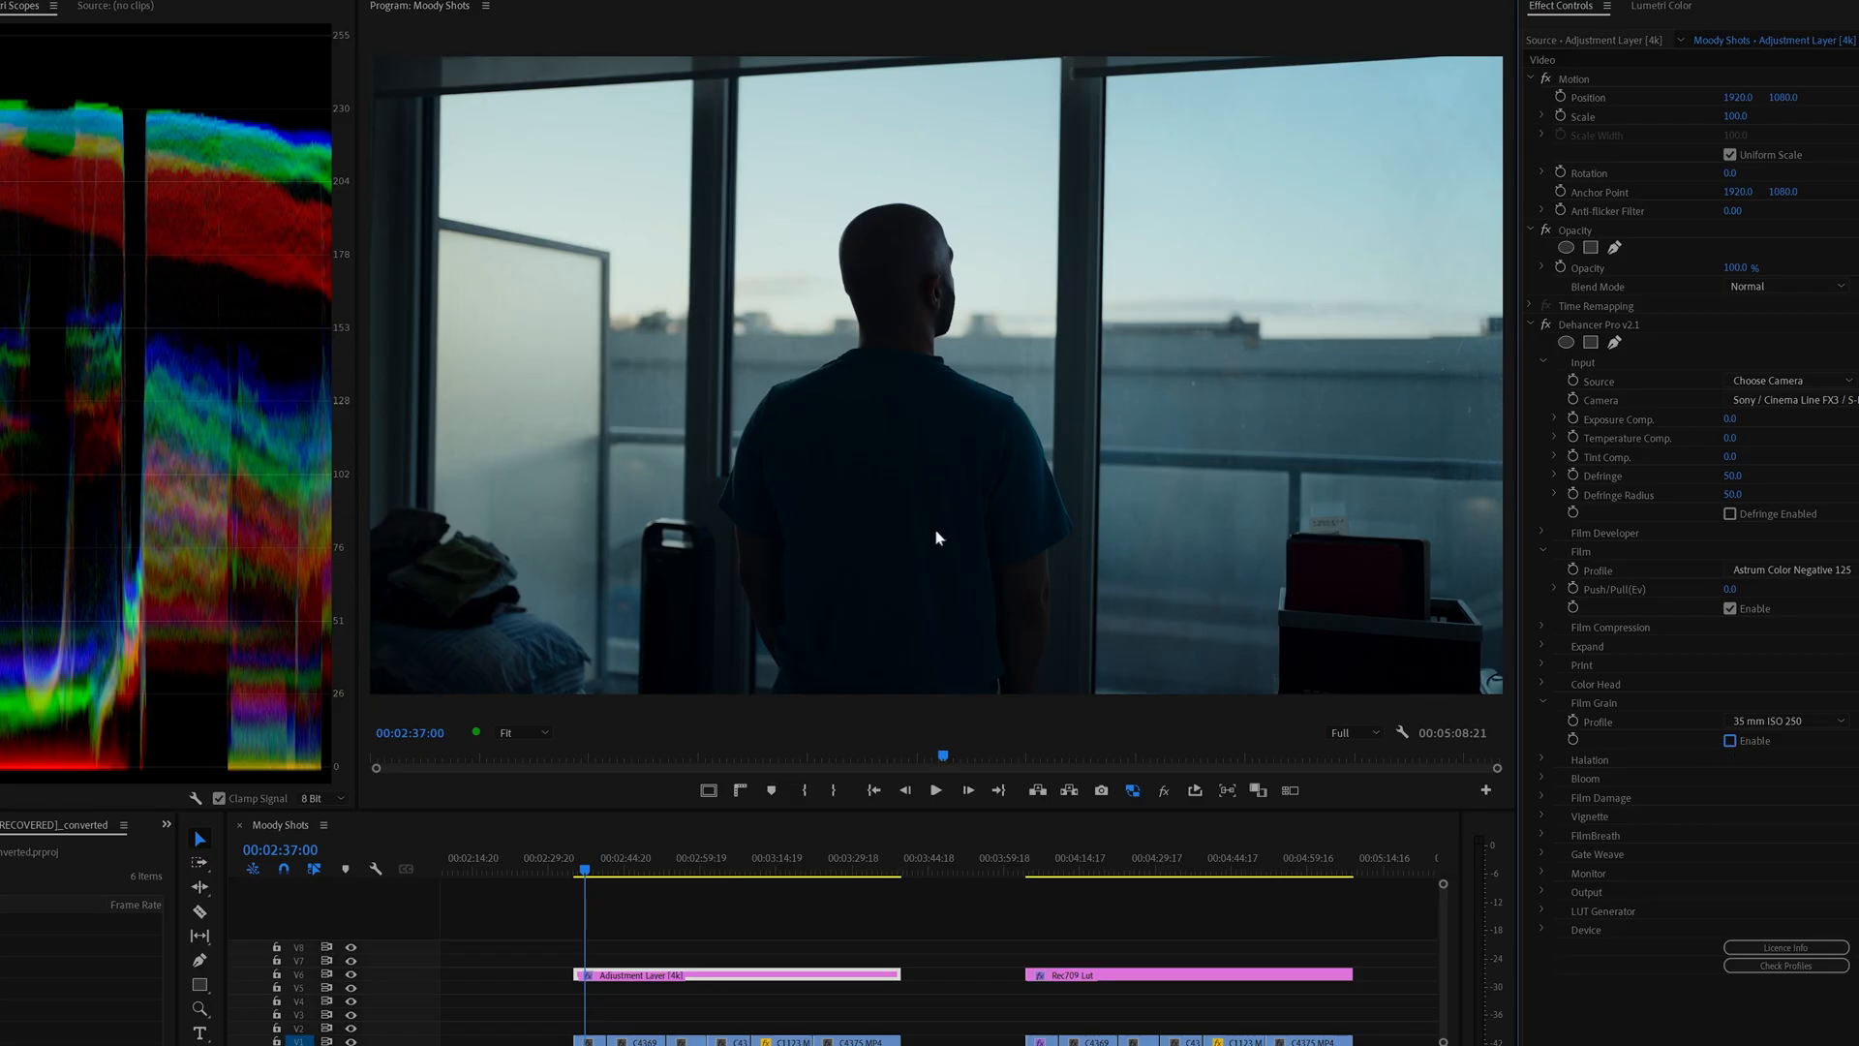
{"action": "mouse_move", "coordinate": [1126, 494]}
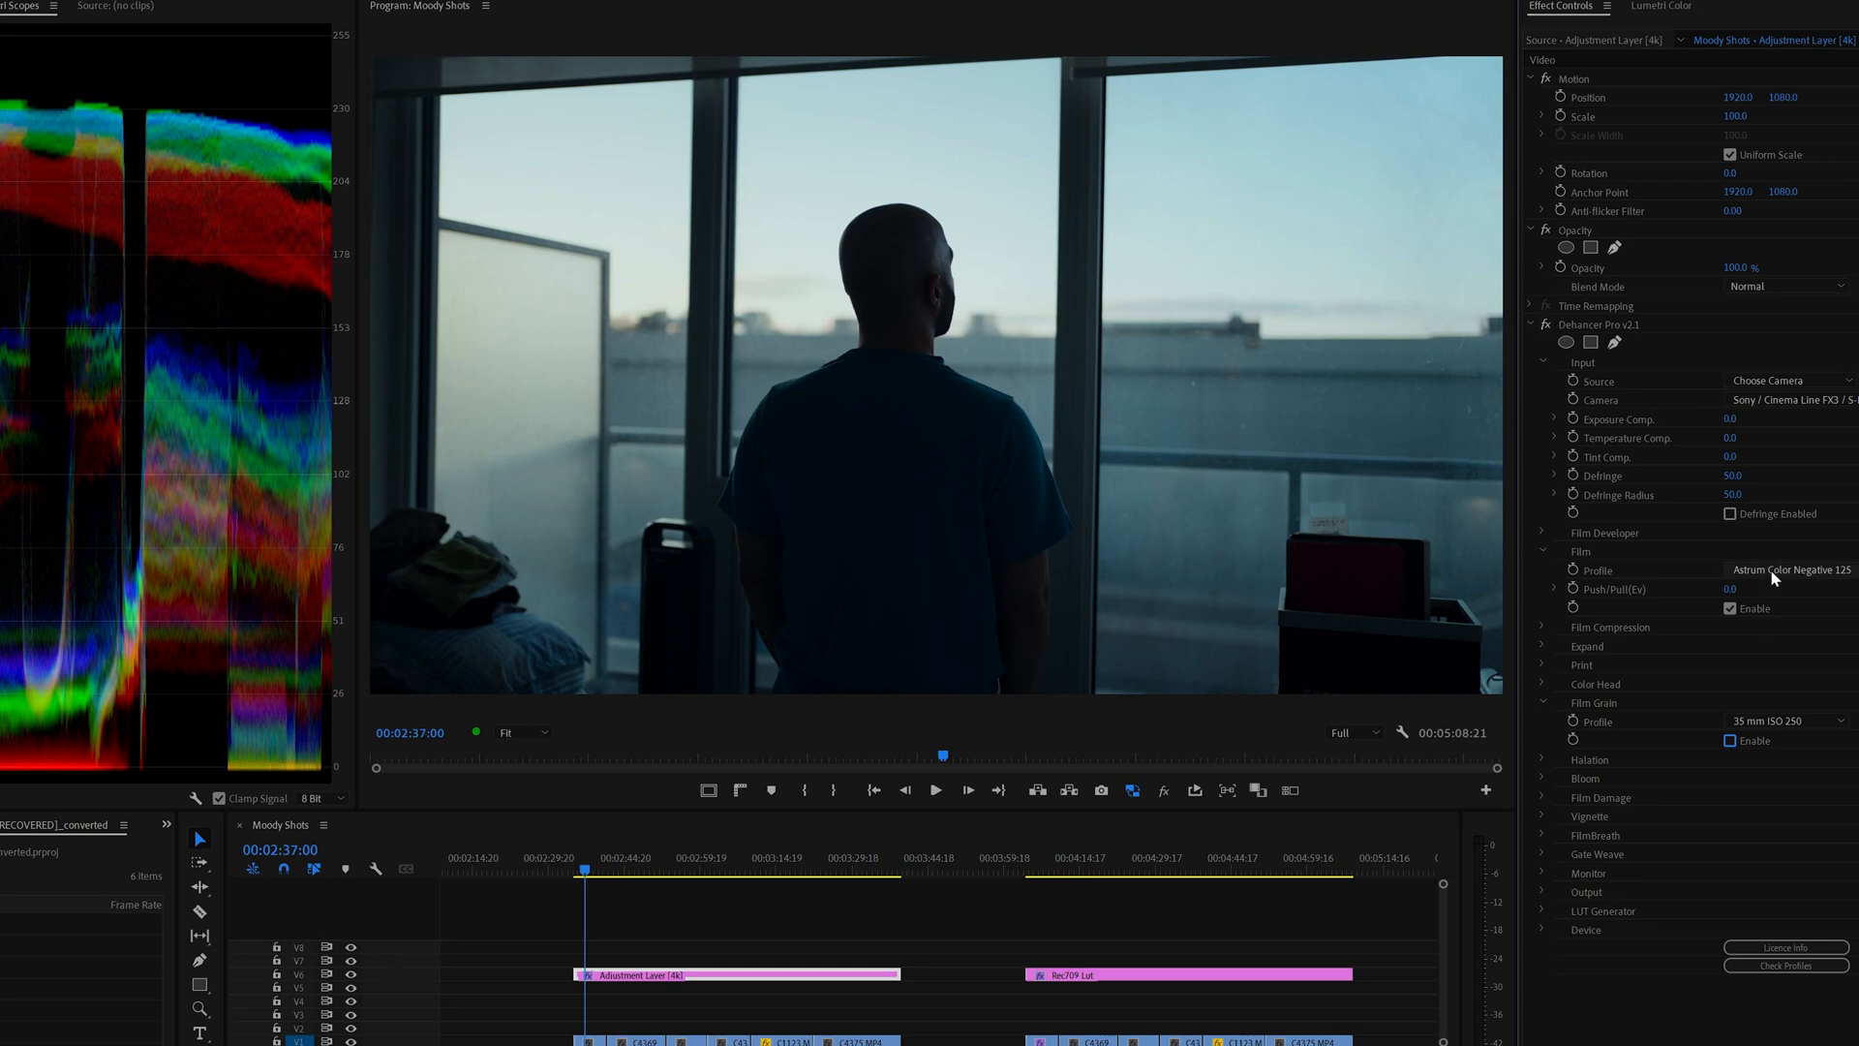
Tick Enable under Dehancer Pro Film Grain to turn on the 35 mm ISO 250 grain.
{"action": "left_click", "coordinate": [1731, 739]}
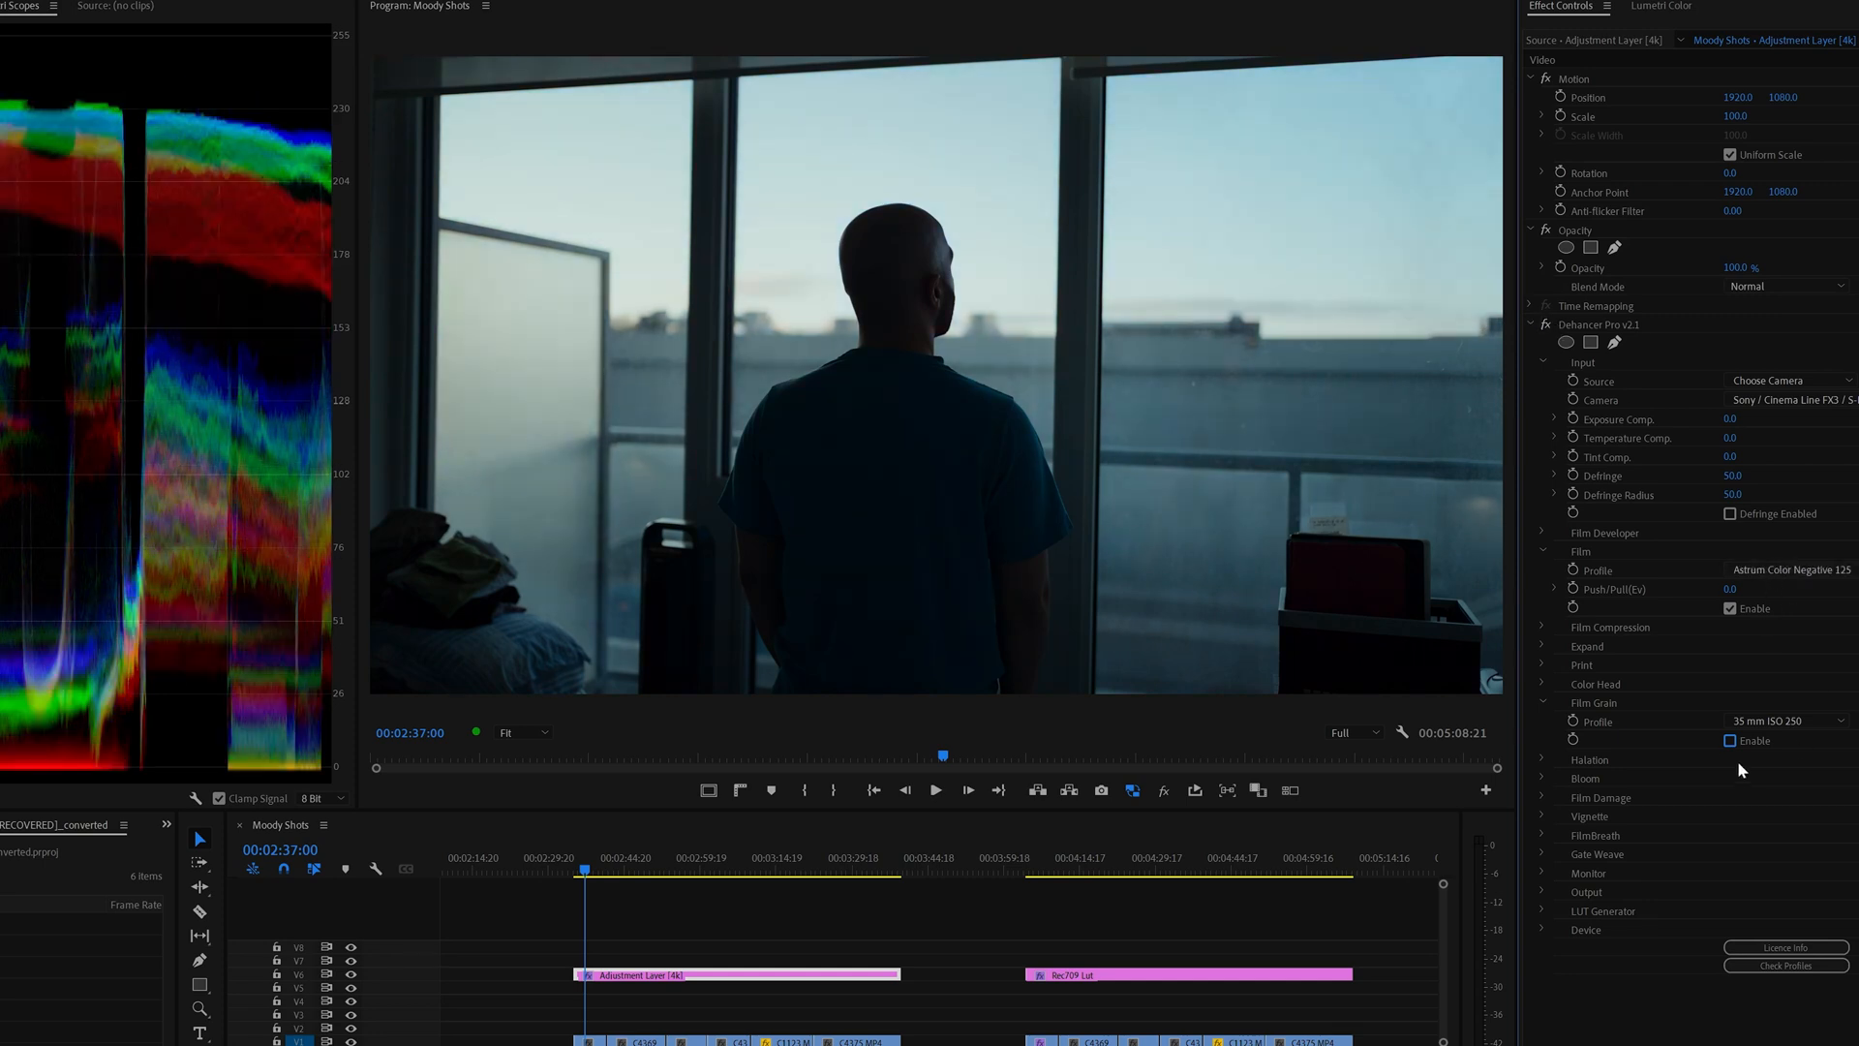
{"action": "left_click", "coordinate": [1731, 740]}
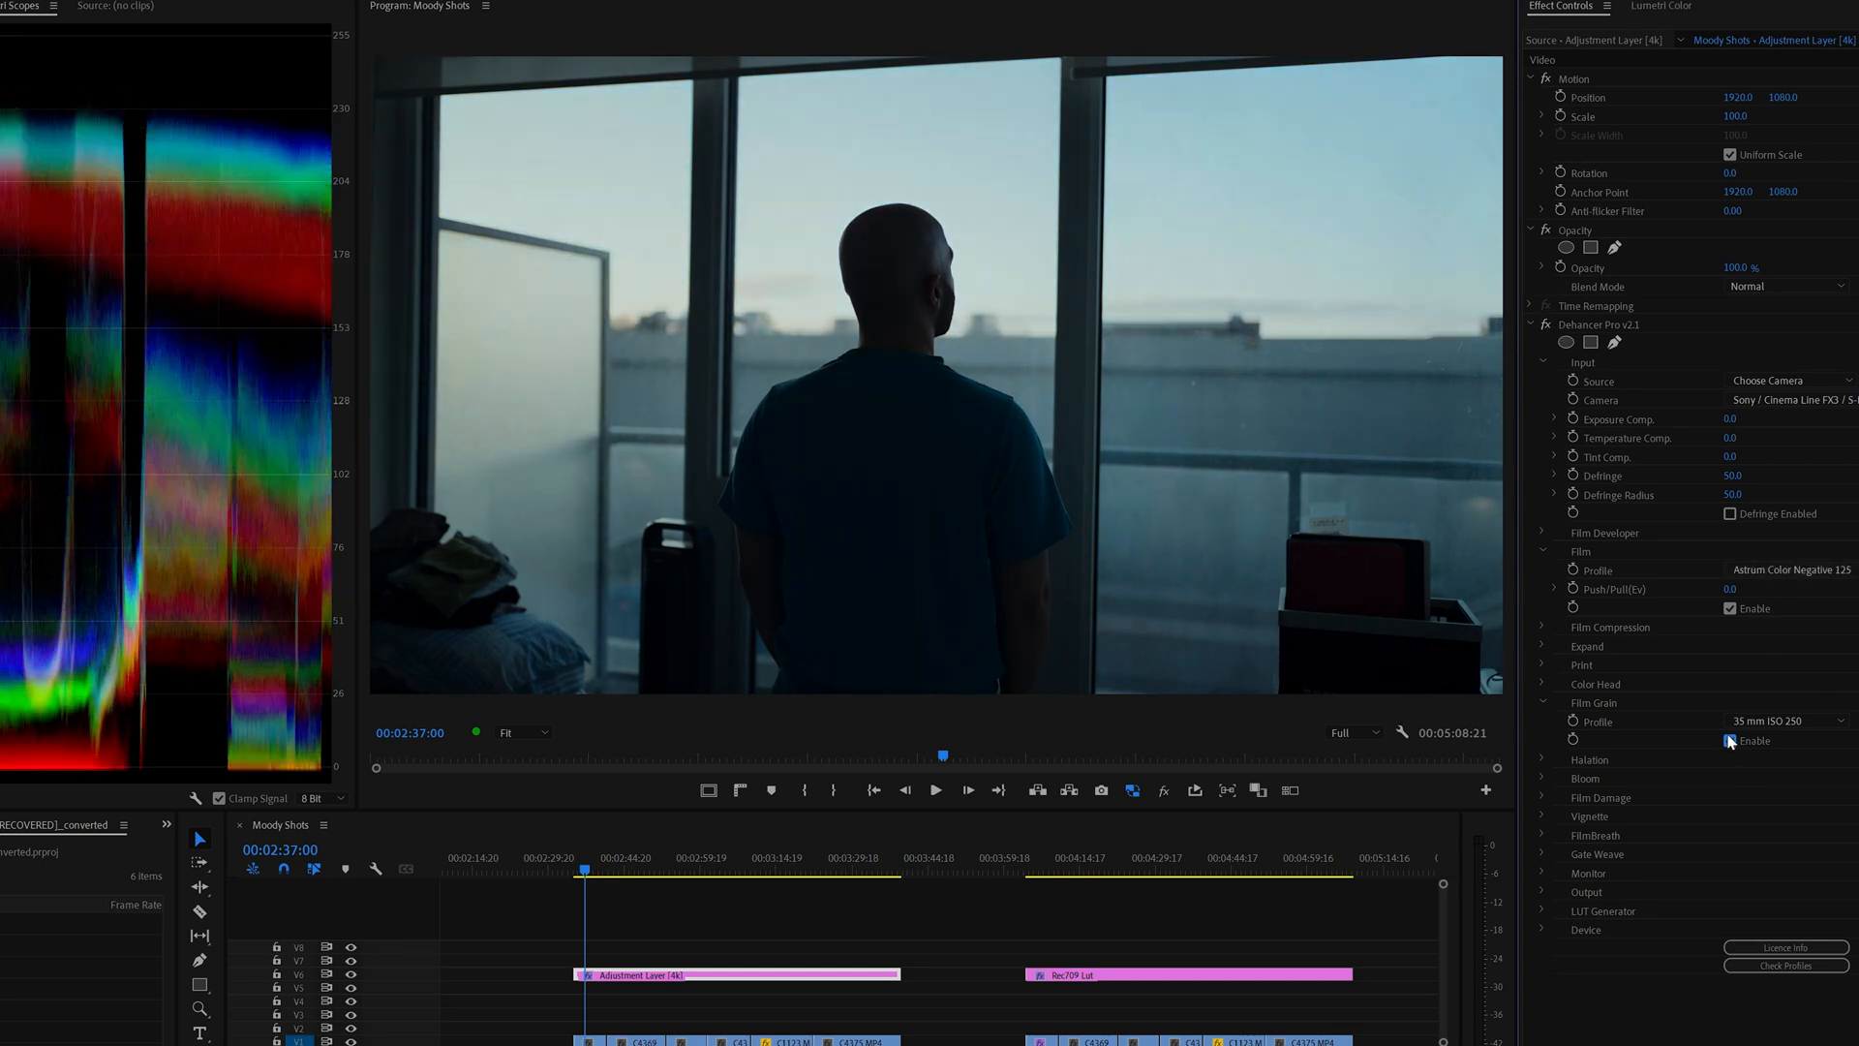
{"action": "left_click", "coordinate": [1732, 740]}
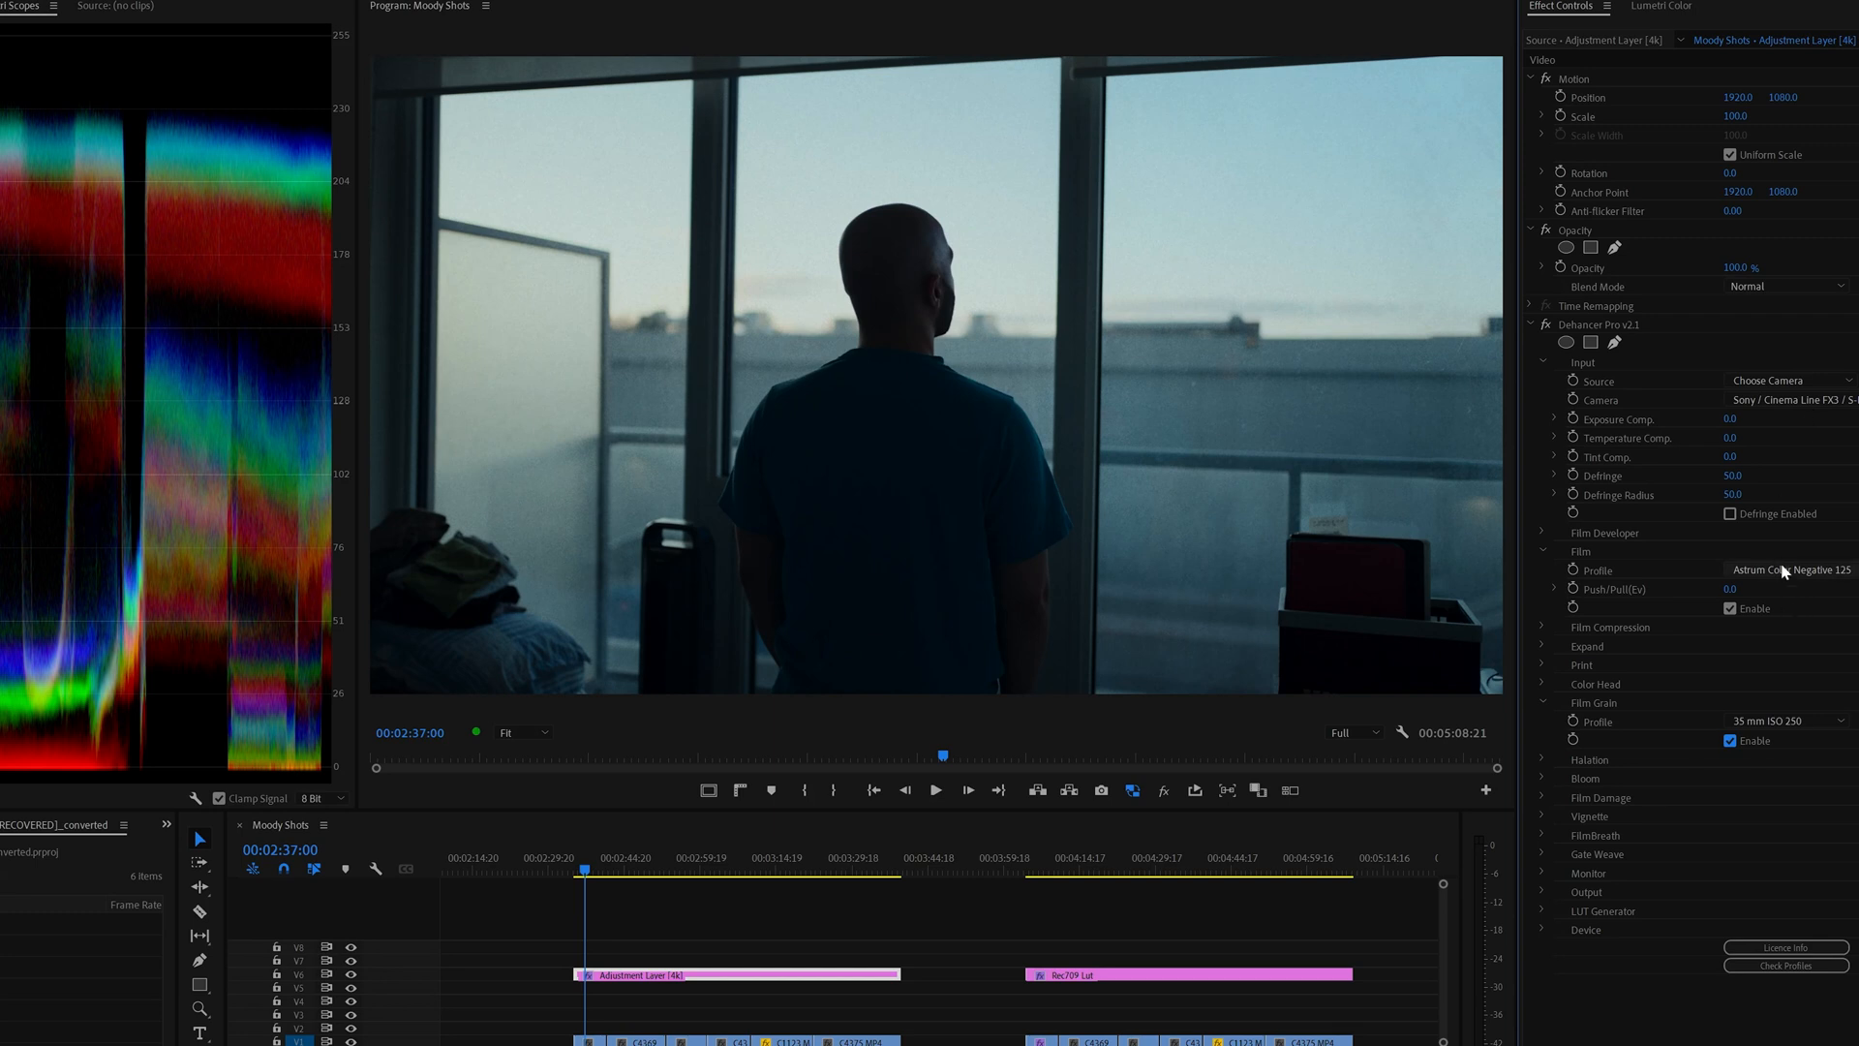
{"action": "left_click", "coordinate": [1784, 570]}
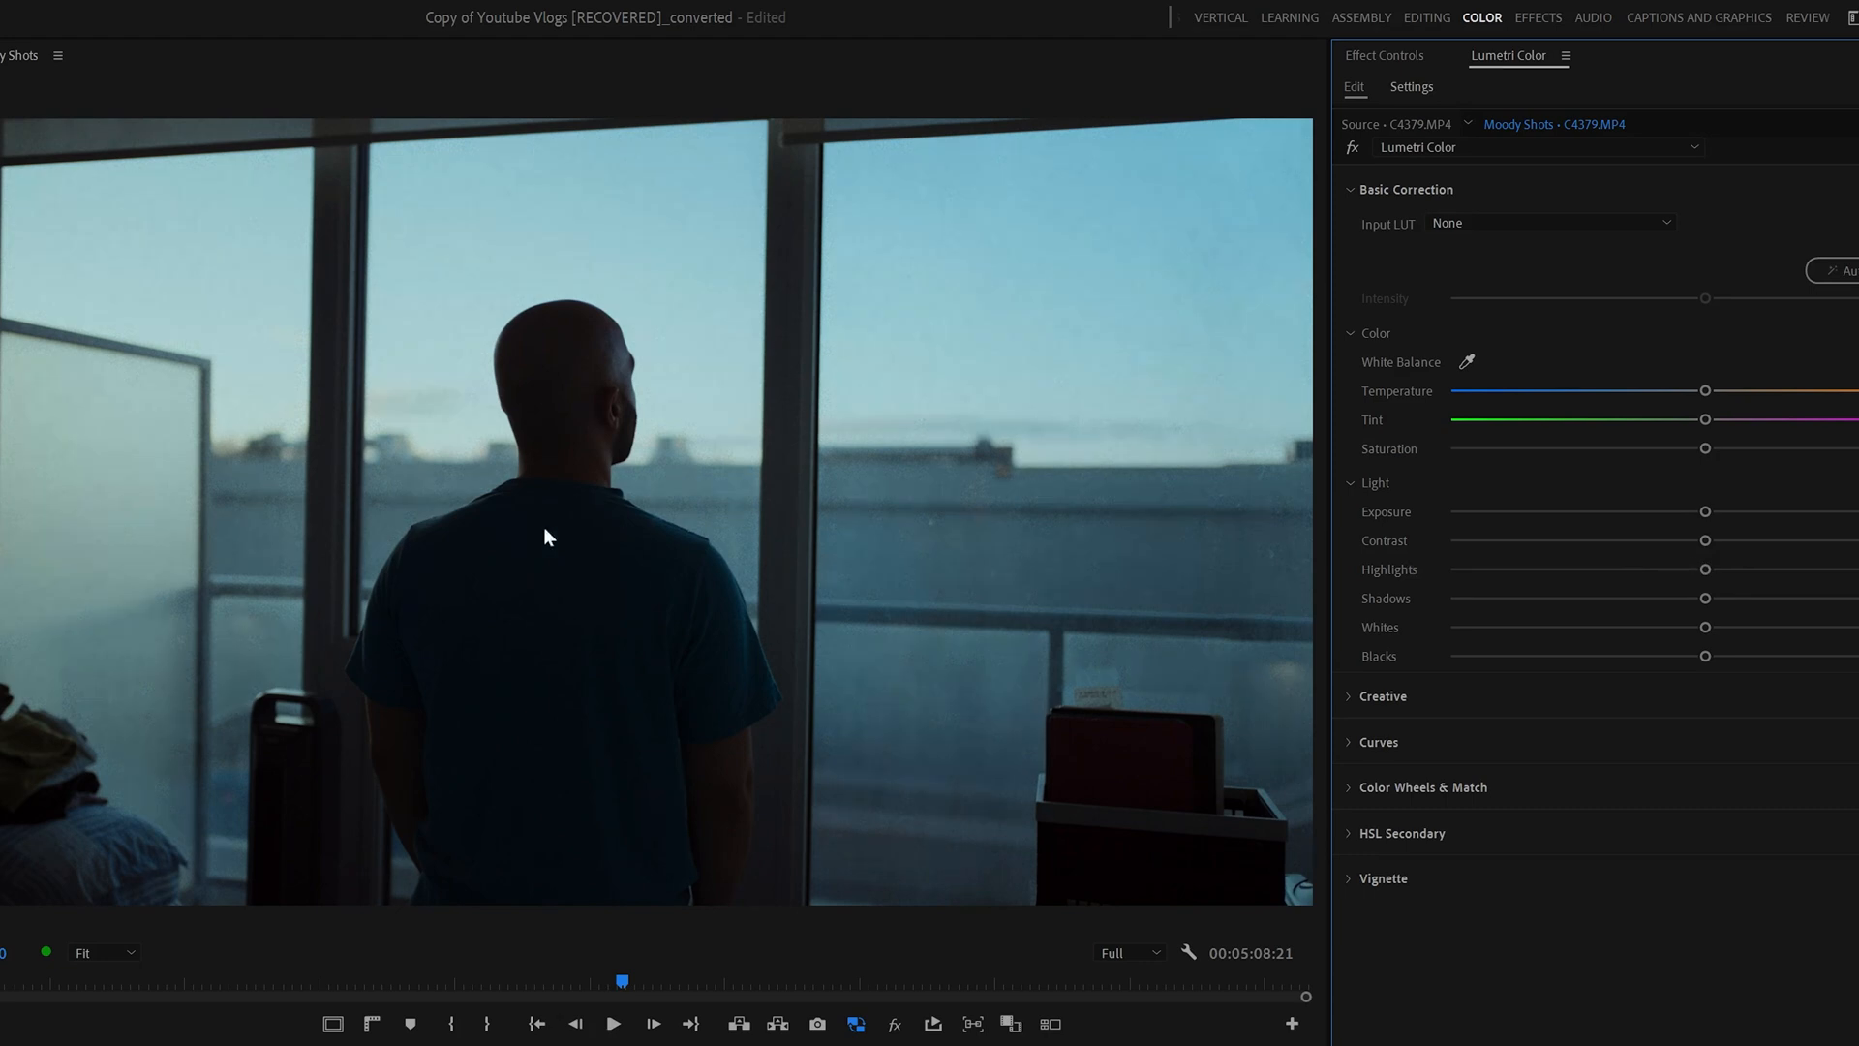
{"action": "mouse_move", "coordinate": [390, 419]}
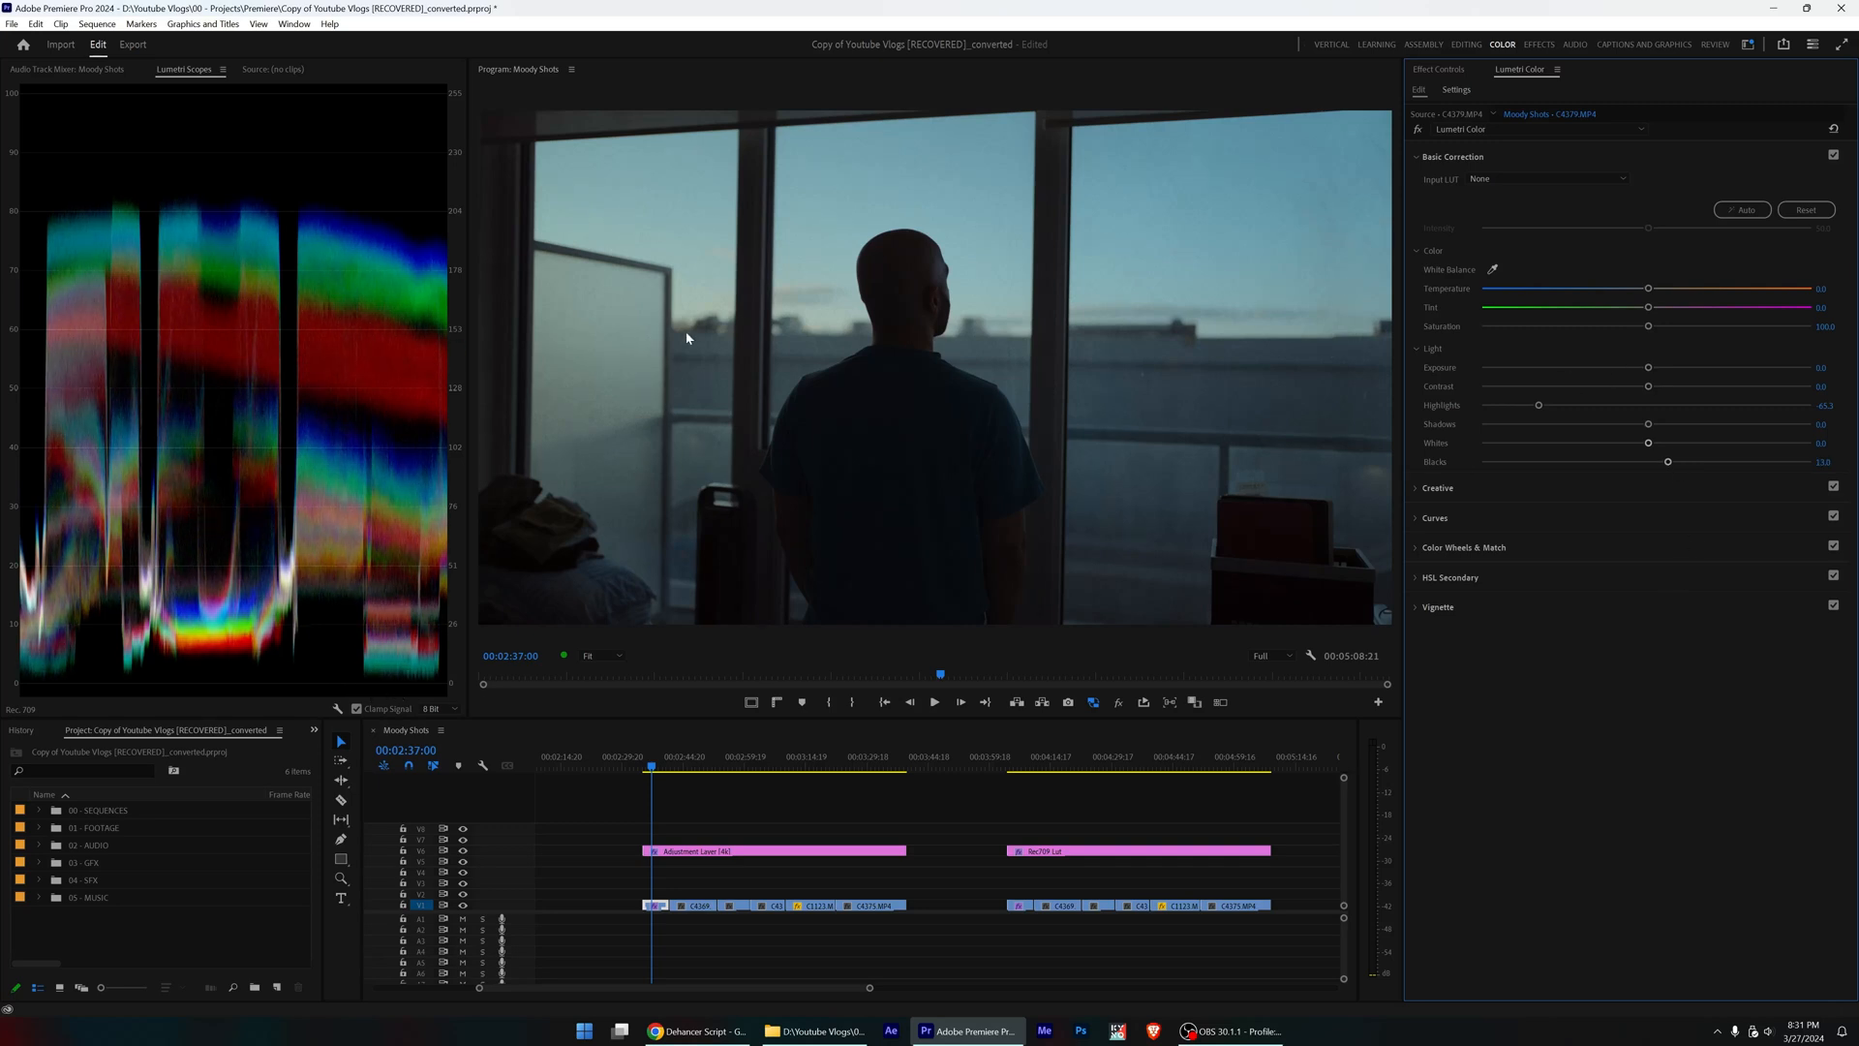
{"action": "mouse_move", "coordinate": [1069, 283]}
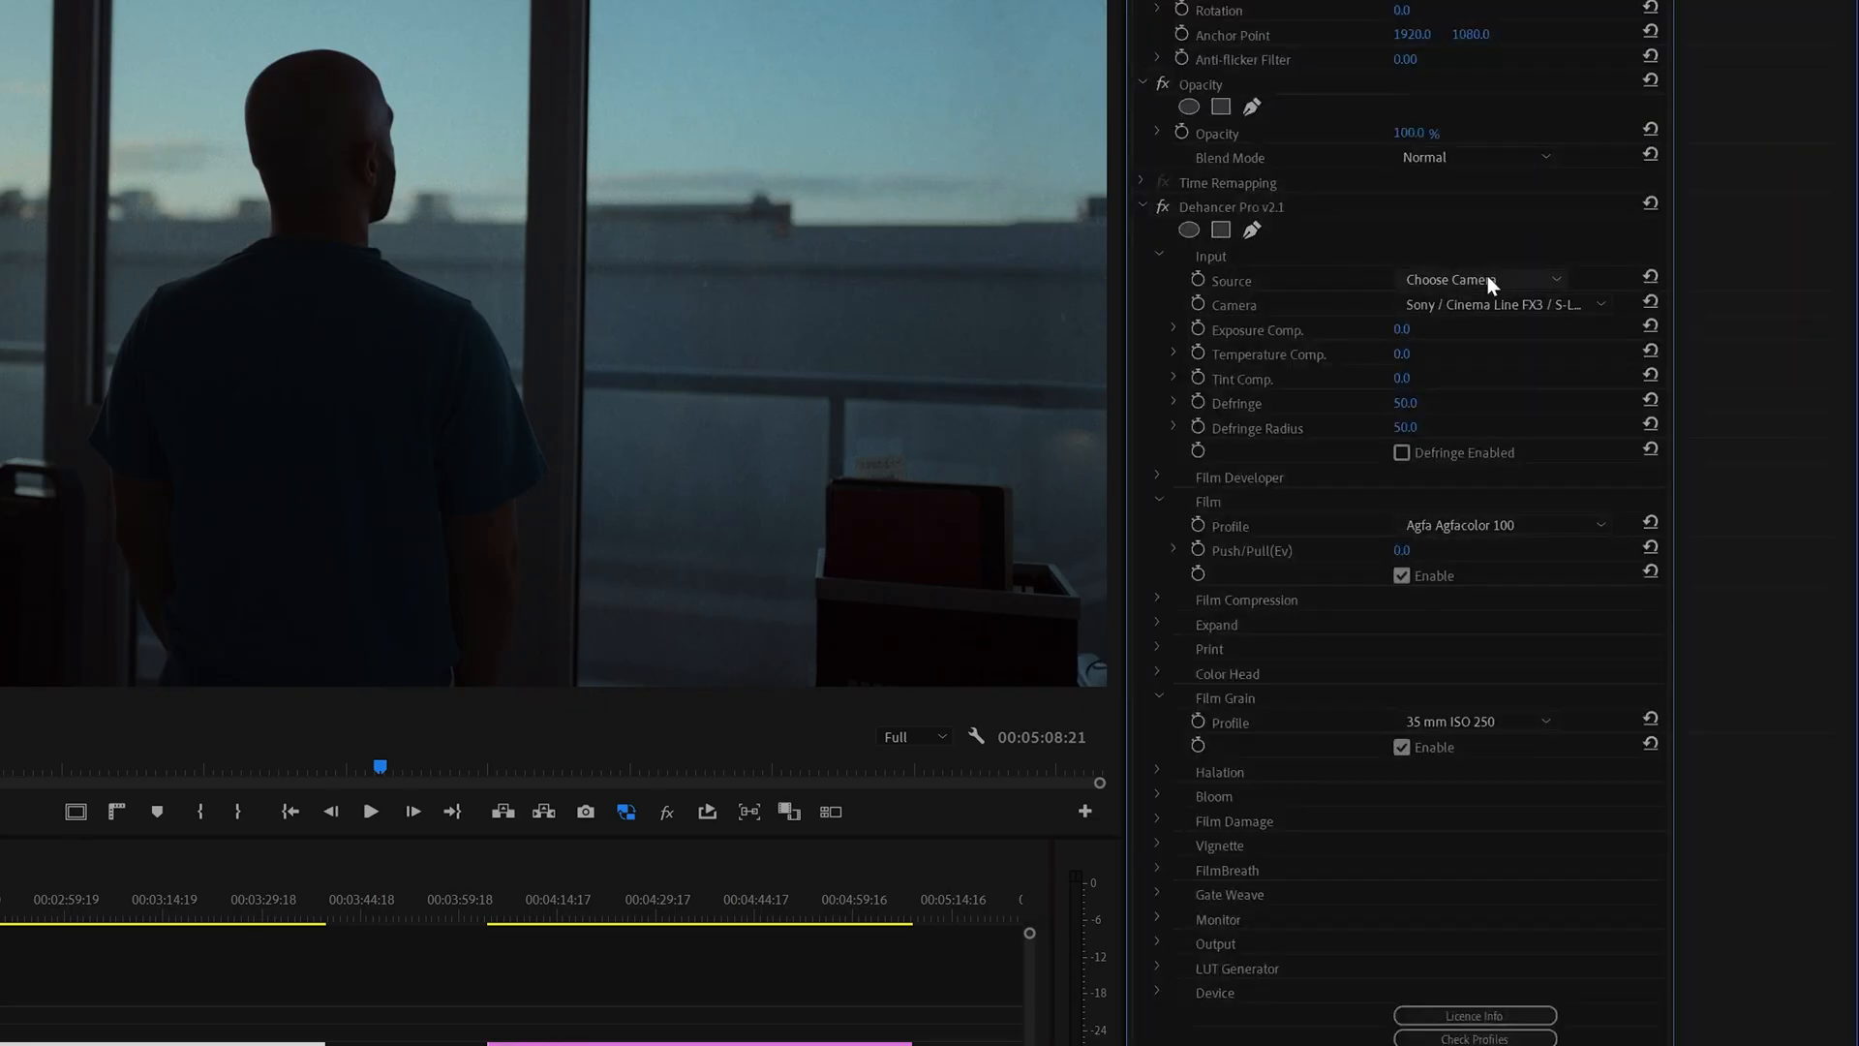
Cycle the Film profile through Agfa Scala 200x and Astrum Color Negative 125 to Cinestill 50D, then collapse Film.
{"action": "left_click", "coordinate": [1500, 525]}
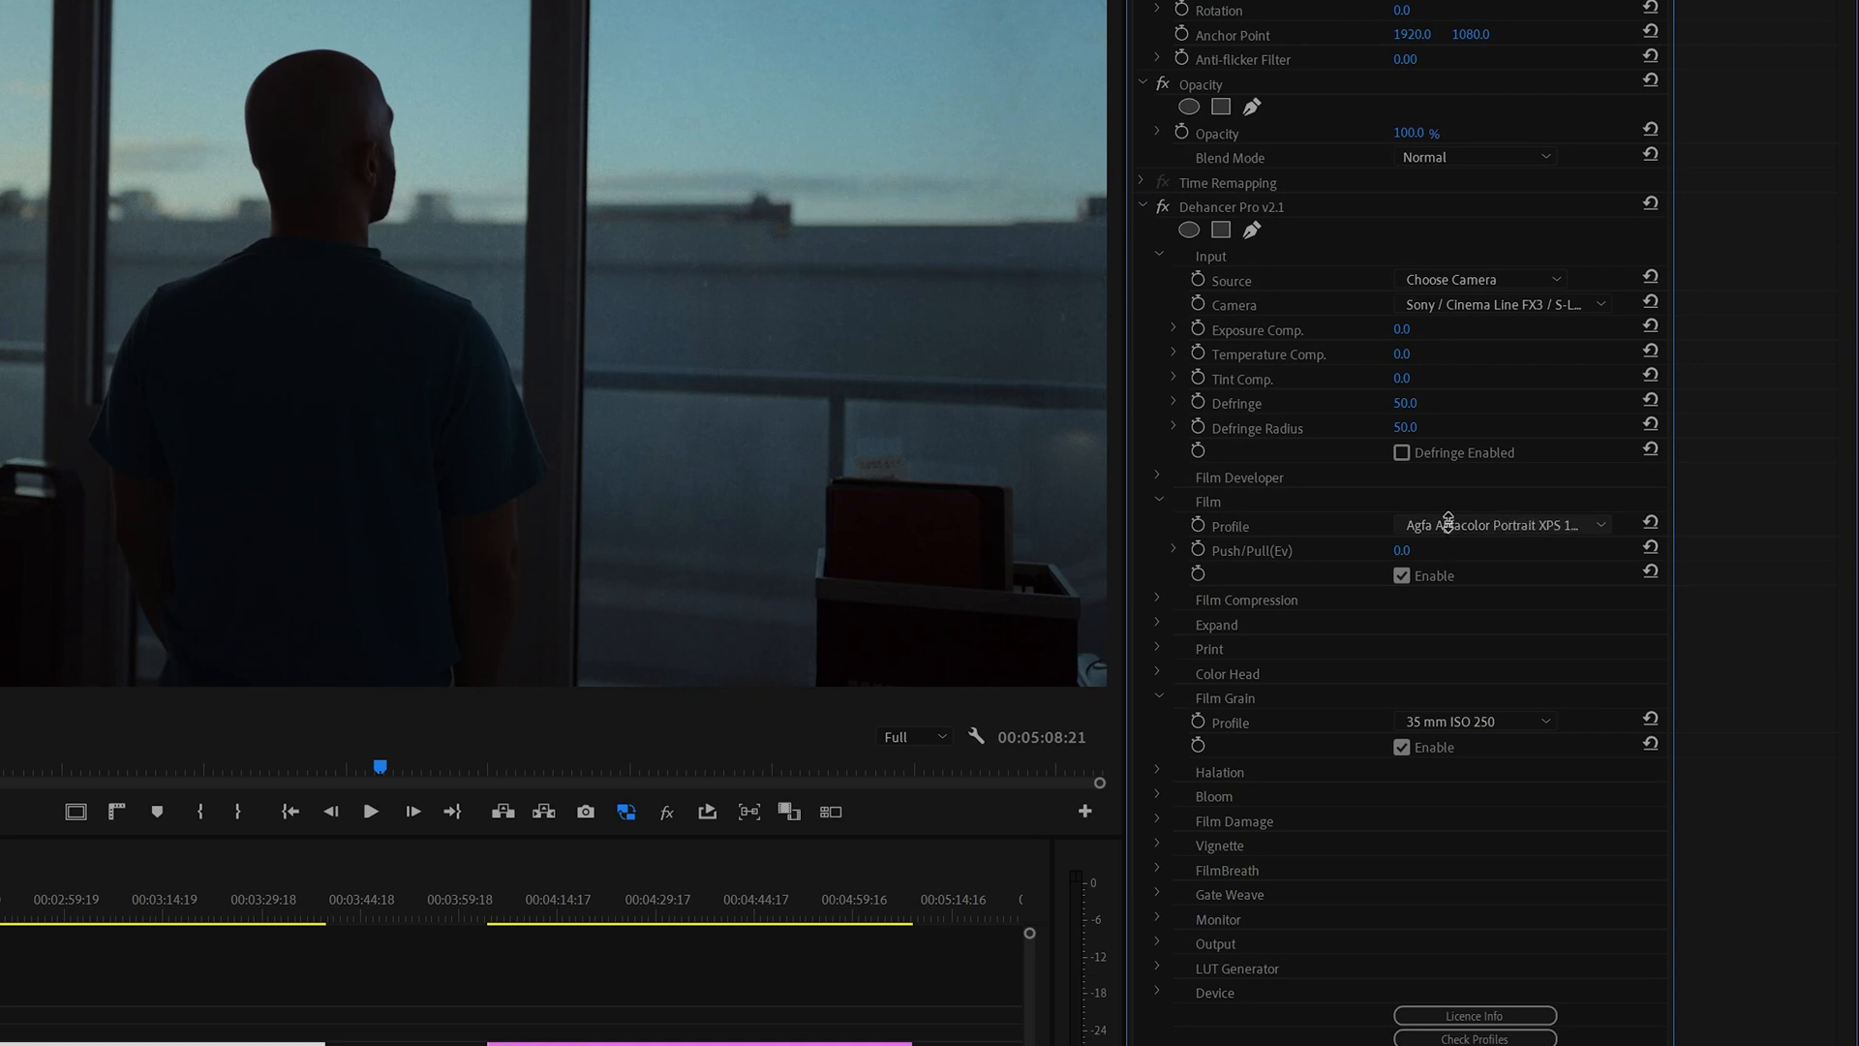
{"action": "left_click", "coordinate": [1499, 525]}
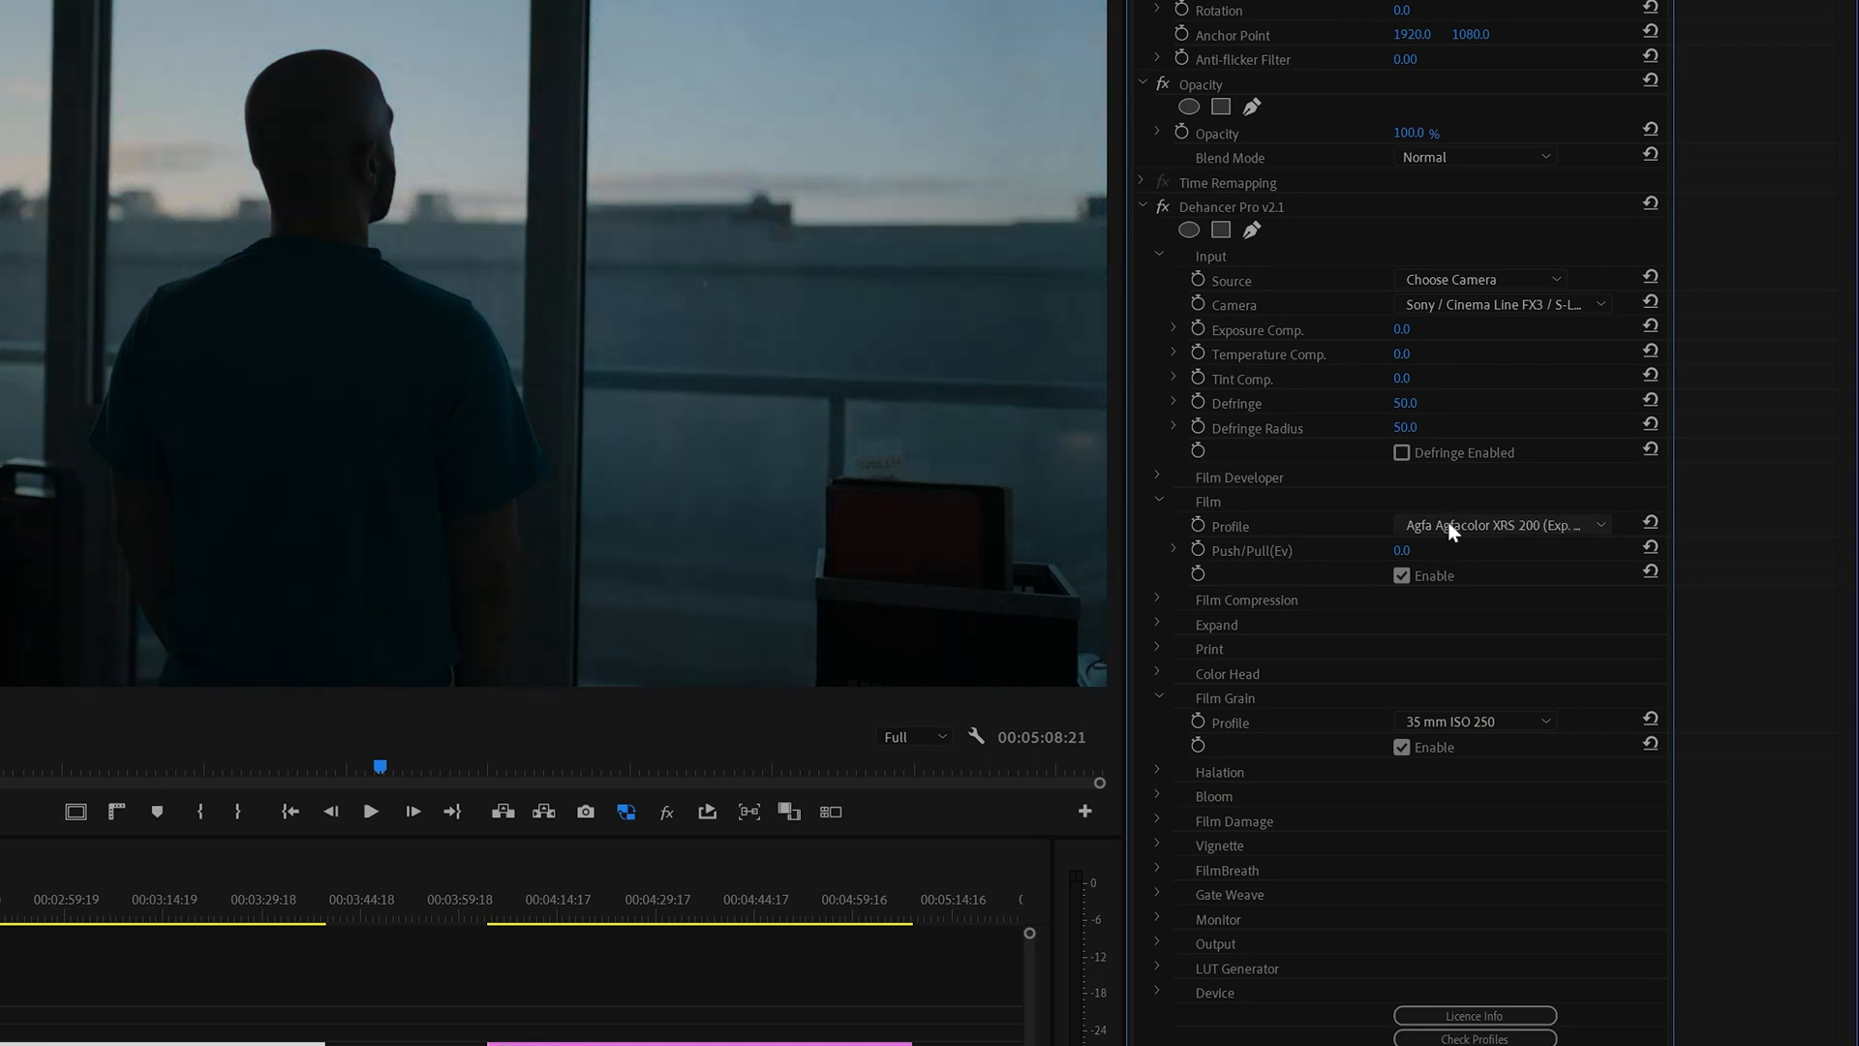
{"action": "left_click", "coordinate": [1499, 524]}
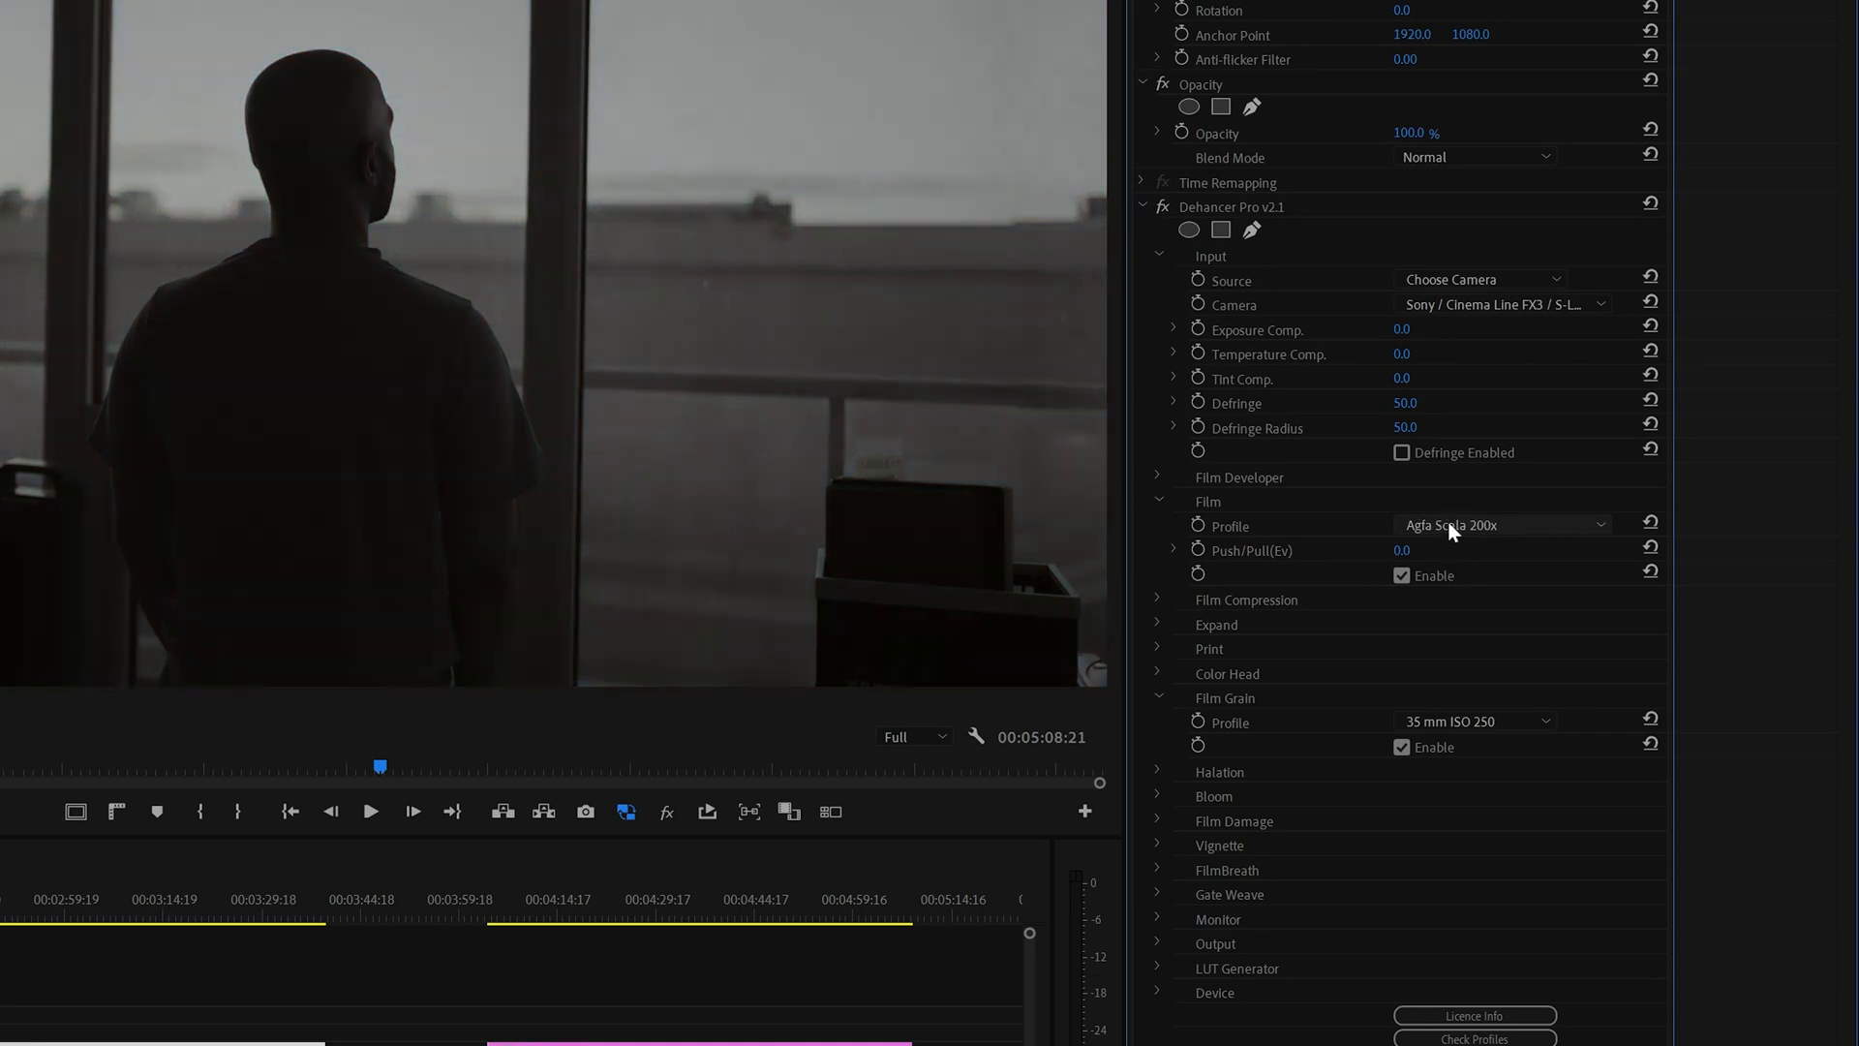
{"action": "left_click", "coordinate": [1500, 524]}
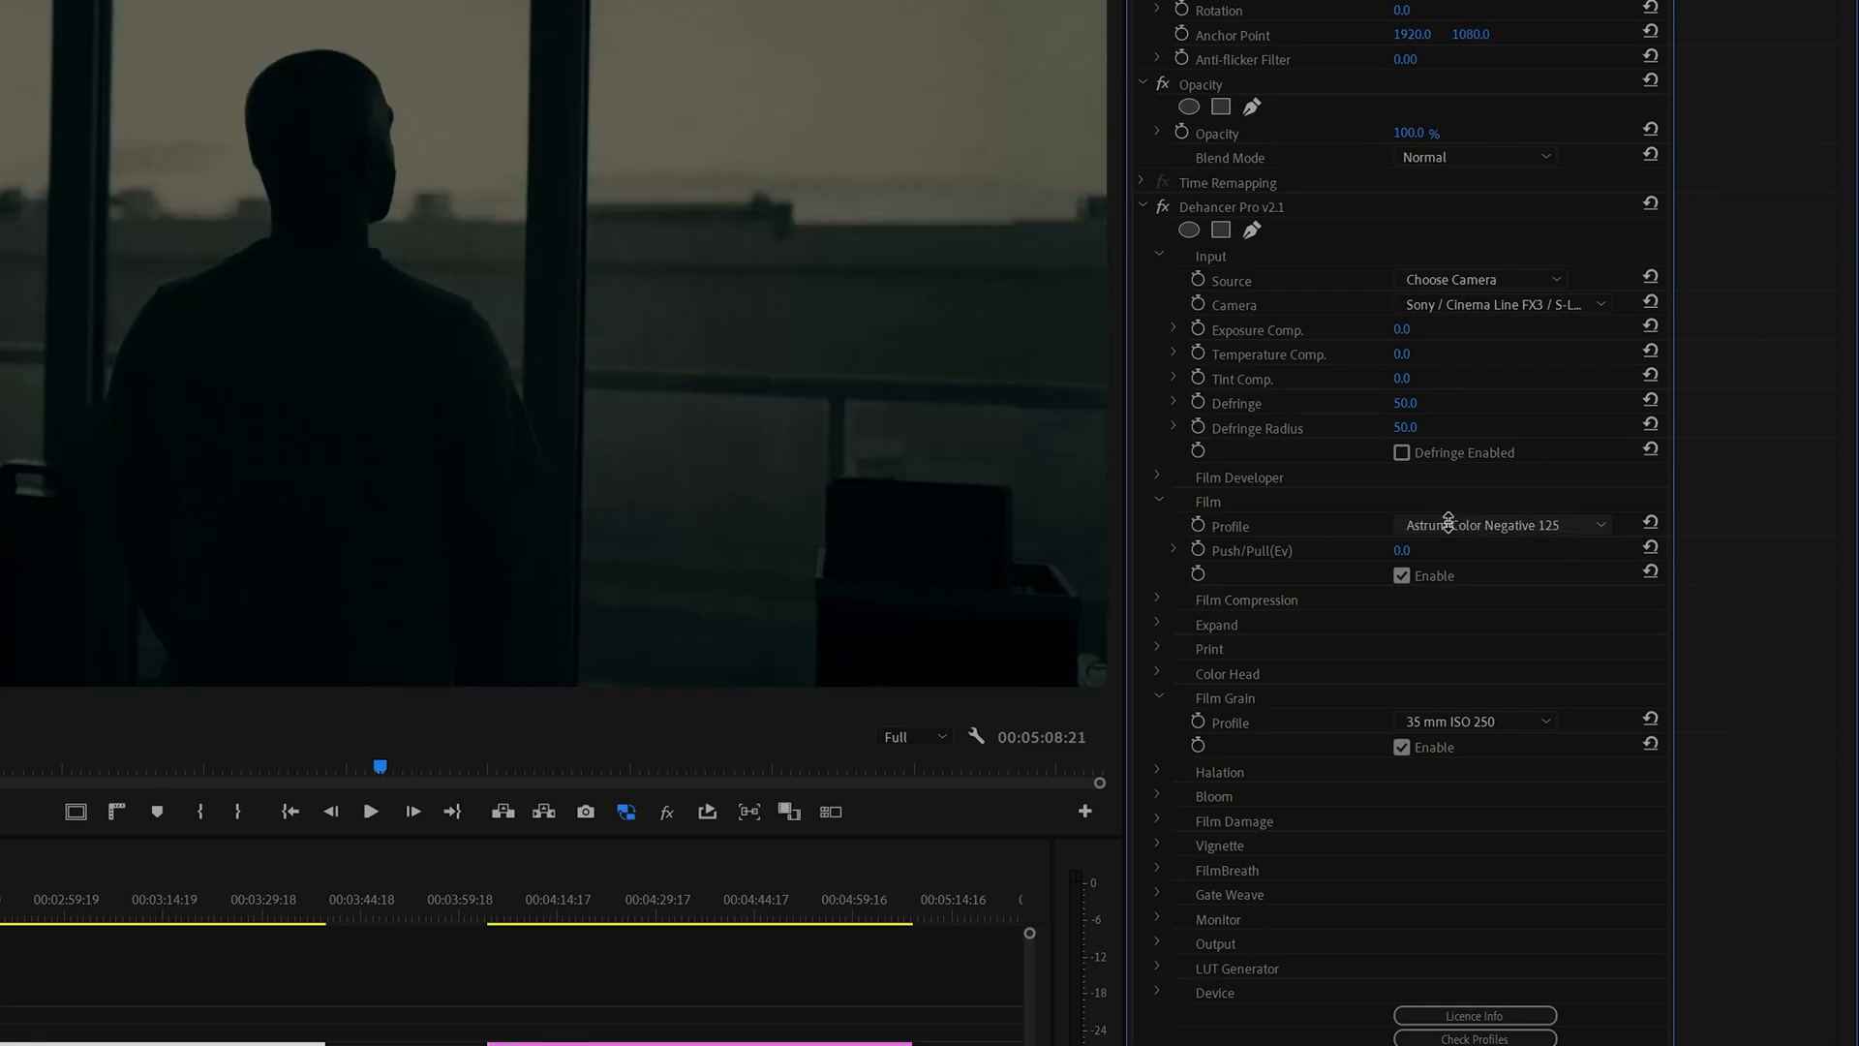
{"action": "left_click", "coordinate": [1500, 524]}
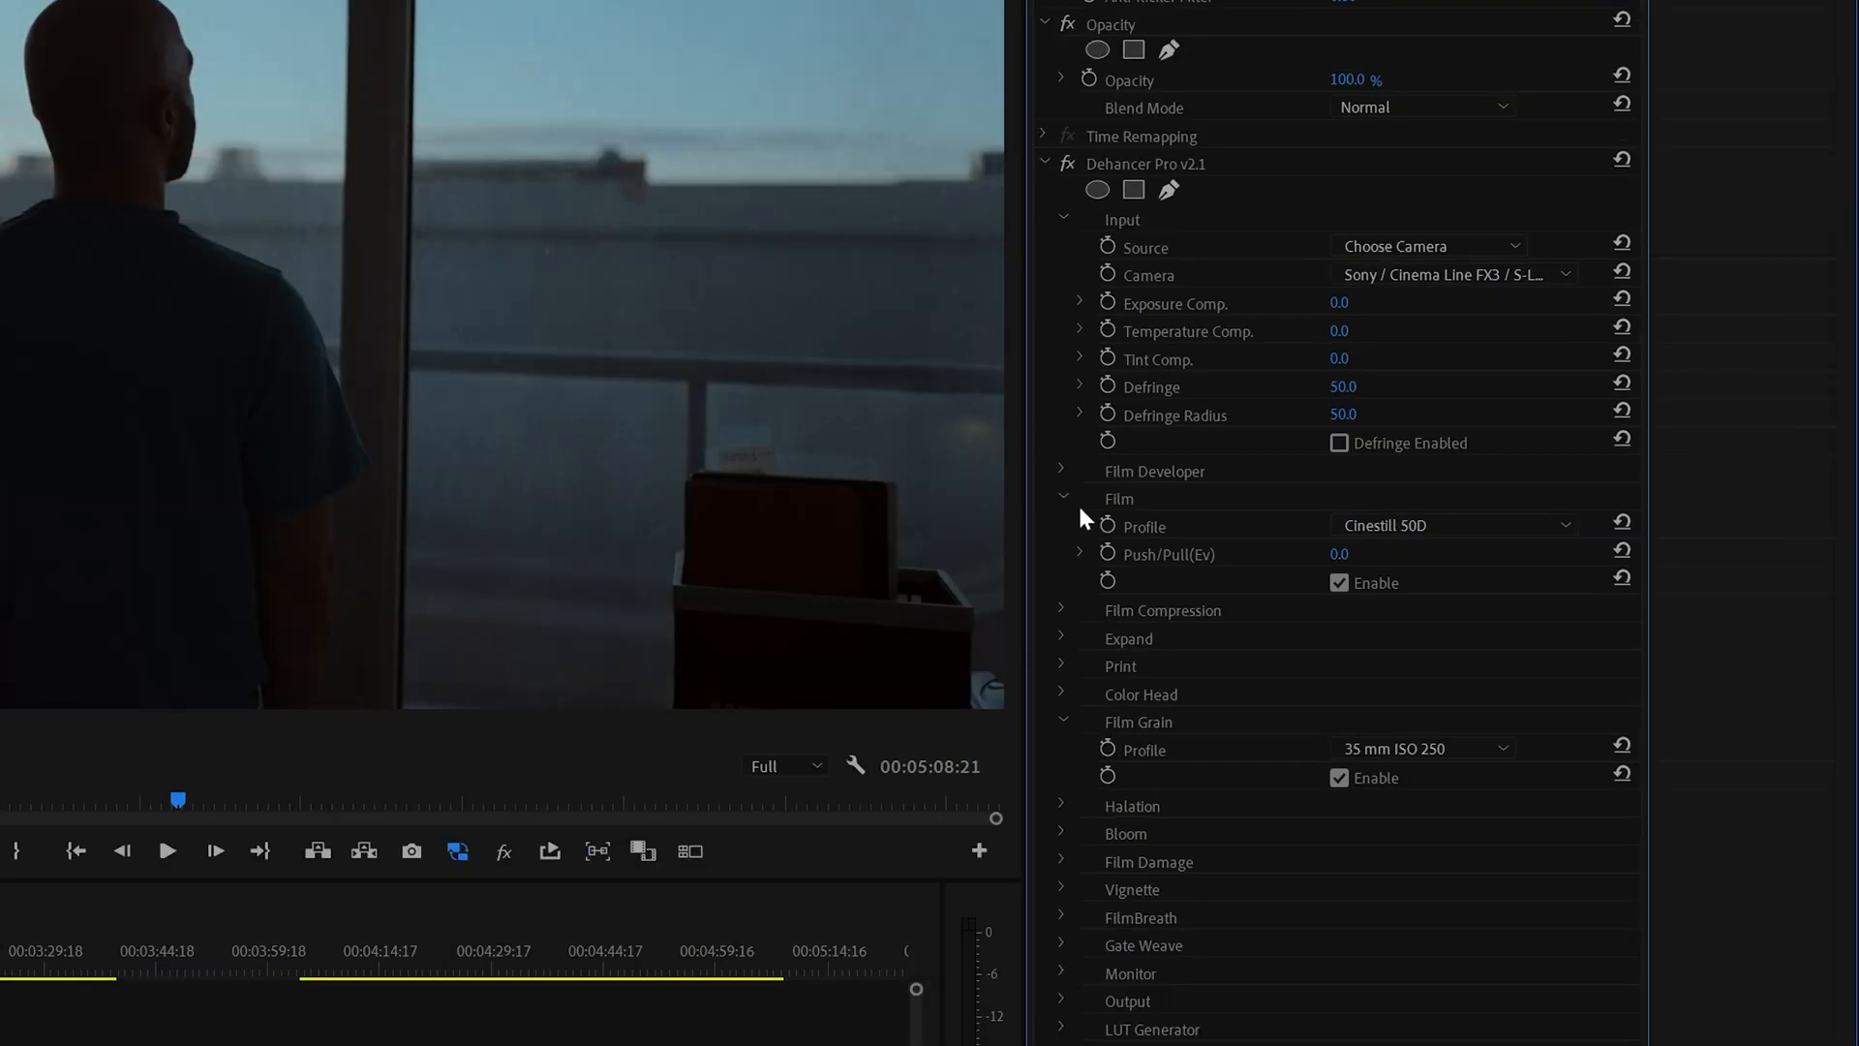
{"action": "left_click", "coordinate": [1064, 498]}
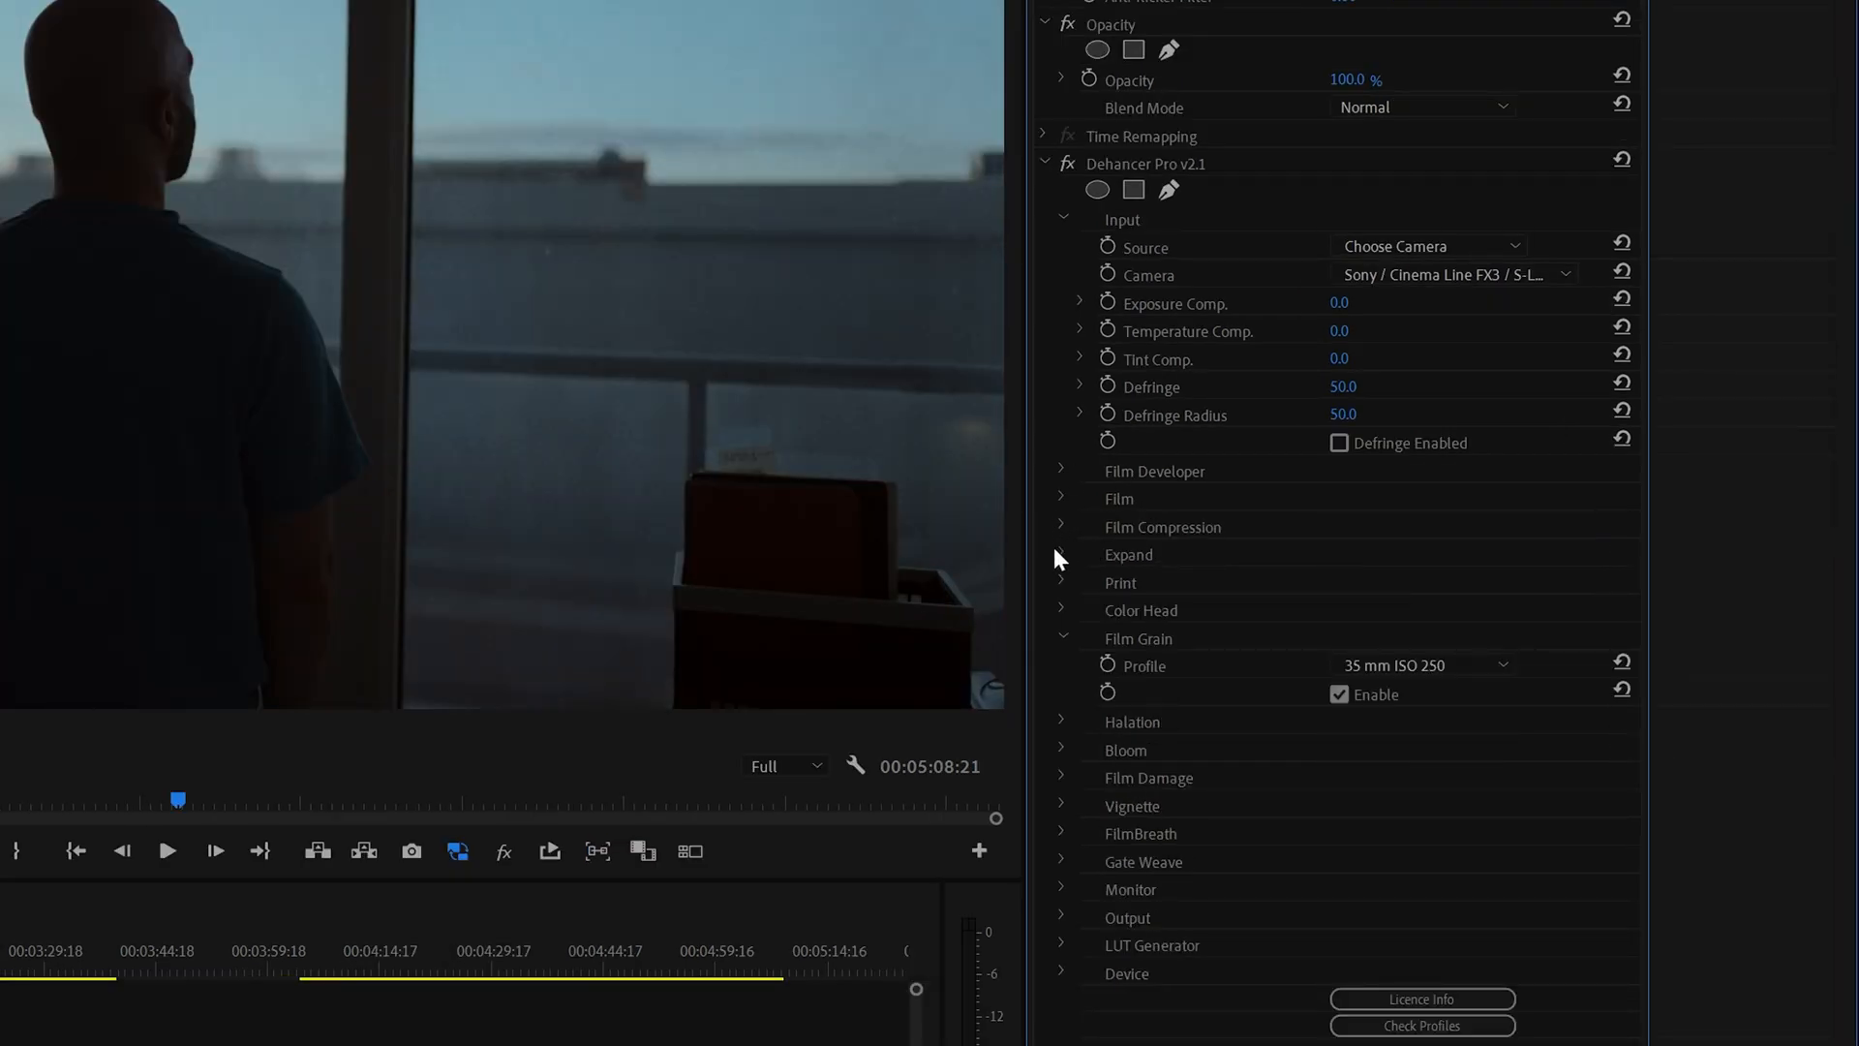
Set the Film Grain profile to 35 mm ISO 50 and fold the Film Grain group away.
{"action": "left_click", "coordinate": [1063, 637]}
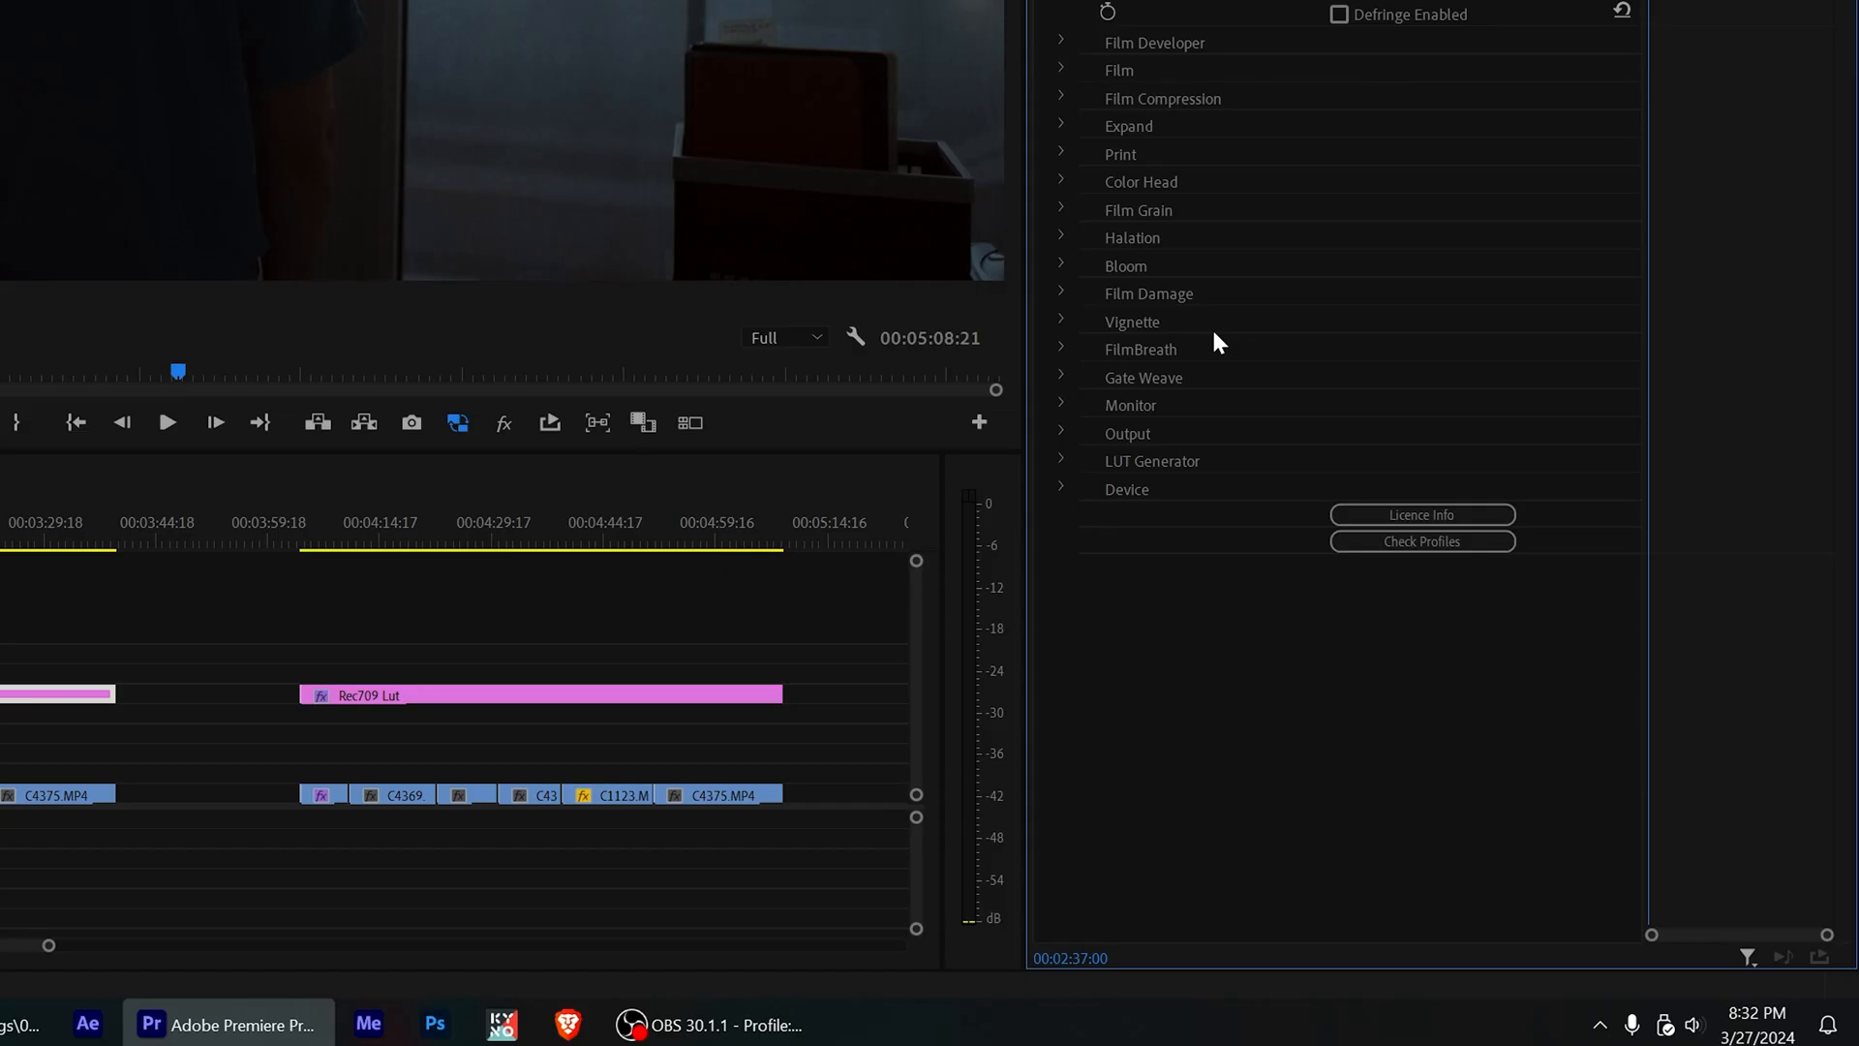
{"action": "mouse_move", "coordinate": [1113, 221]}
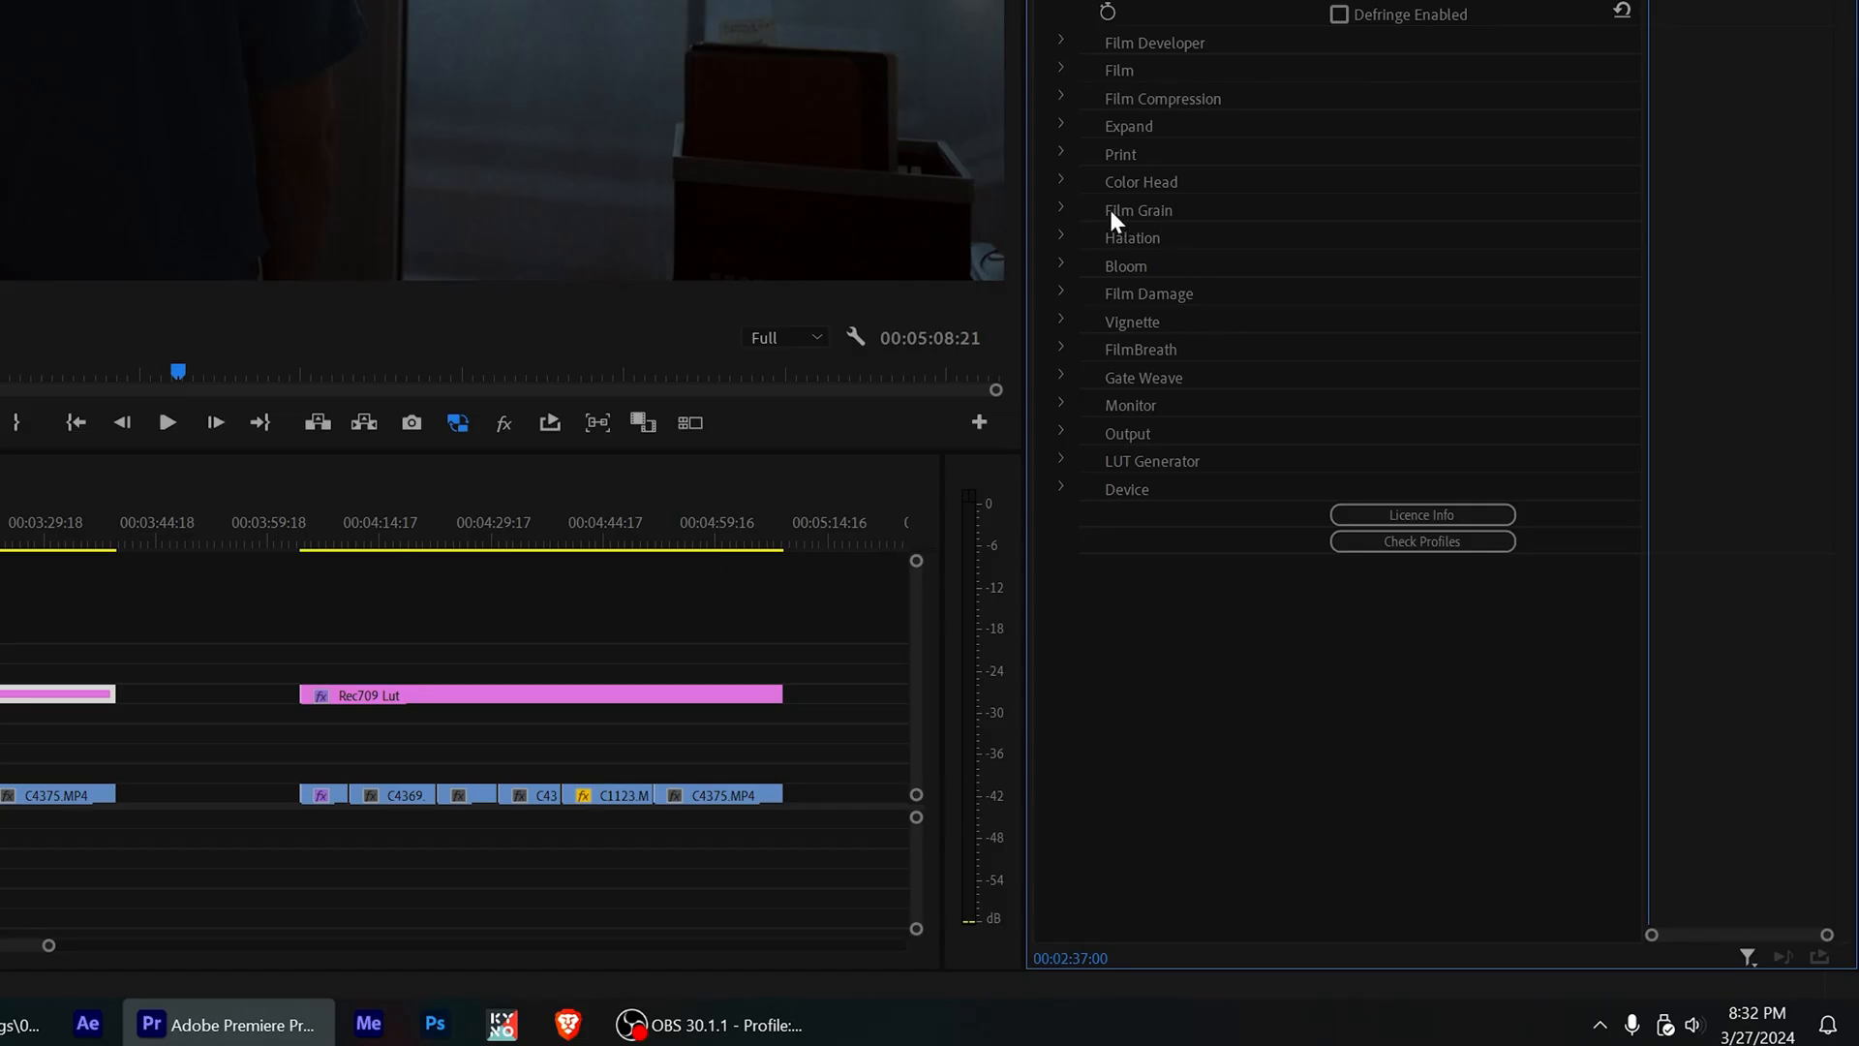
{"action": "left_click", "coordinate": [1060, 210]}
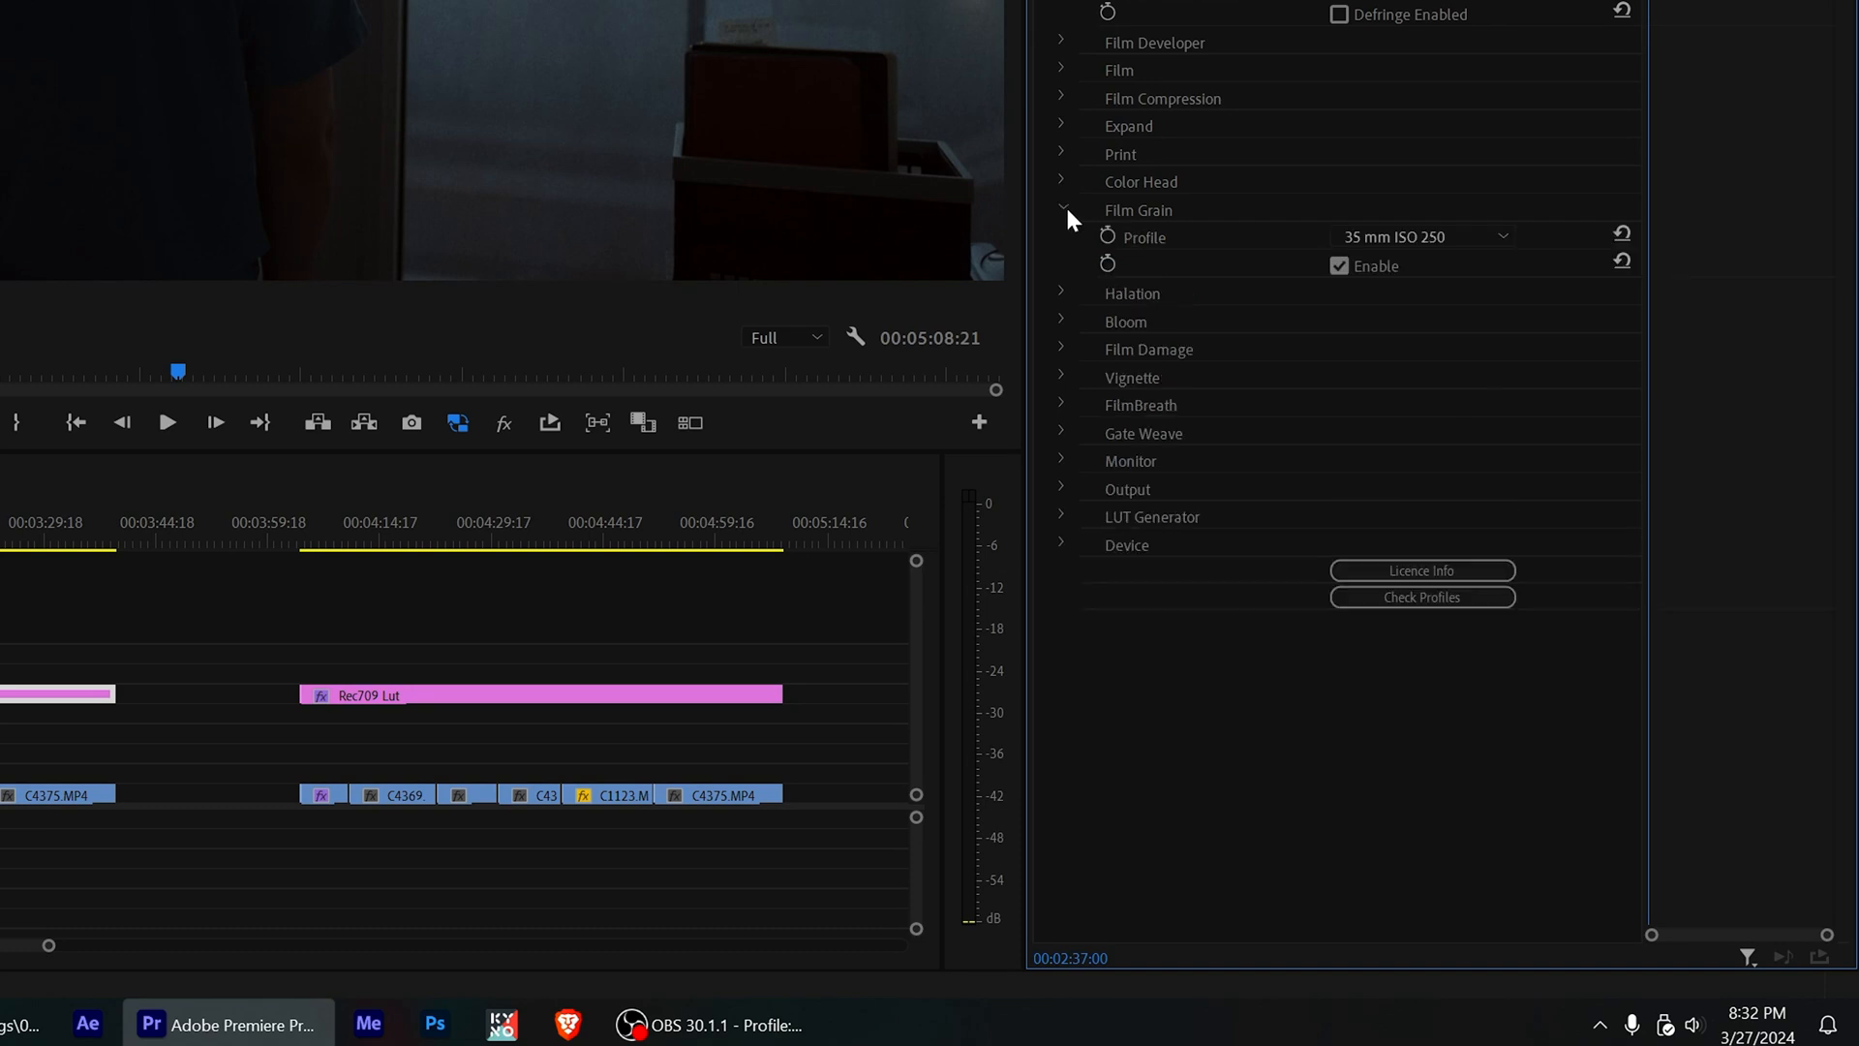
{"action": "mouse_move", "coordinate": [1387, 245]}
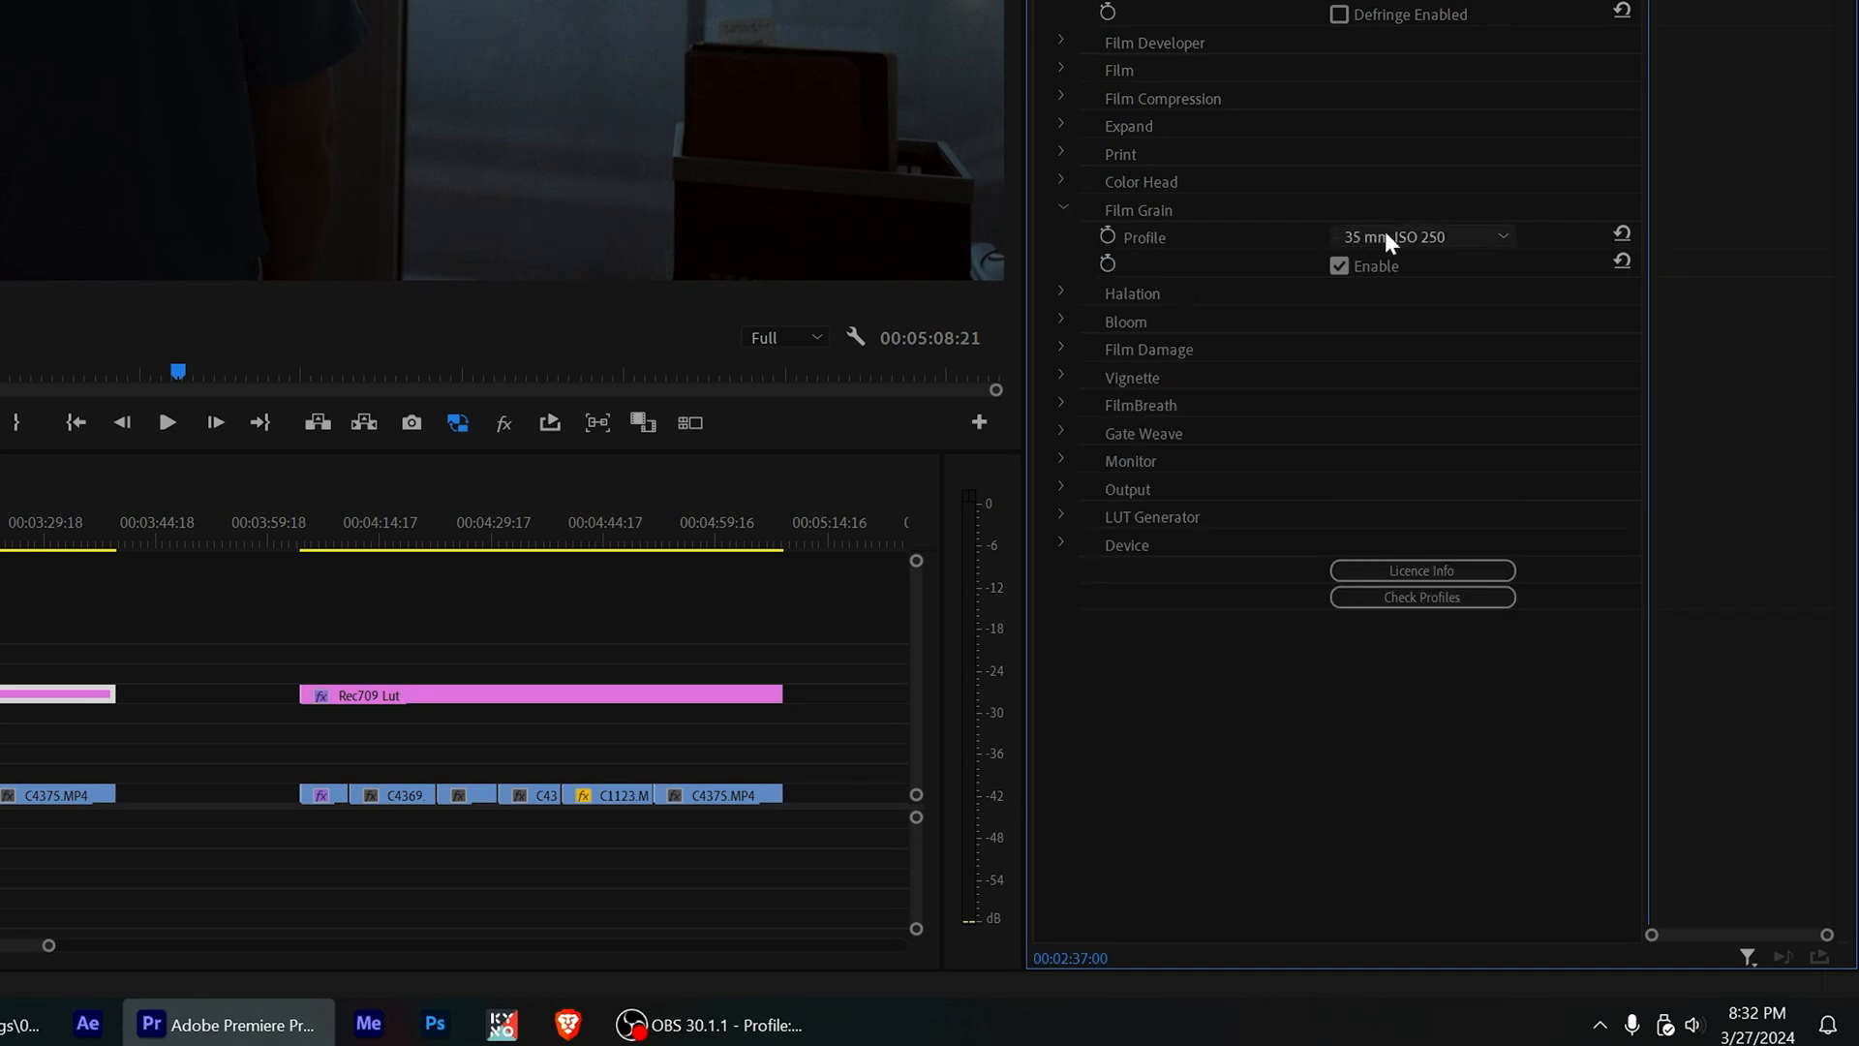
{"action": "left_click", "coordinate": [1420, 236]}
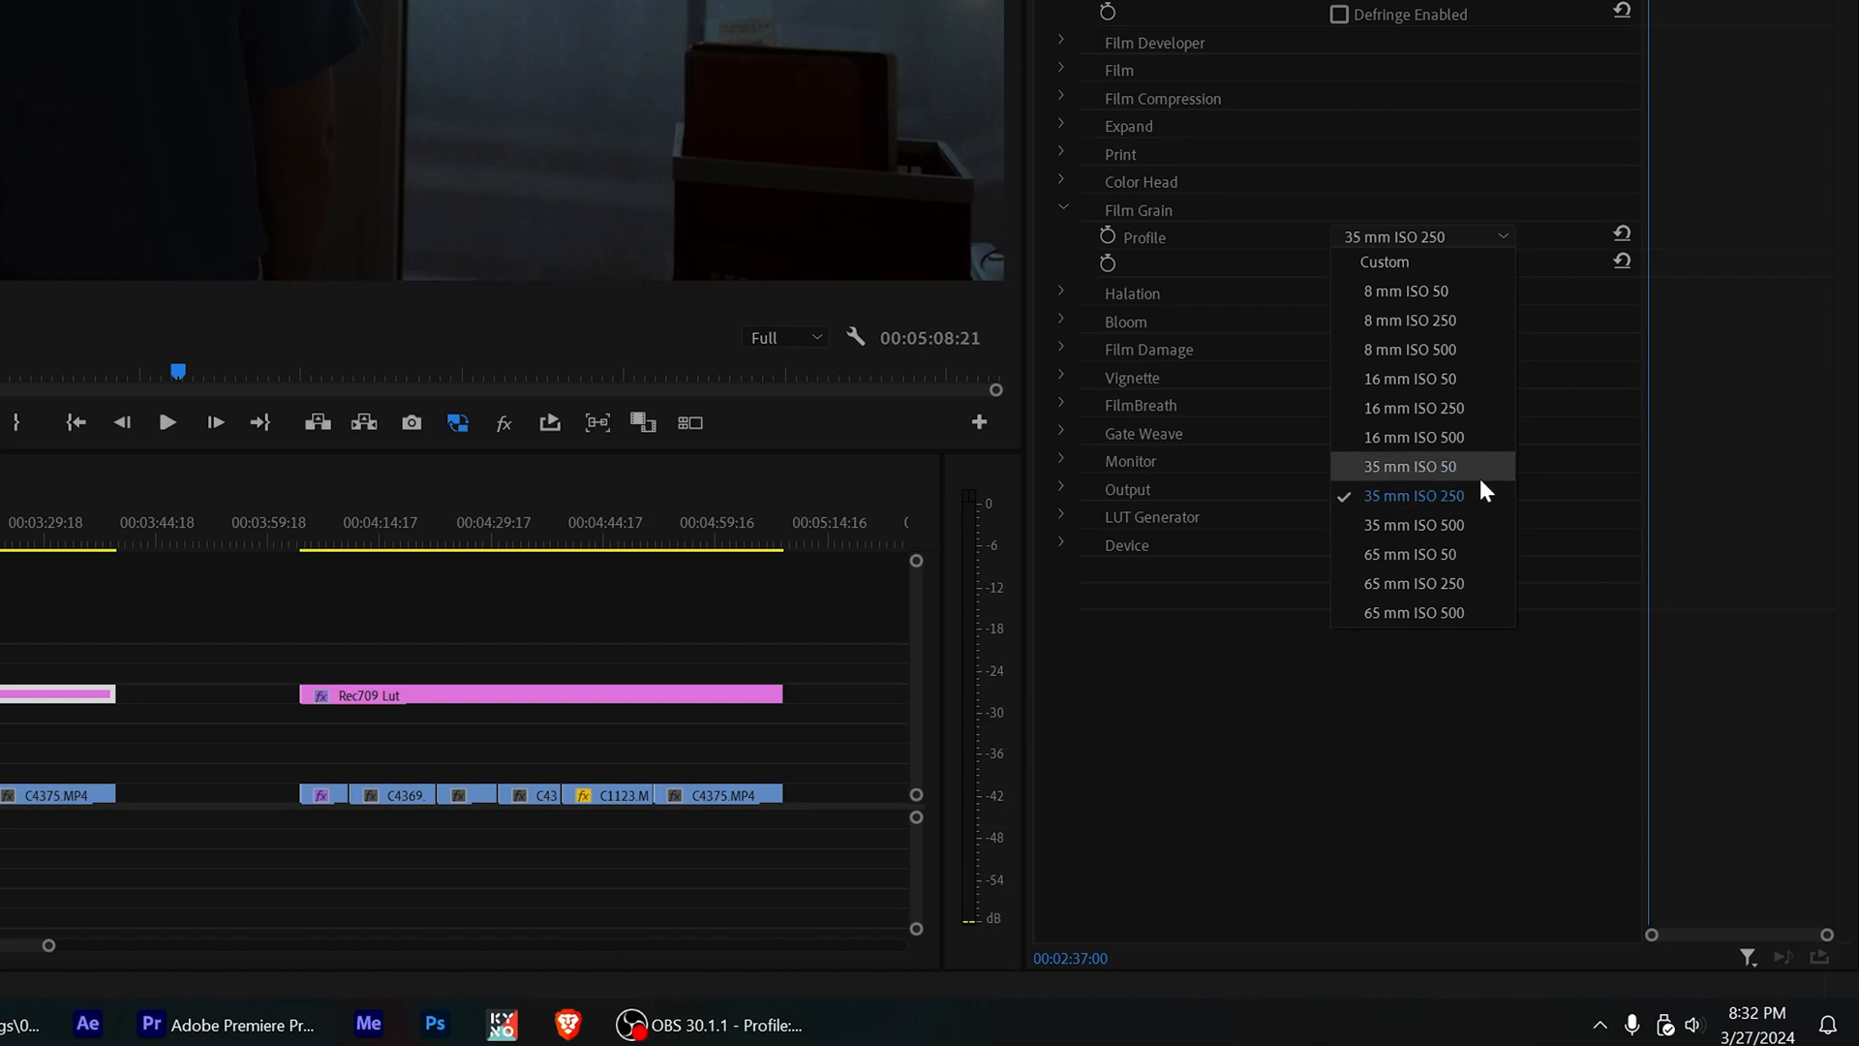
{"action": "mouse_move", "coordinate": [1475, 476]}
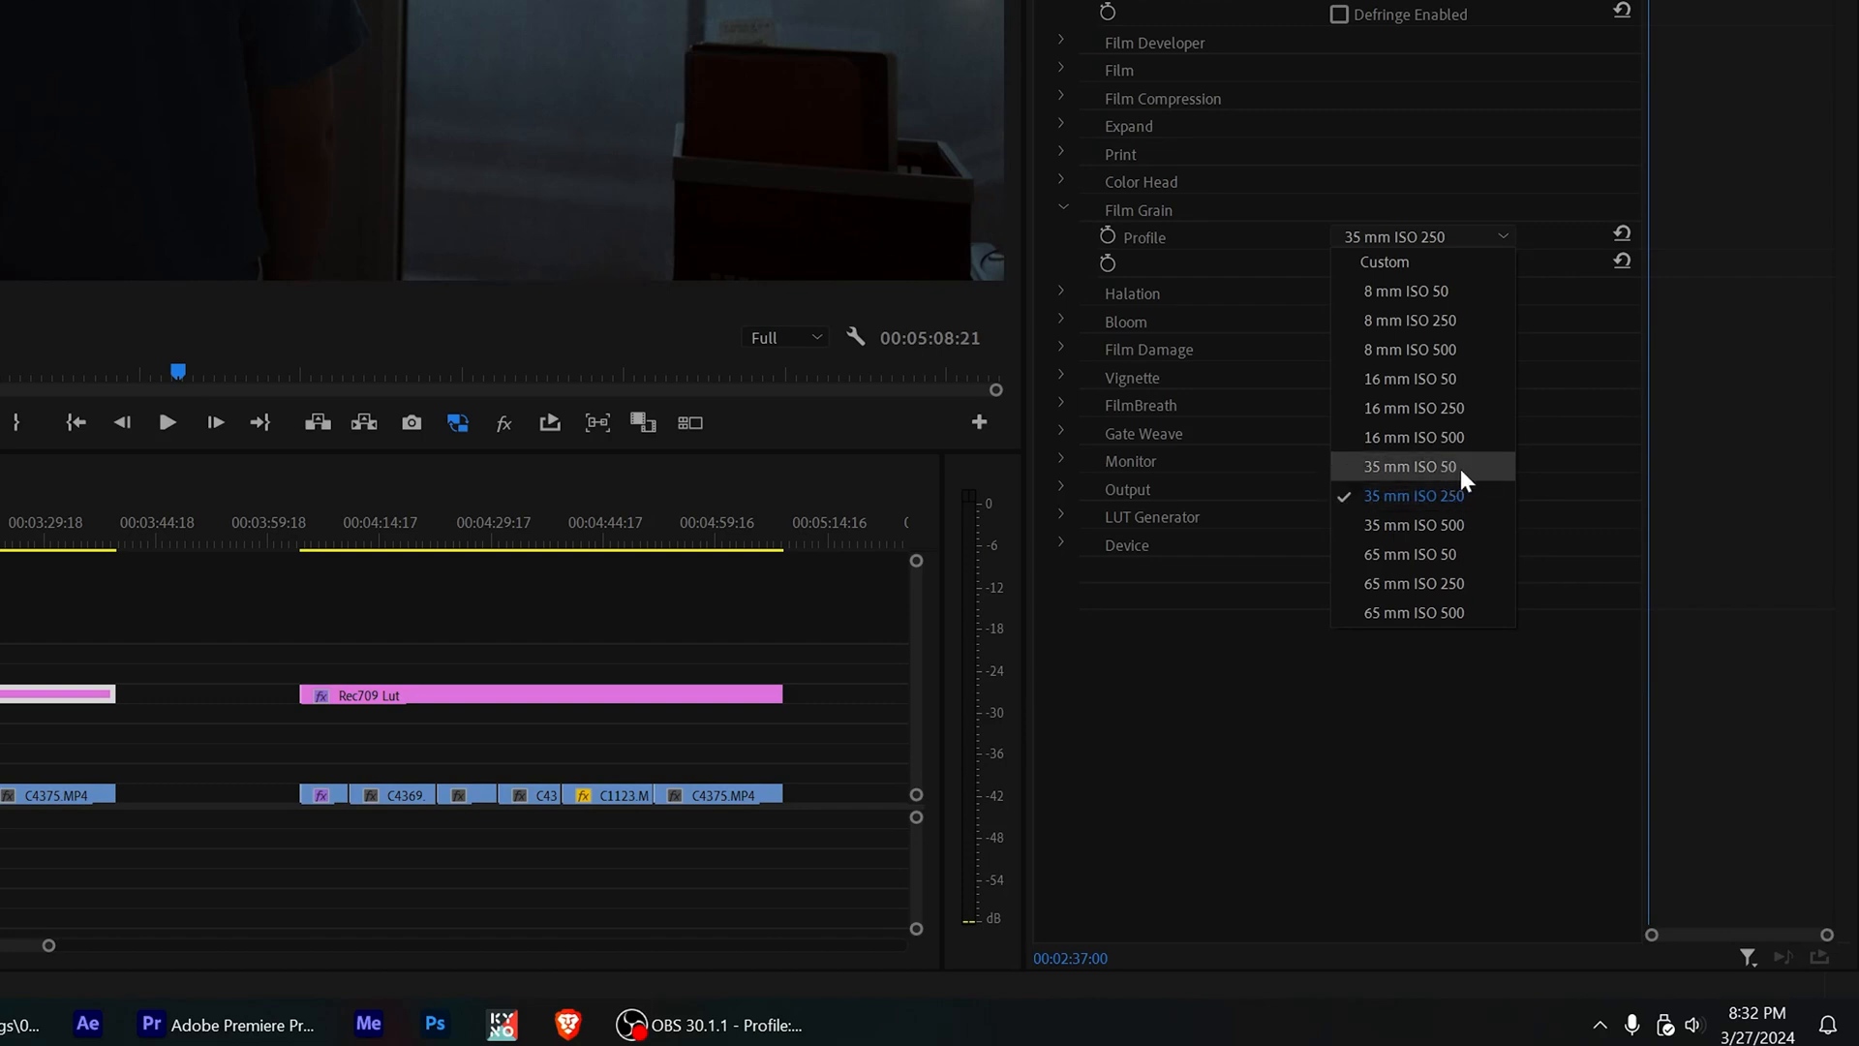
{"action": "left_click", "coordinate": [1409, 465]}
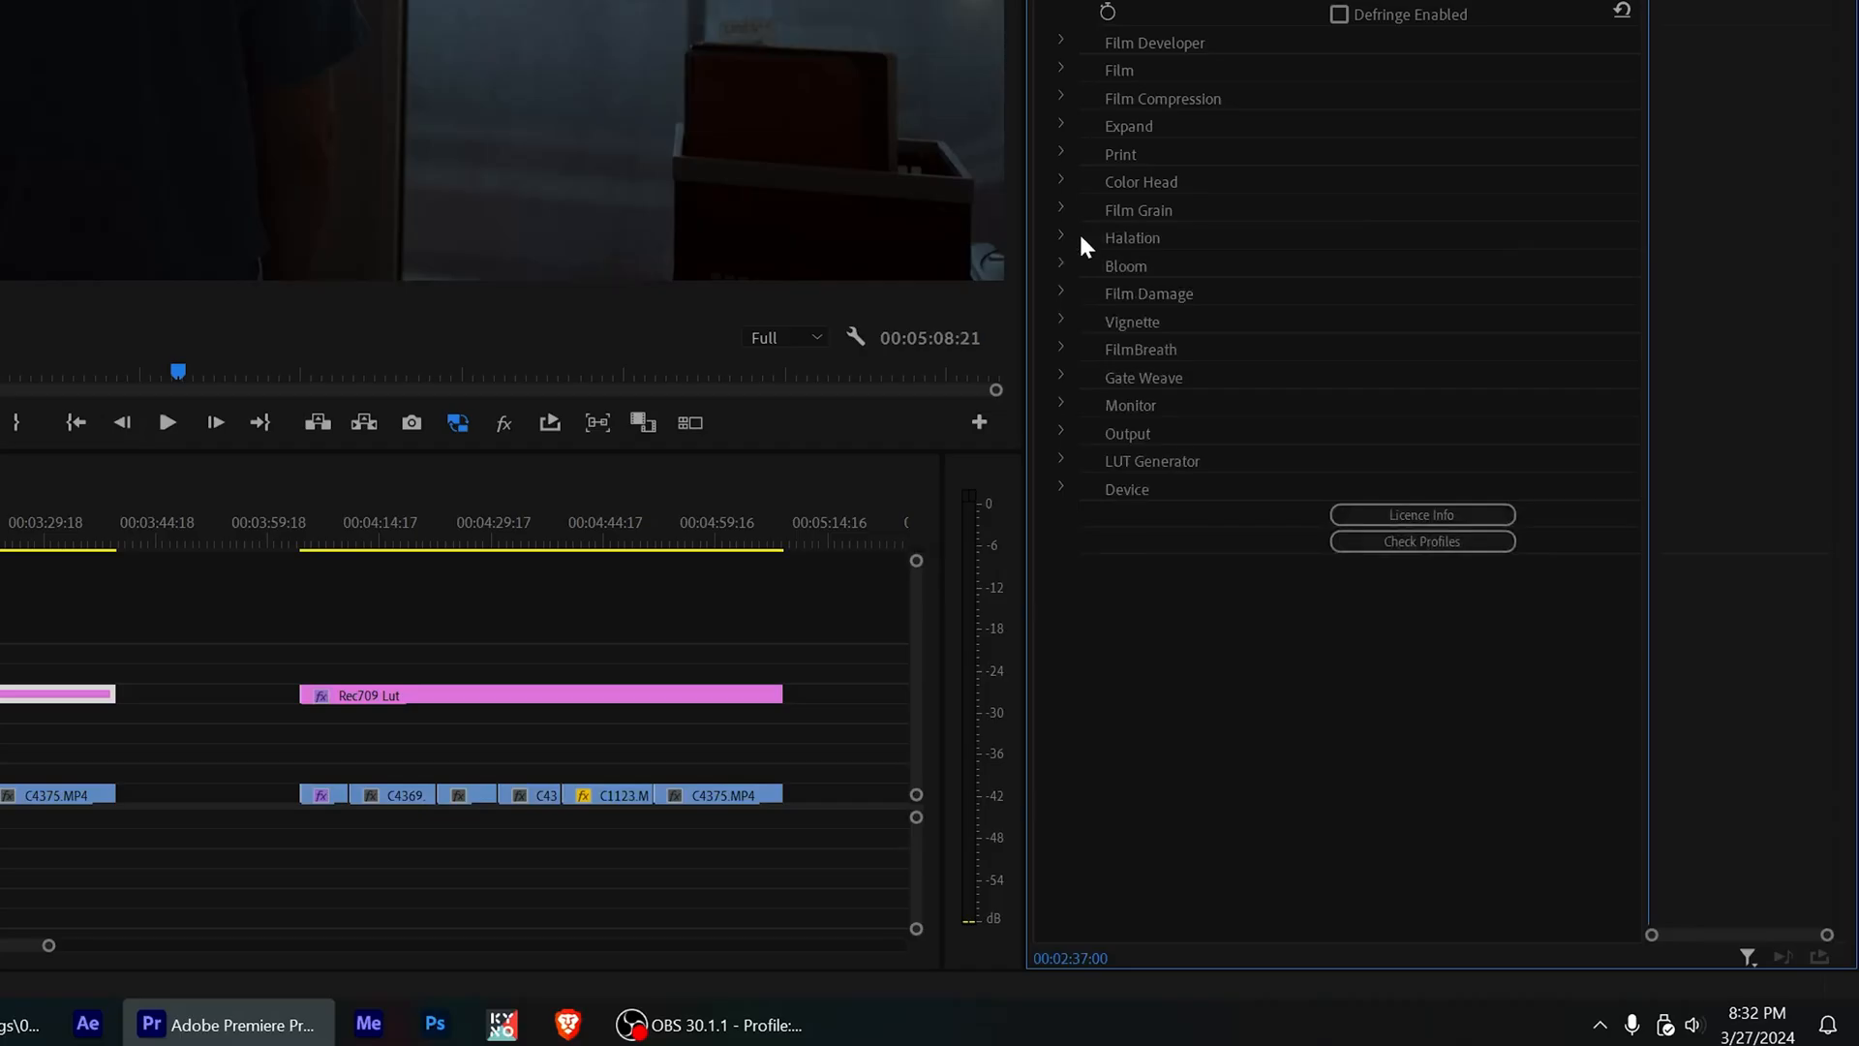
{"action": "left_click", "coordinate": [1062, 237]}
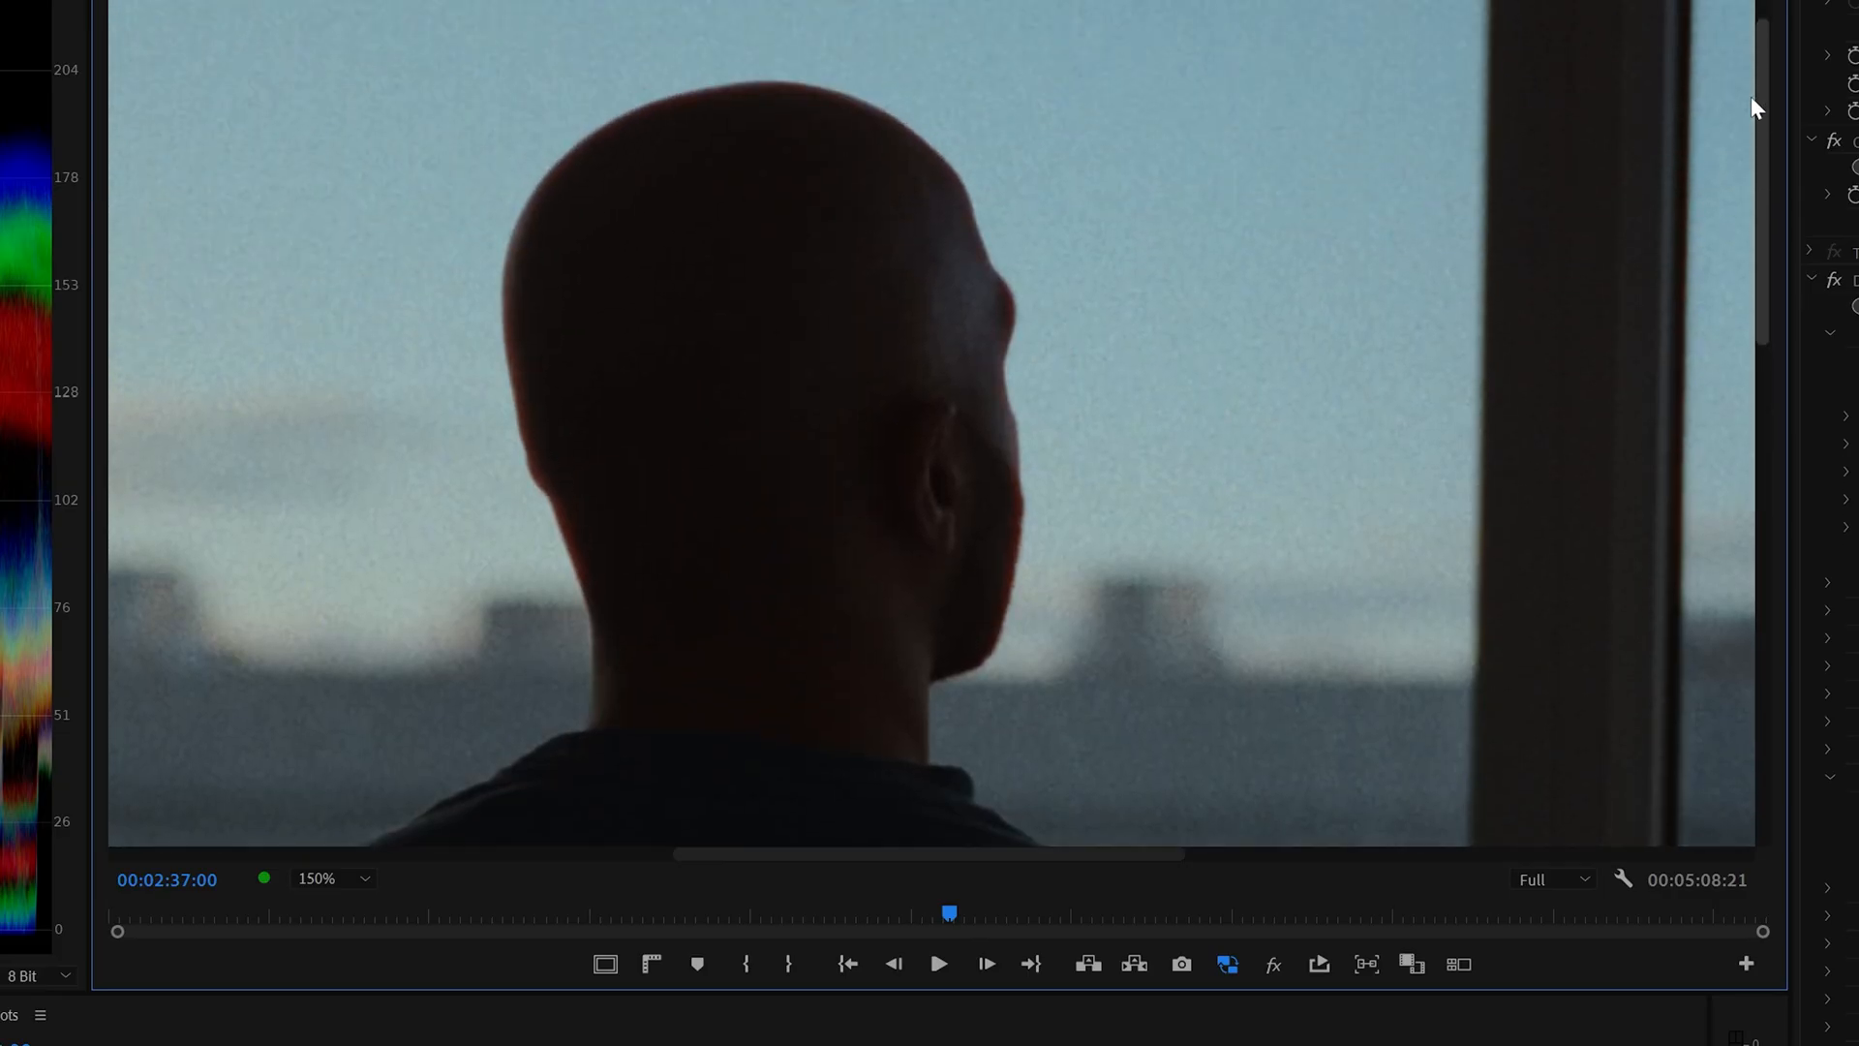
{"action": "mouse_move", "coordinate": [924, 664]}
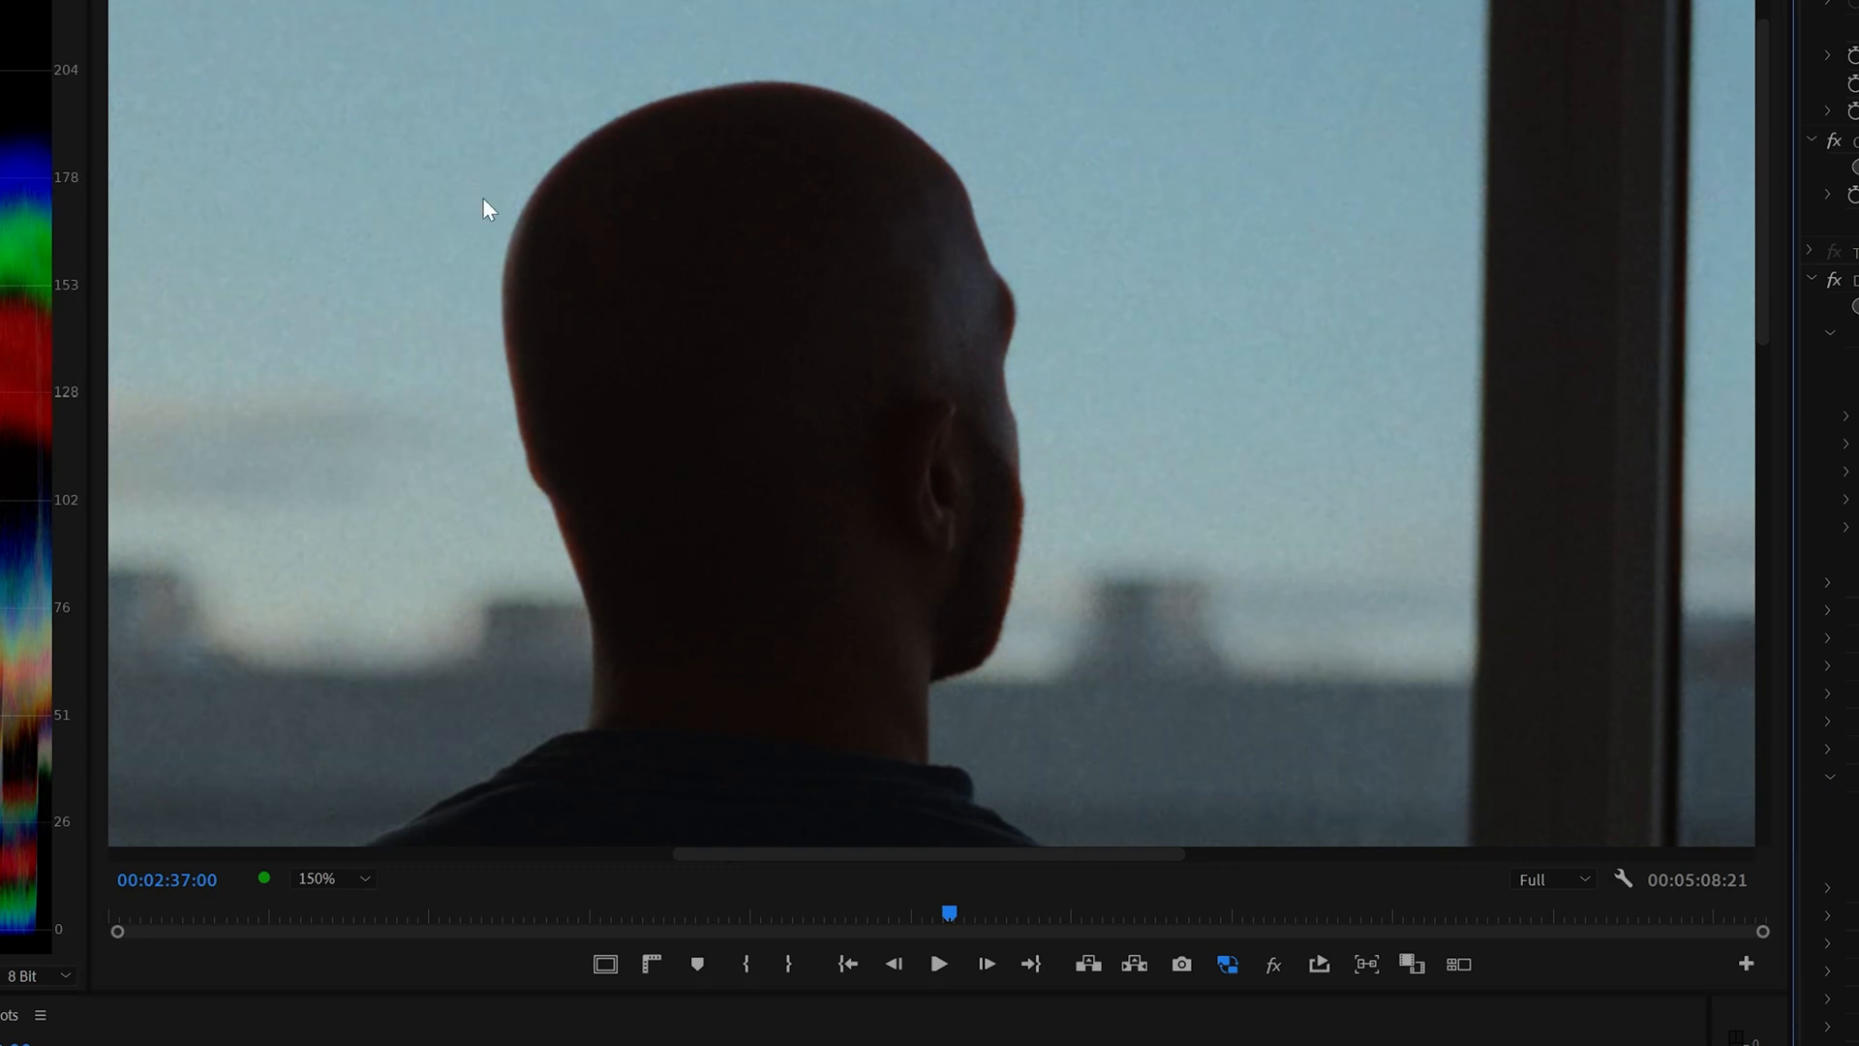
{"action": "mouse_move", "coordinate": [989, 581]}
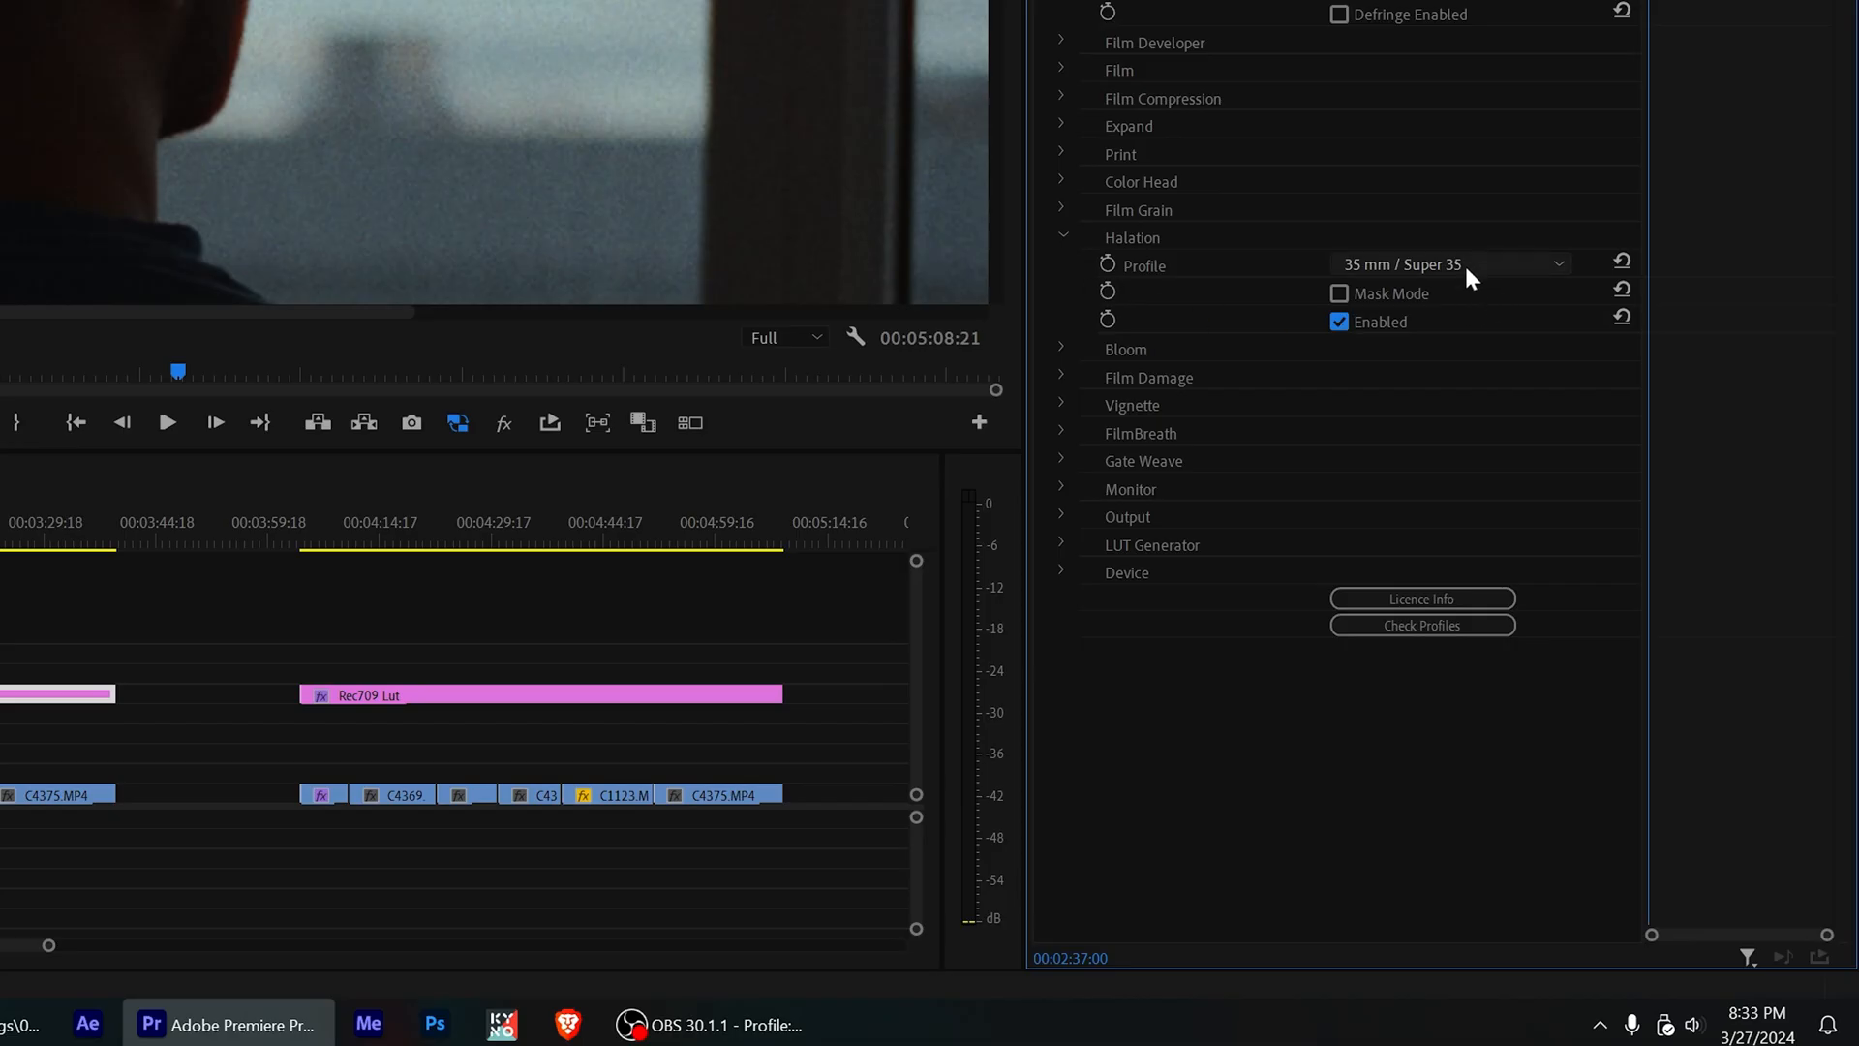
{"action": "mouse_move", "coordinate": [1412, 345]}
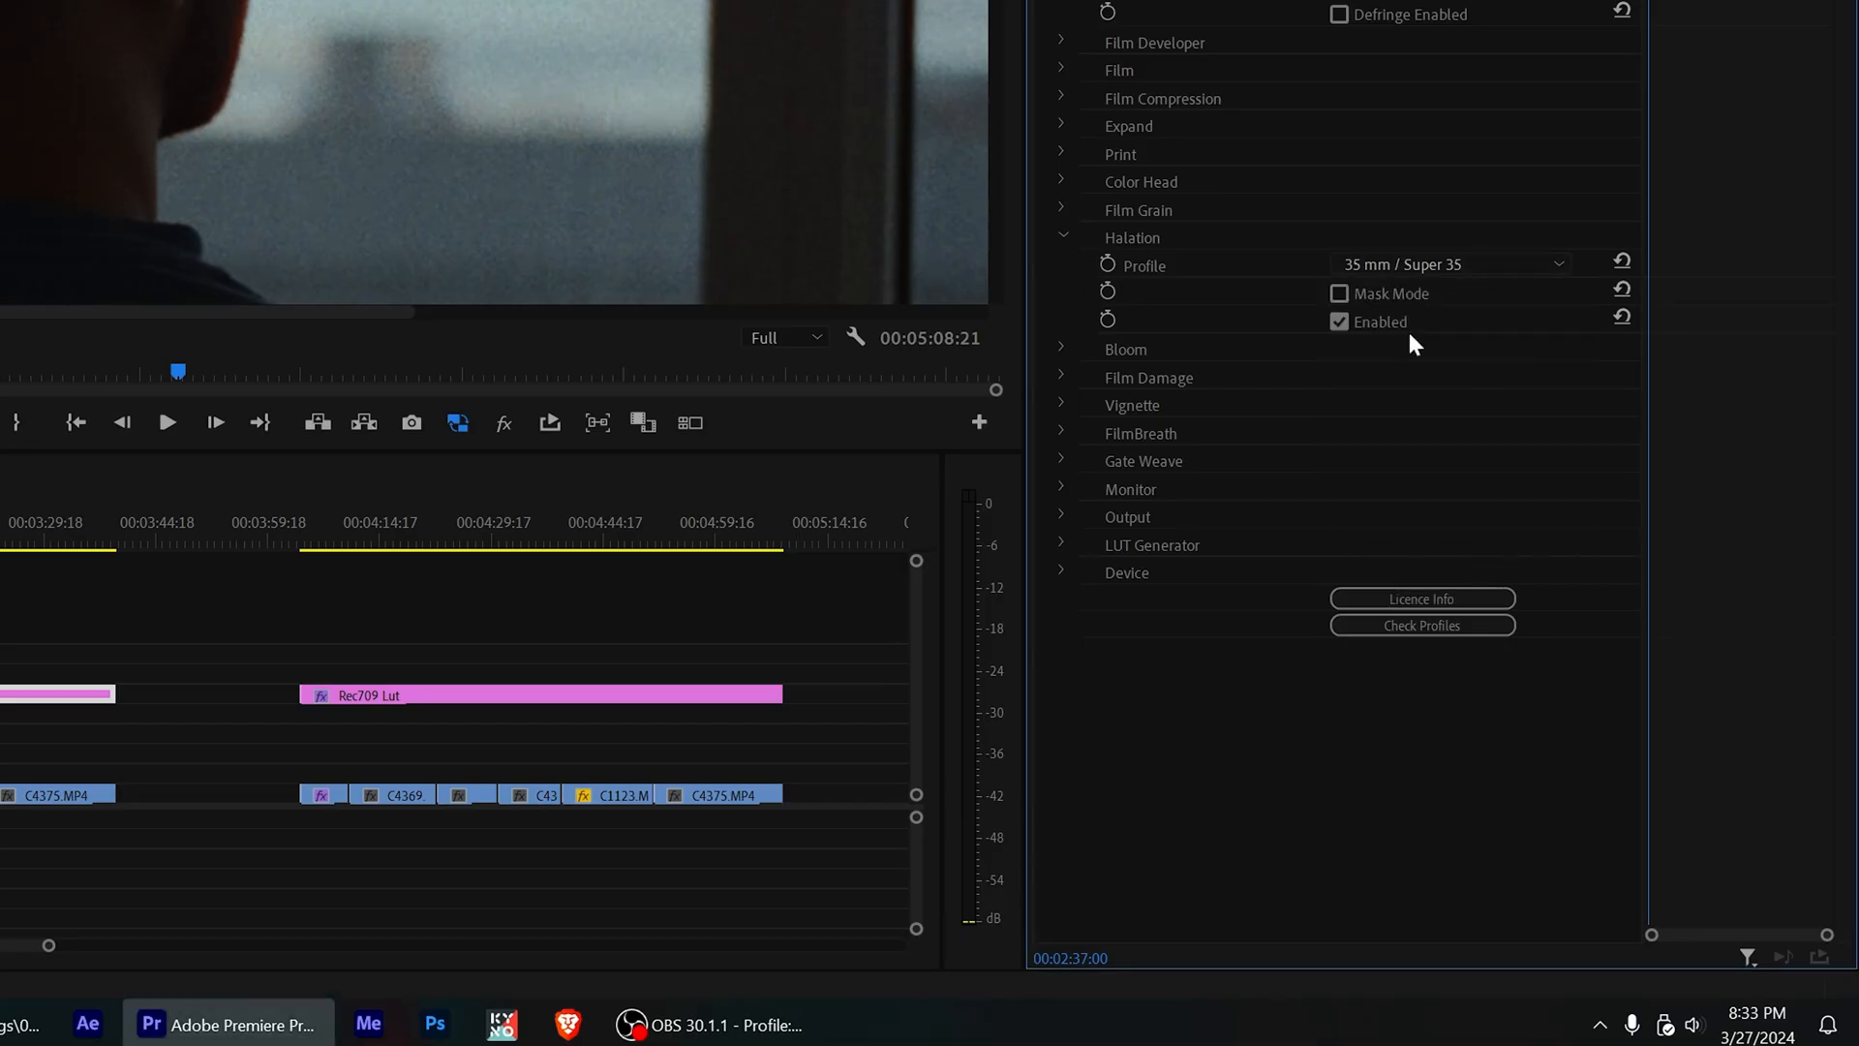
{"action": "mouse_move", "coordinate": [1389, 297]}
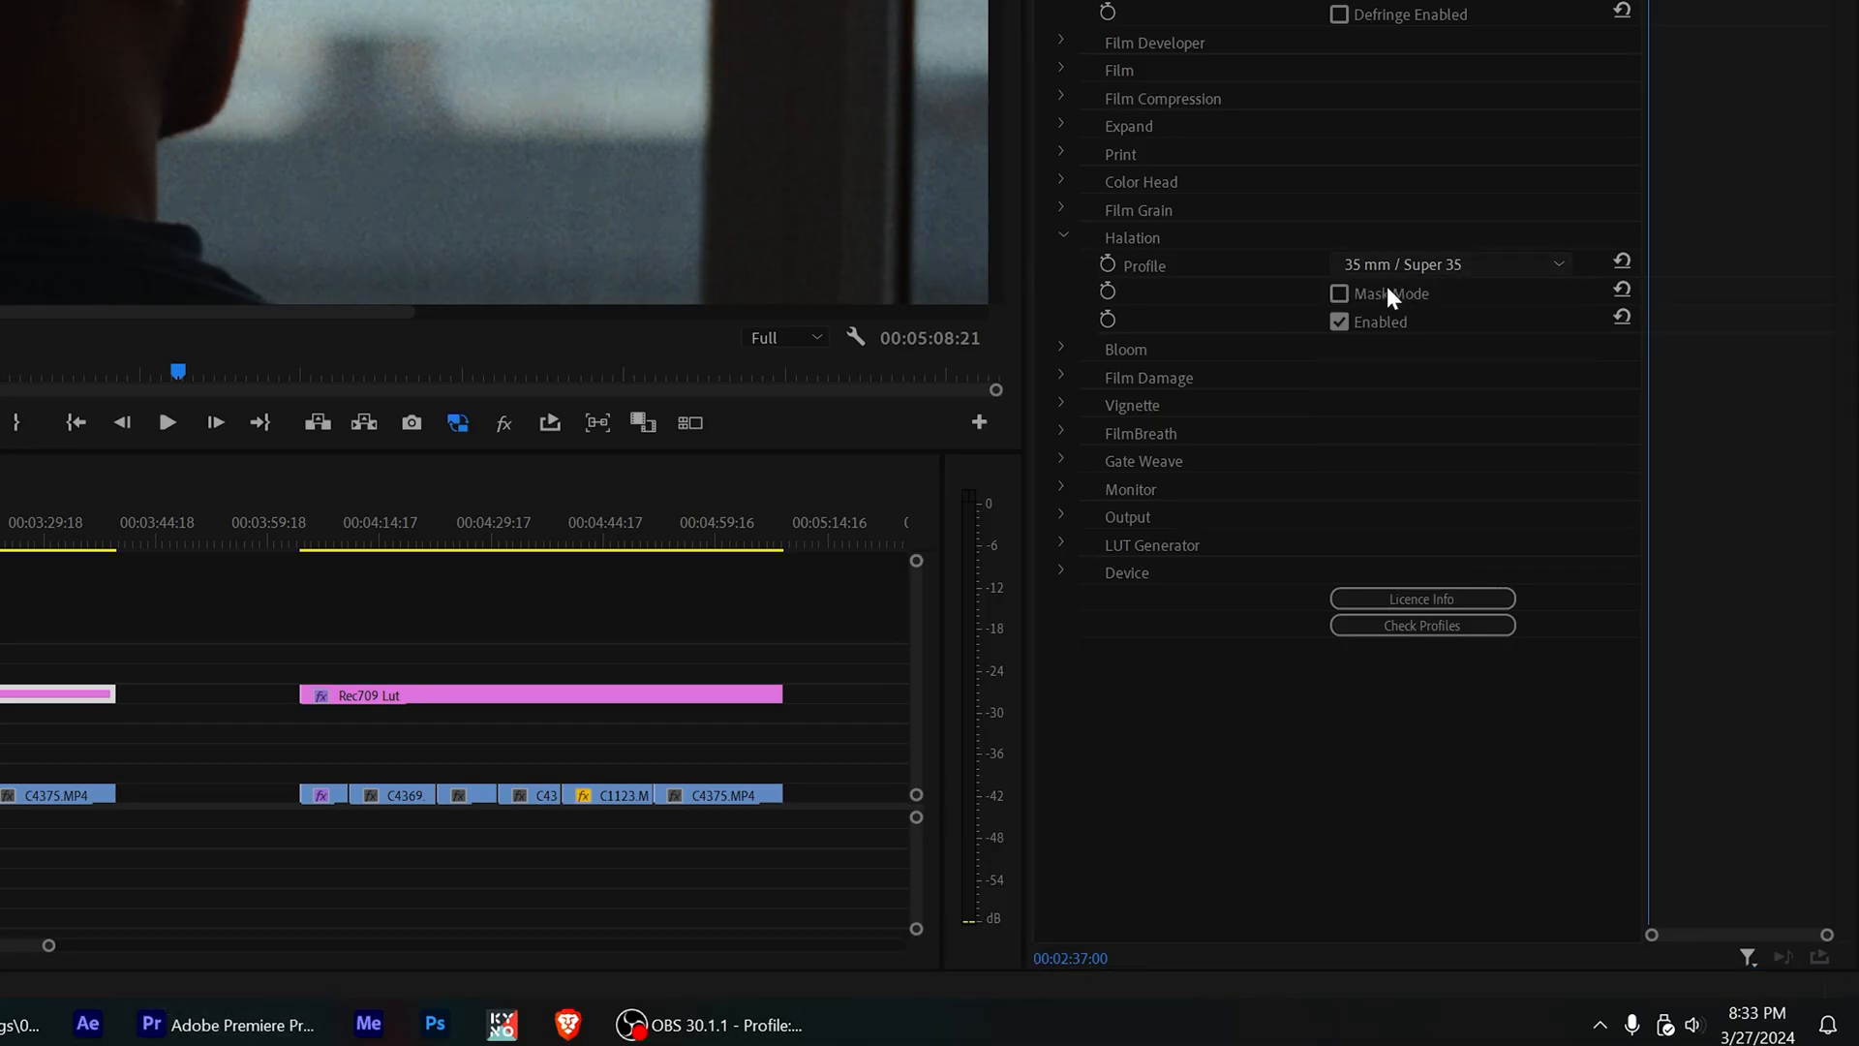
Collapse the Halation section, now enabled with the 35 mm / Super 35 profile.
{"action": "left_click", "coordinate": [1448, 263]}
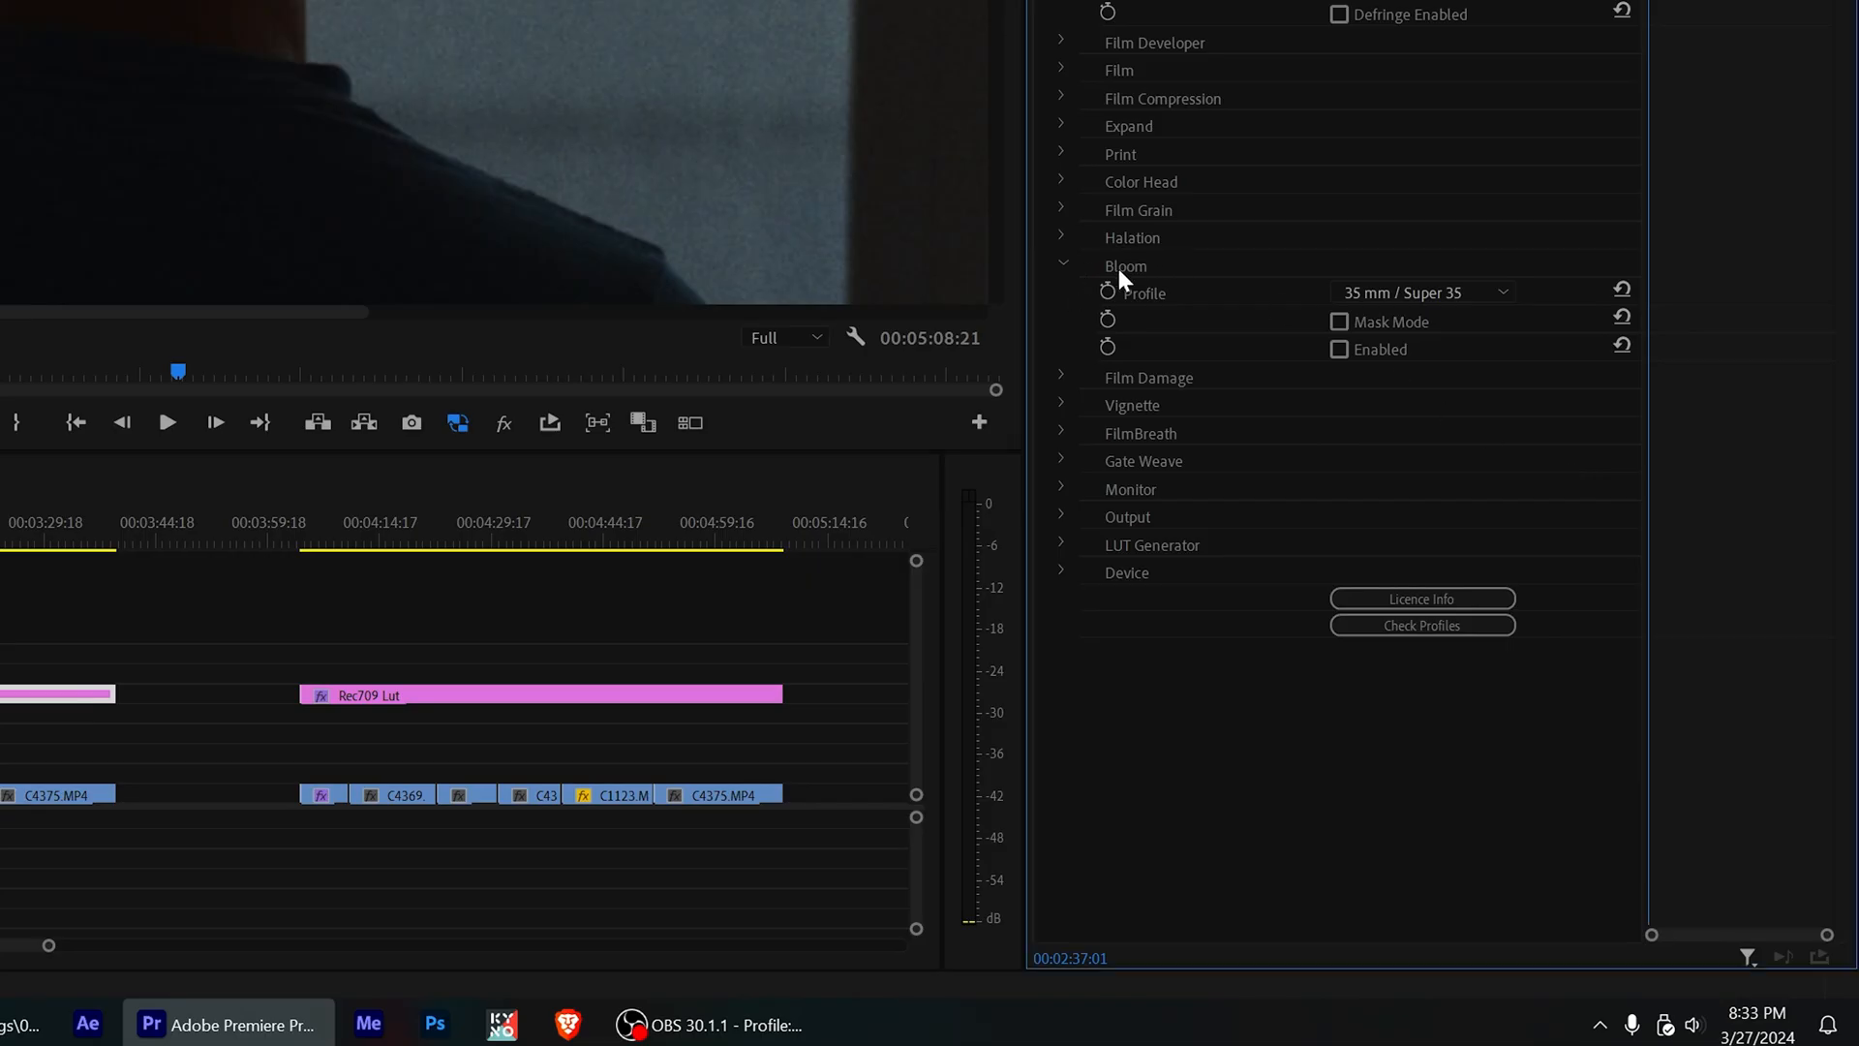
{"action": "mouse_move", "coordinate": [1191, 333]}
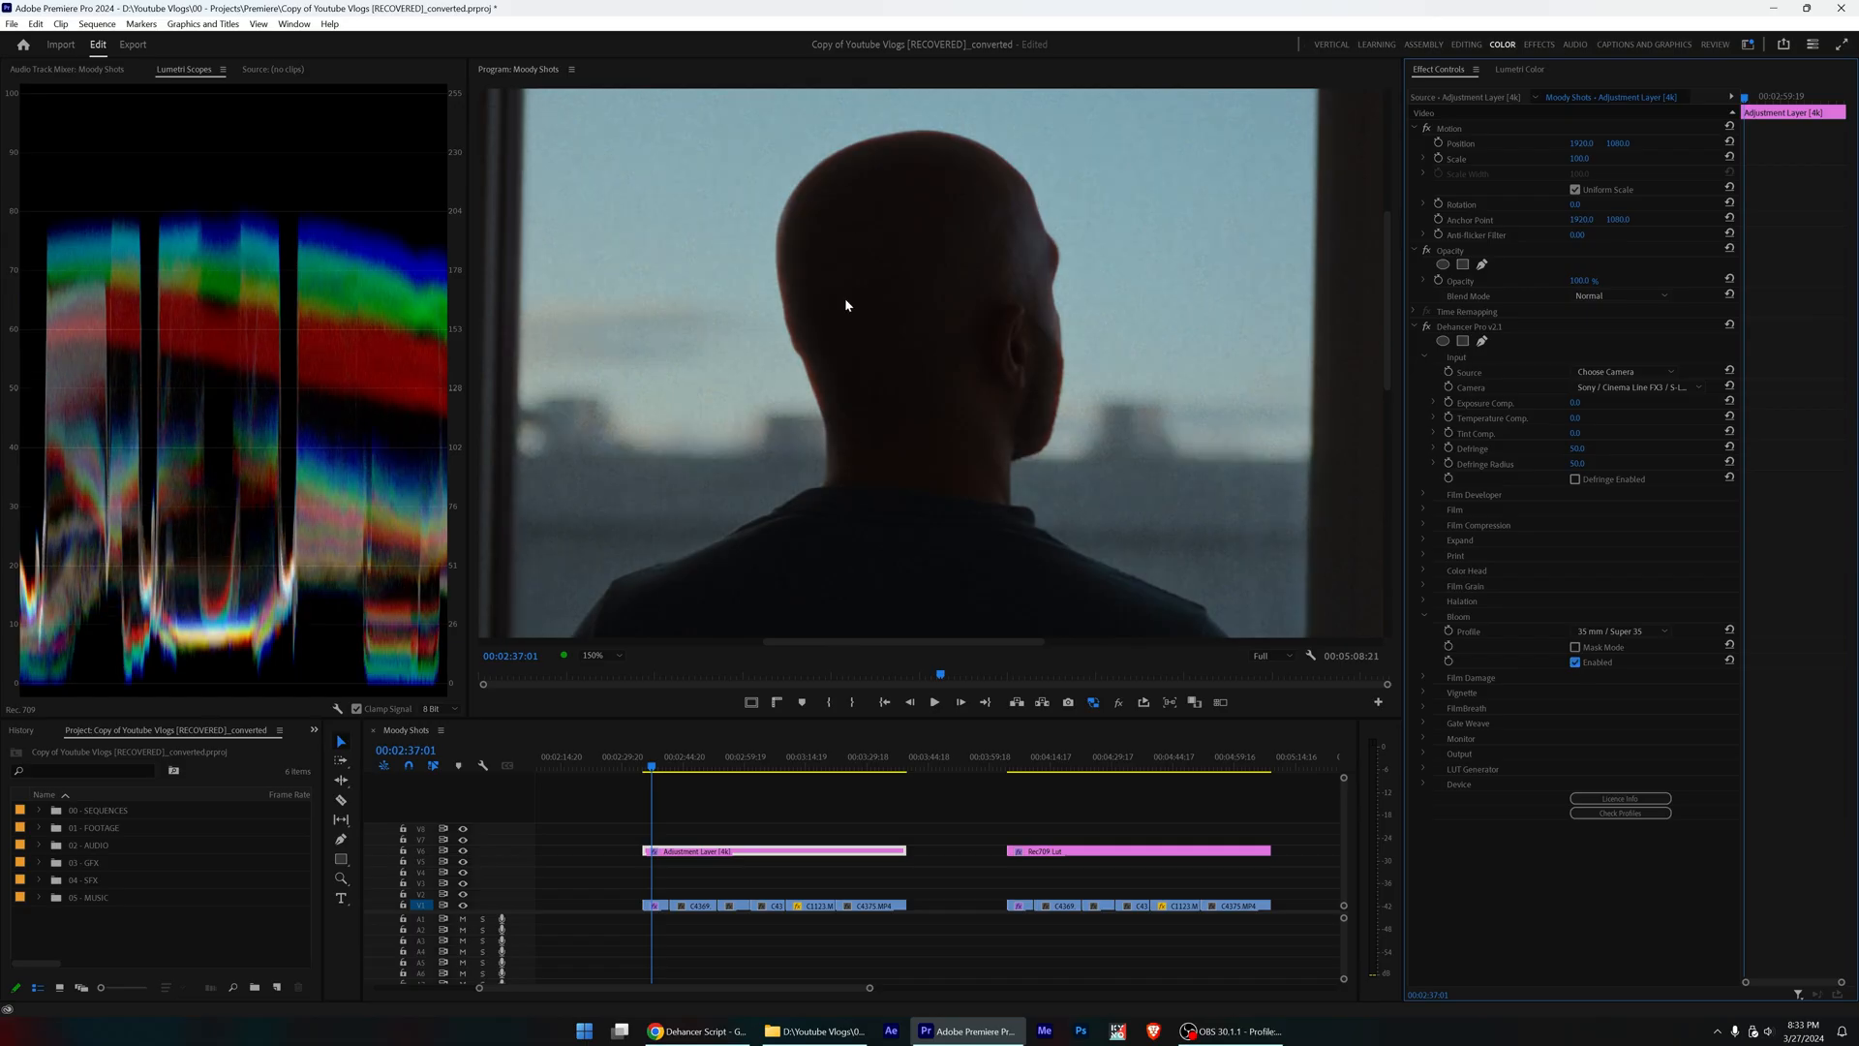
Collapse the Bloom section, now enabled with the 35 mm / Super 35 profile.
{"action": "left_click", "coordinate": [616, 656]}
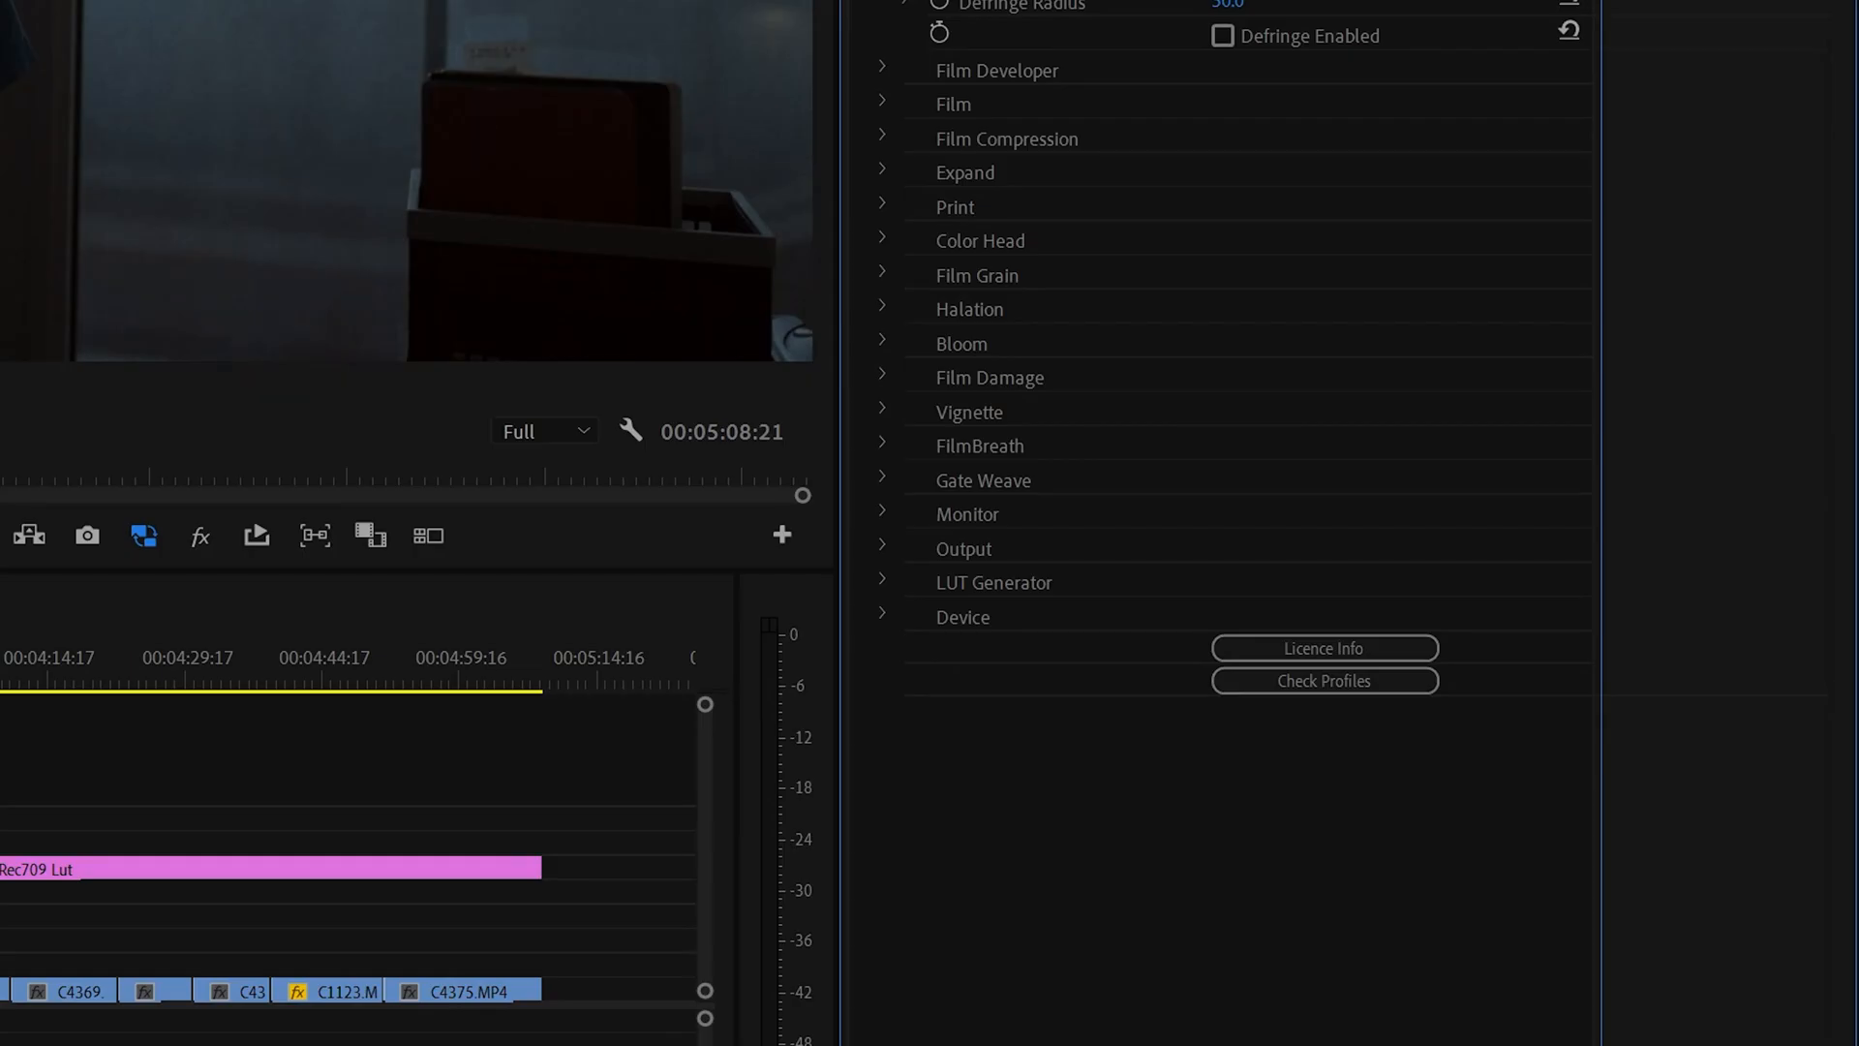
{"action": "mouse_move", "coordinate": [910, 570]}
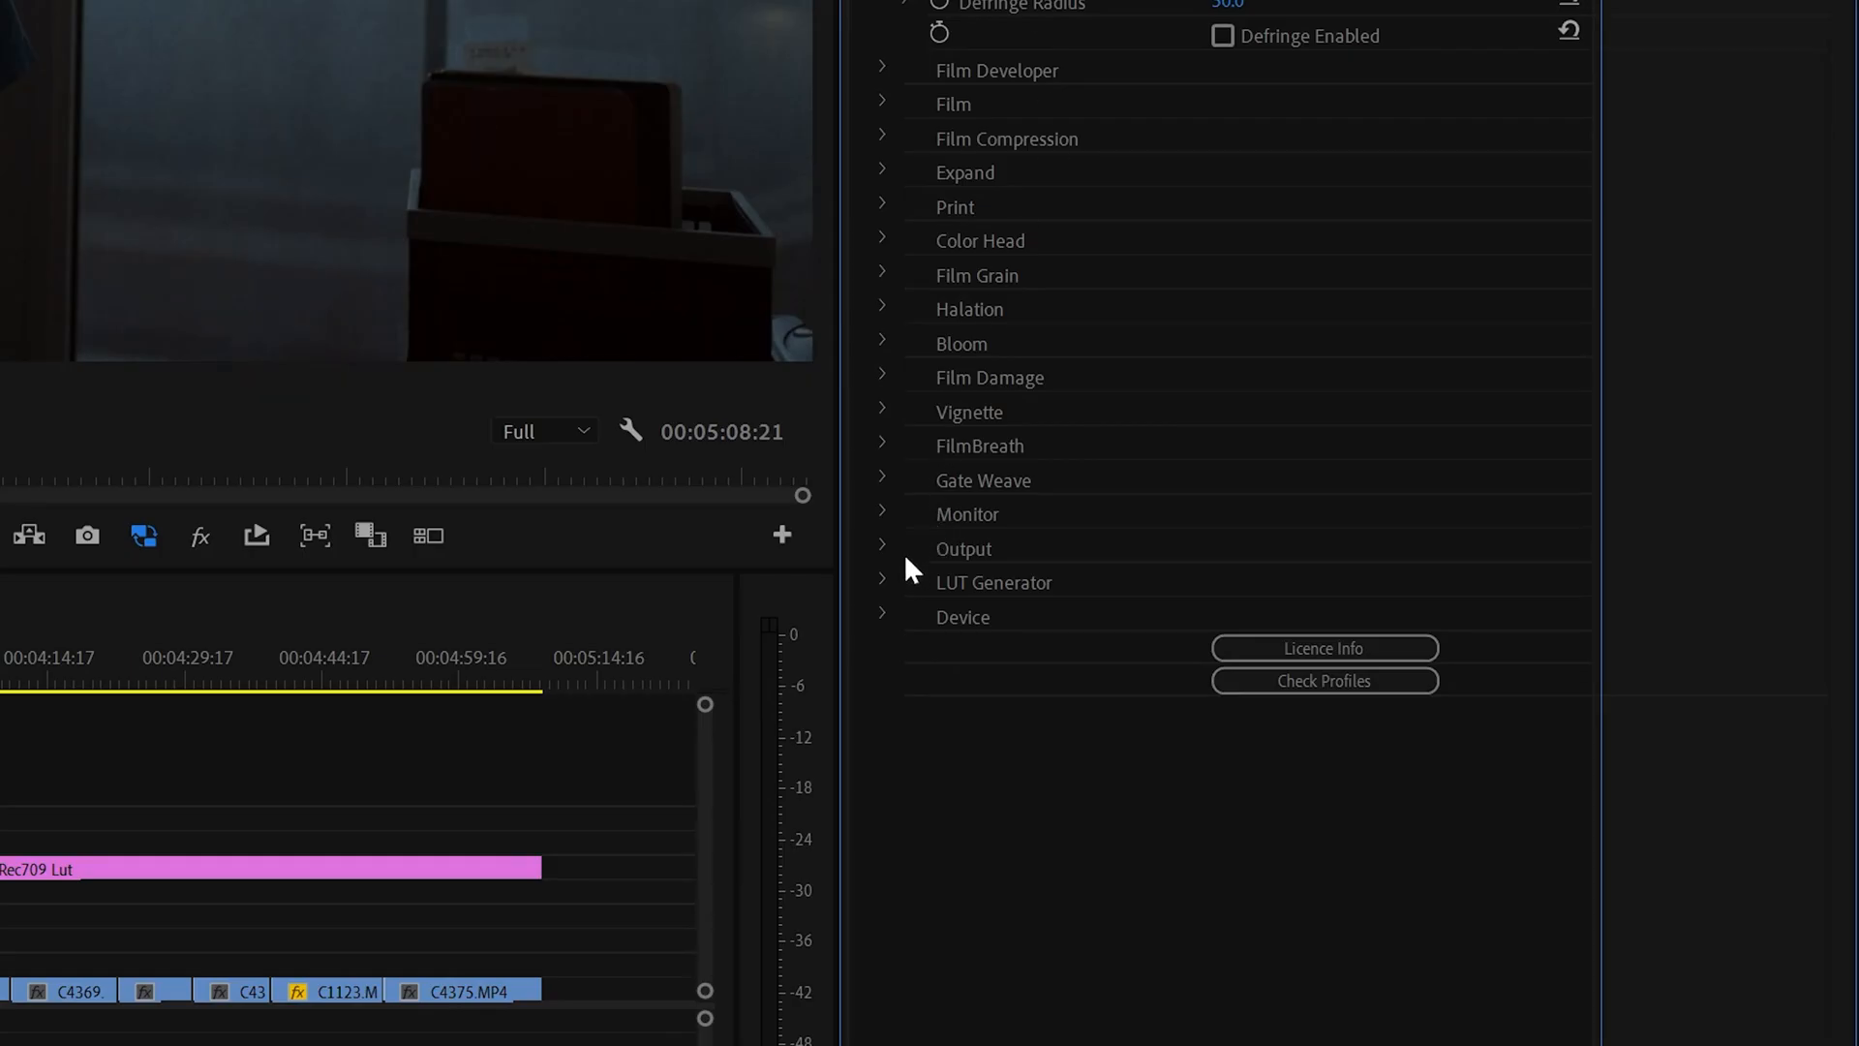
Expand LUT Generator to show Small (17x17x17) LUT size and Export LUT.
{"action": "left_click", "coordinate": [882, 582]}
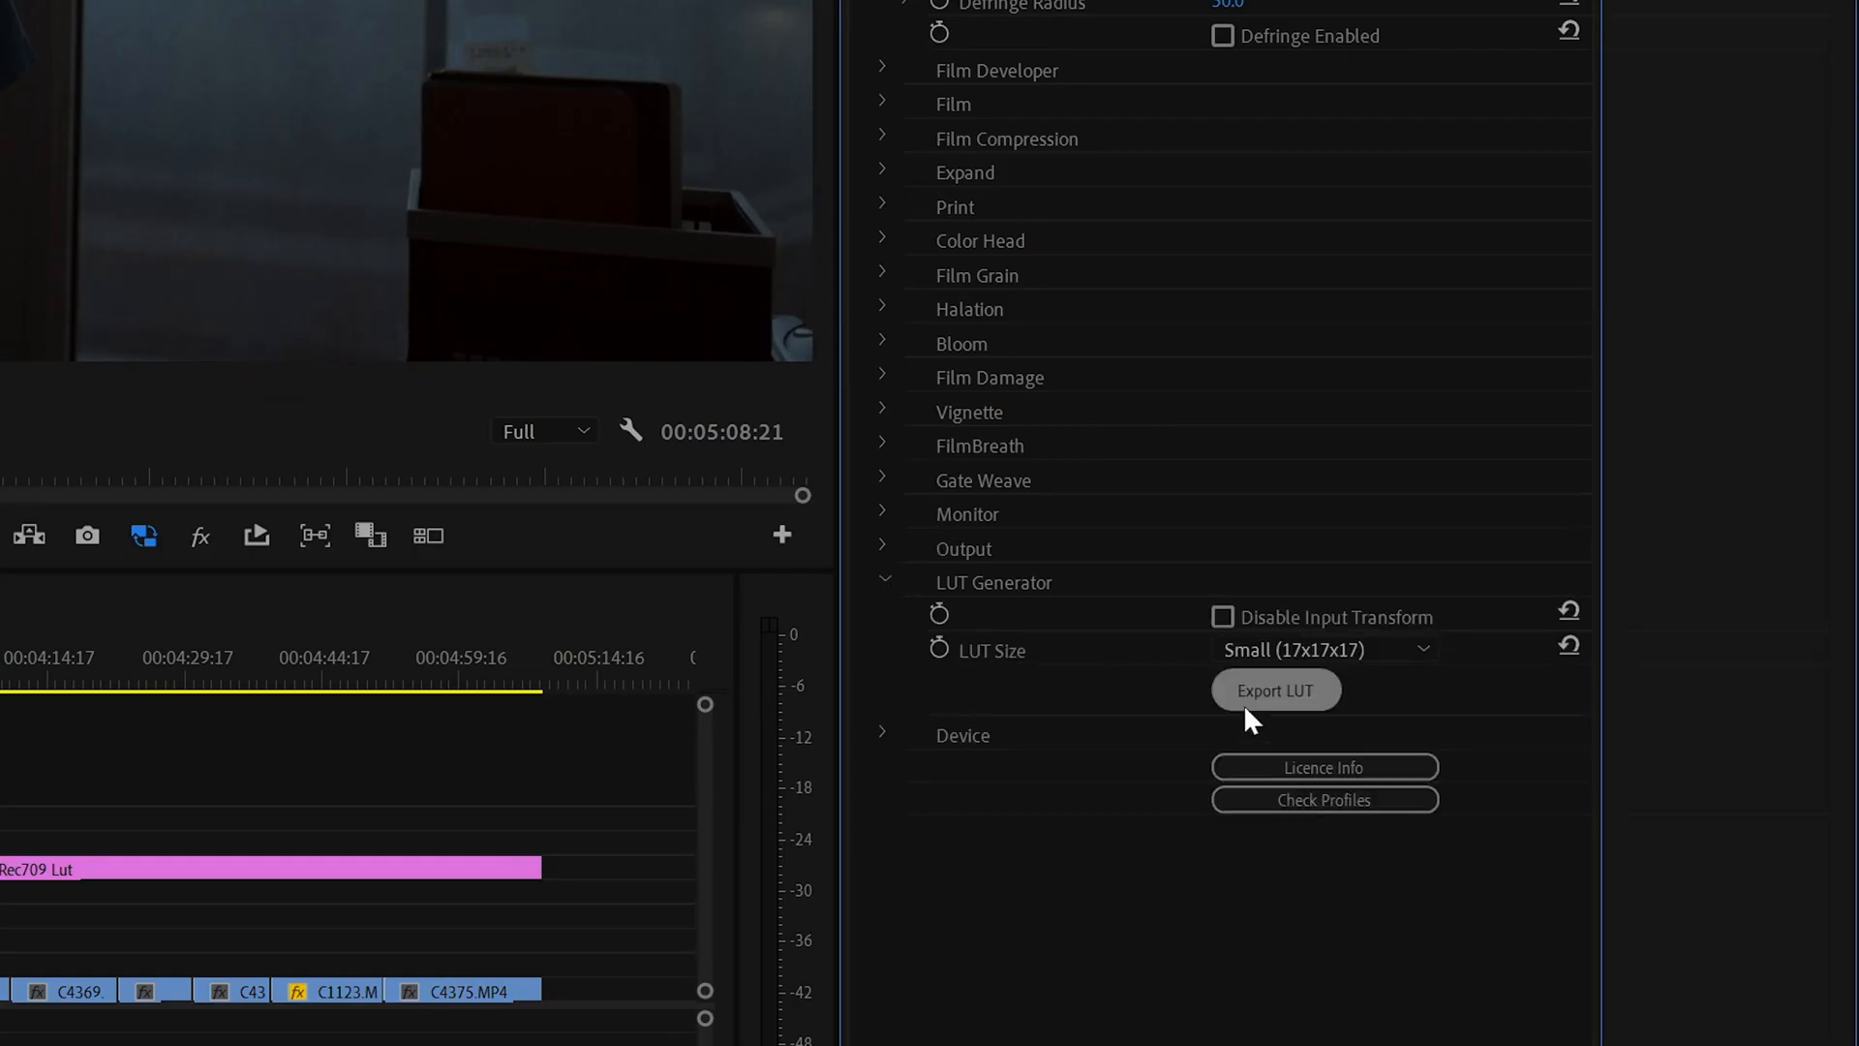
{"action": "mouse_move", "coordinate": [1247, 391]}
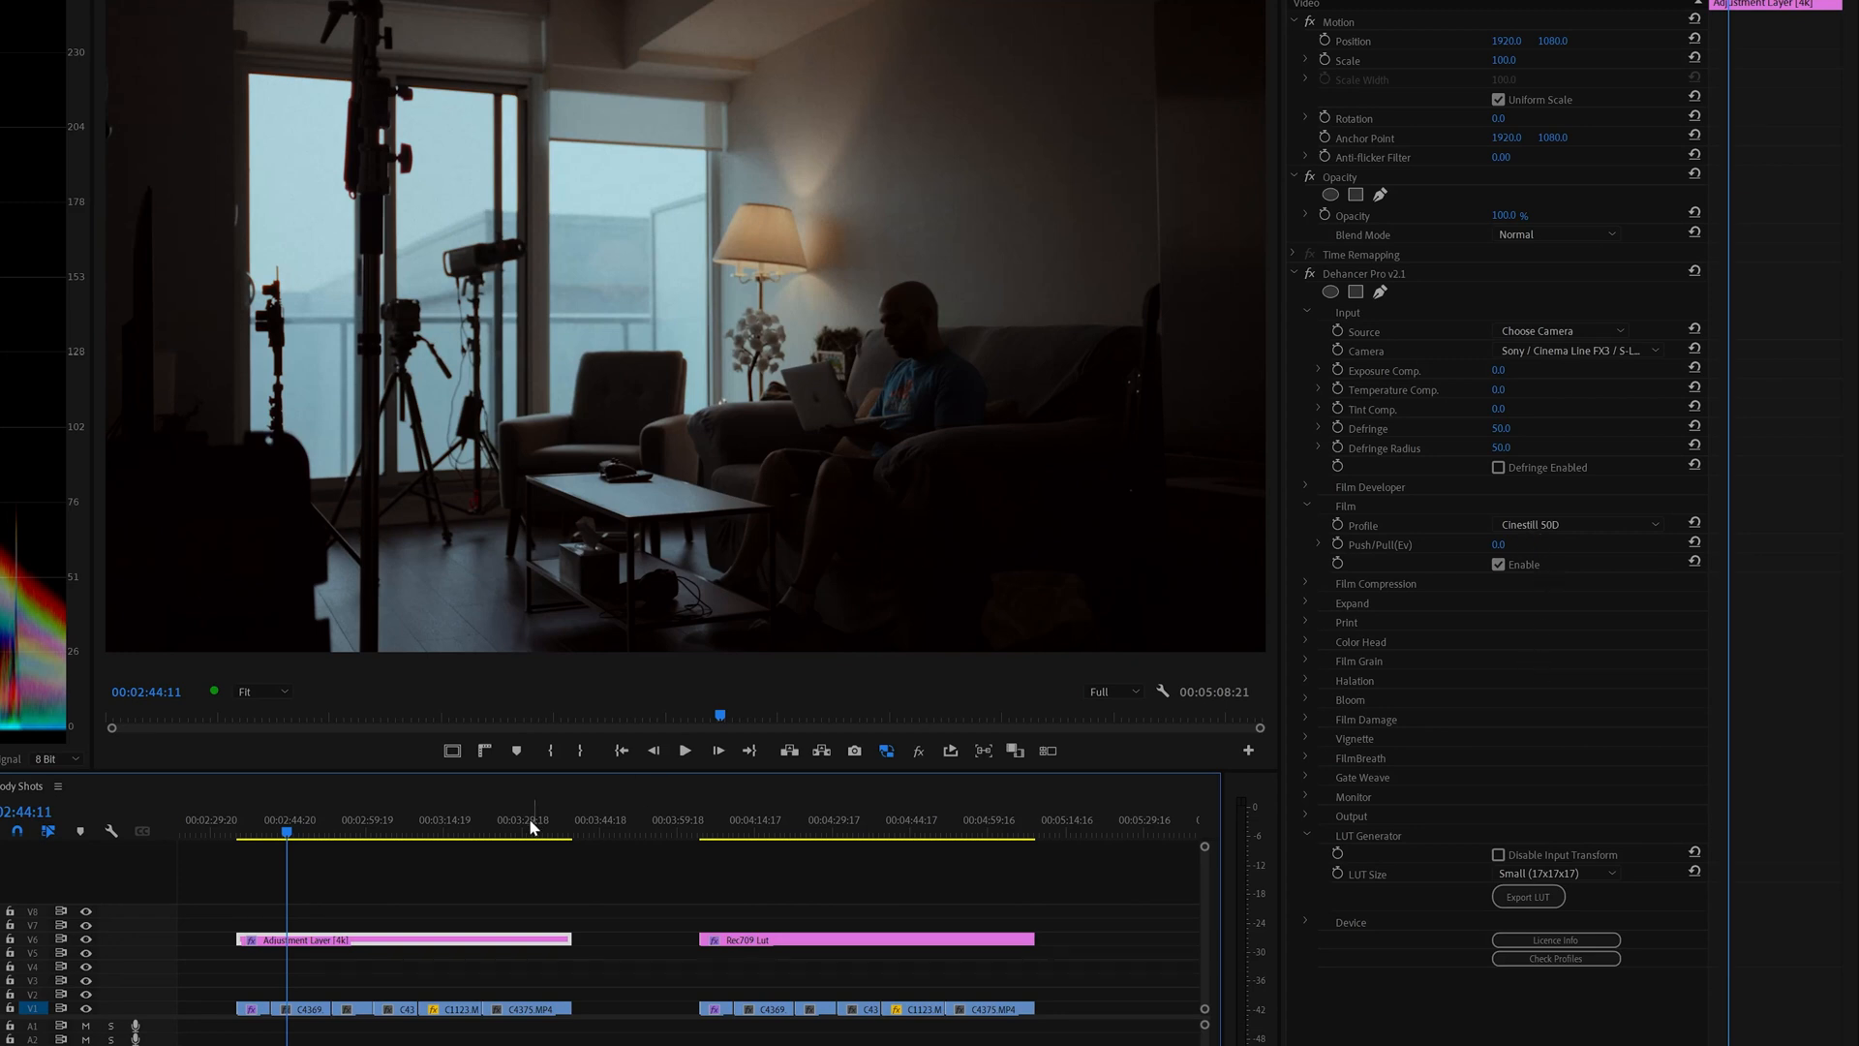
Lower Highlights and raise Blacks on clip C4369 in Lumetri, toggling the correction to compare.
{"action": "left_click", "coordinate": [300, 1008]}
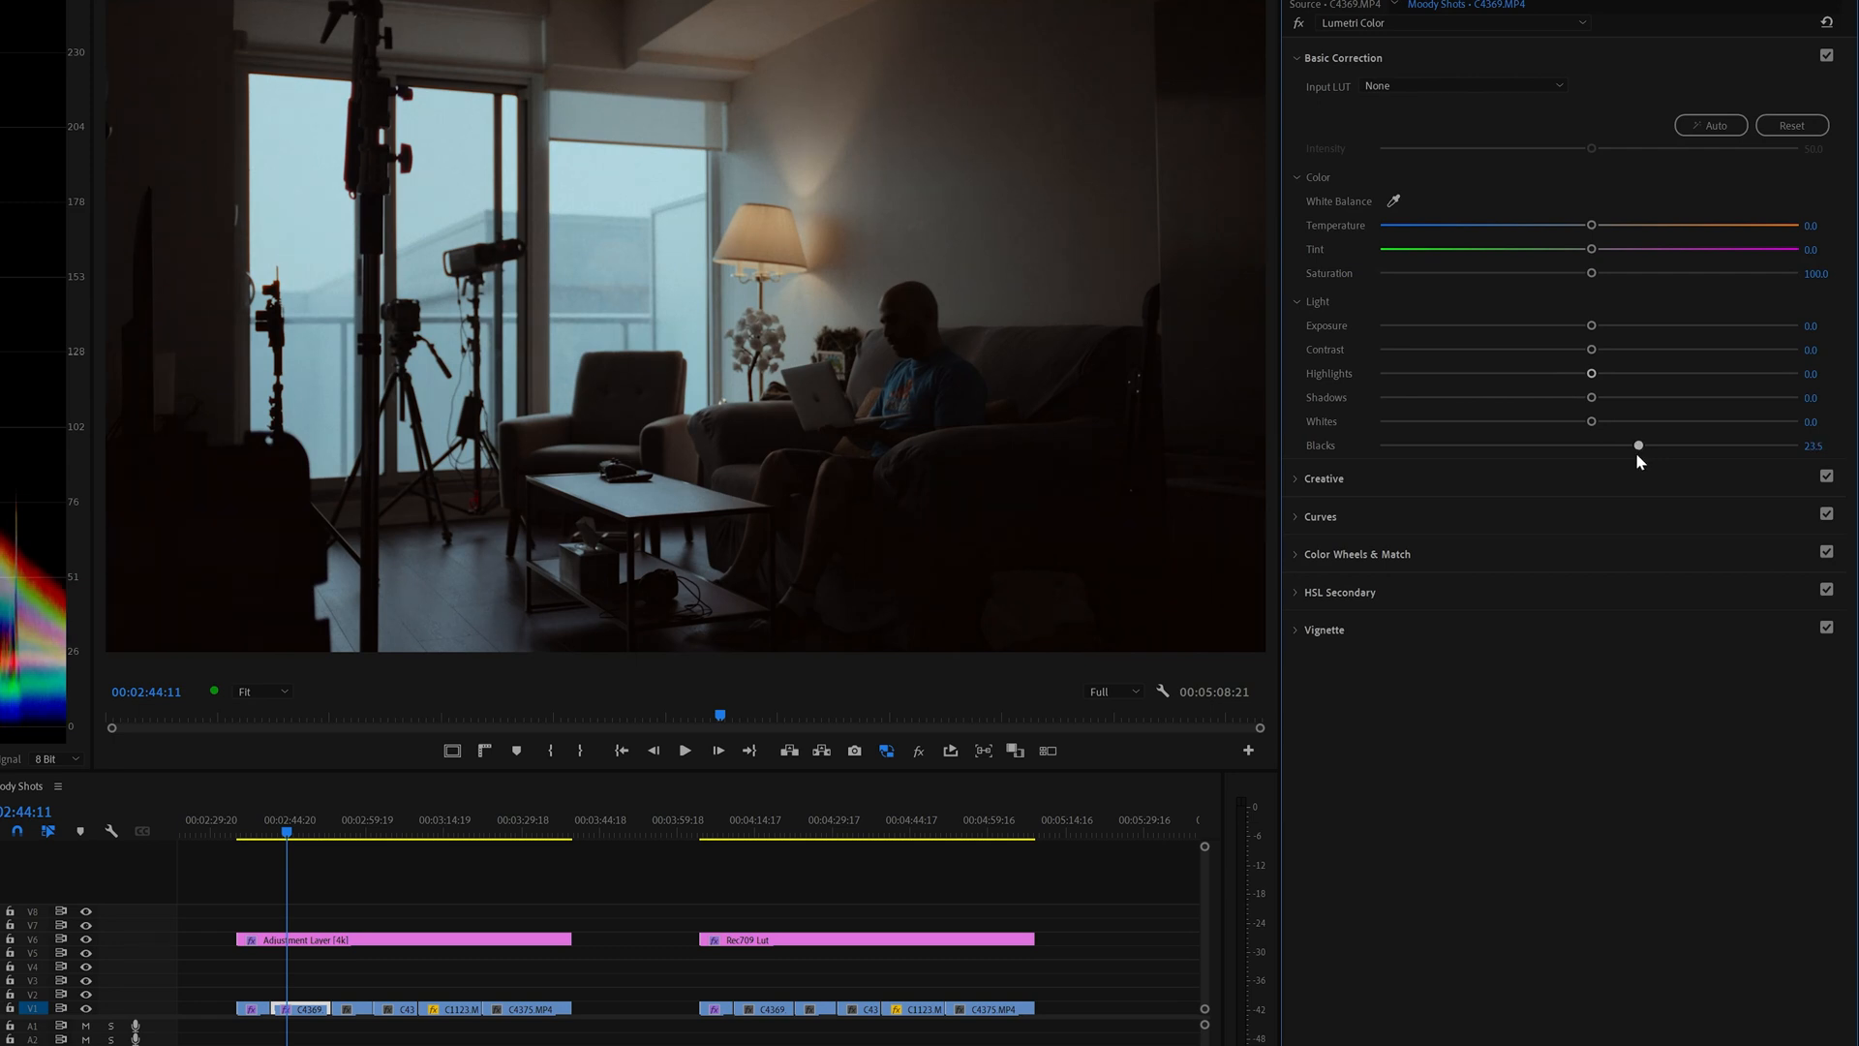
{"action": "mouse_move", "coordinate": [1533, 493]}
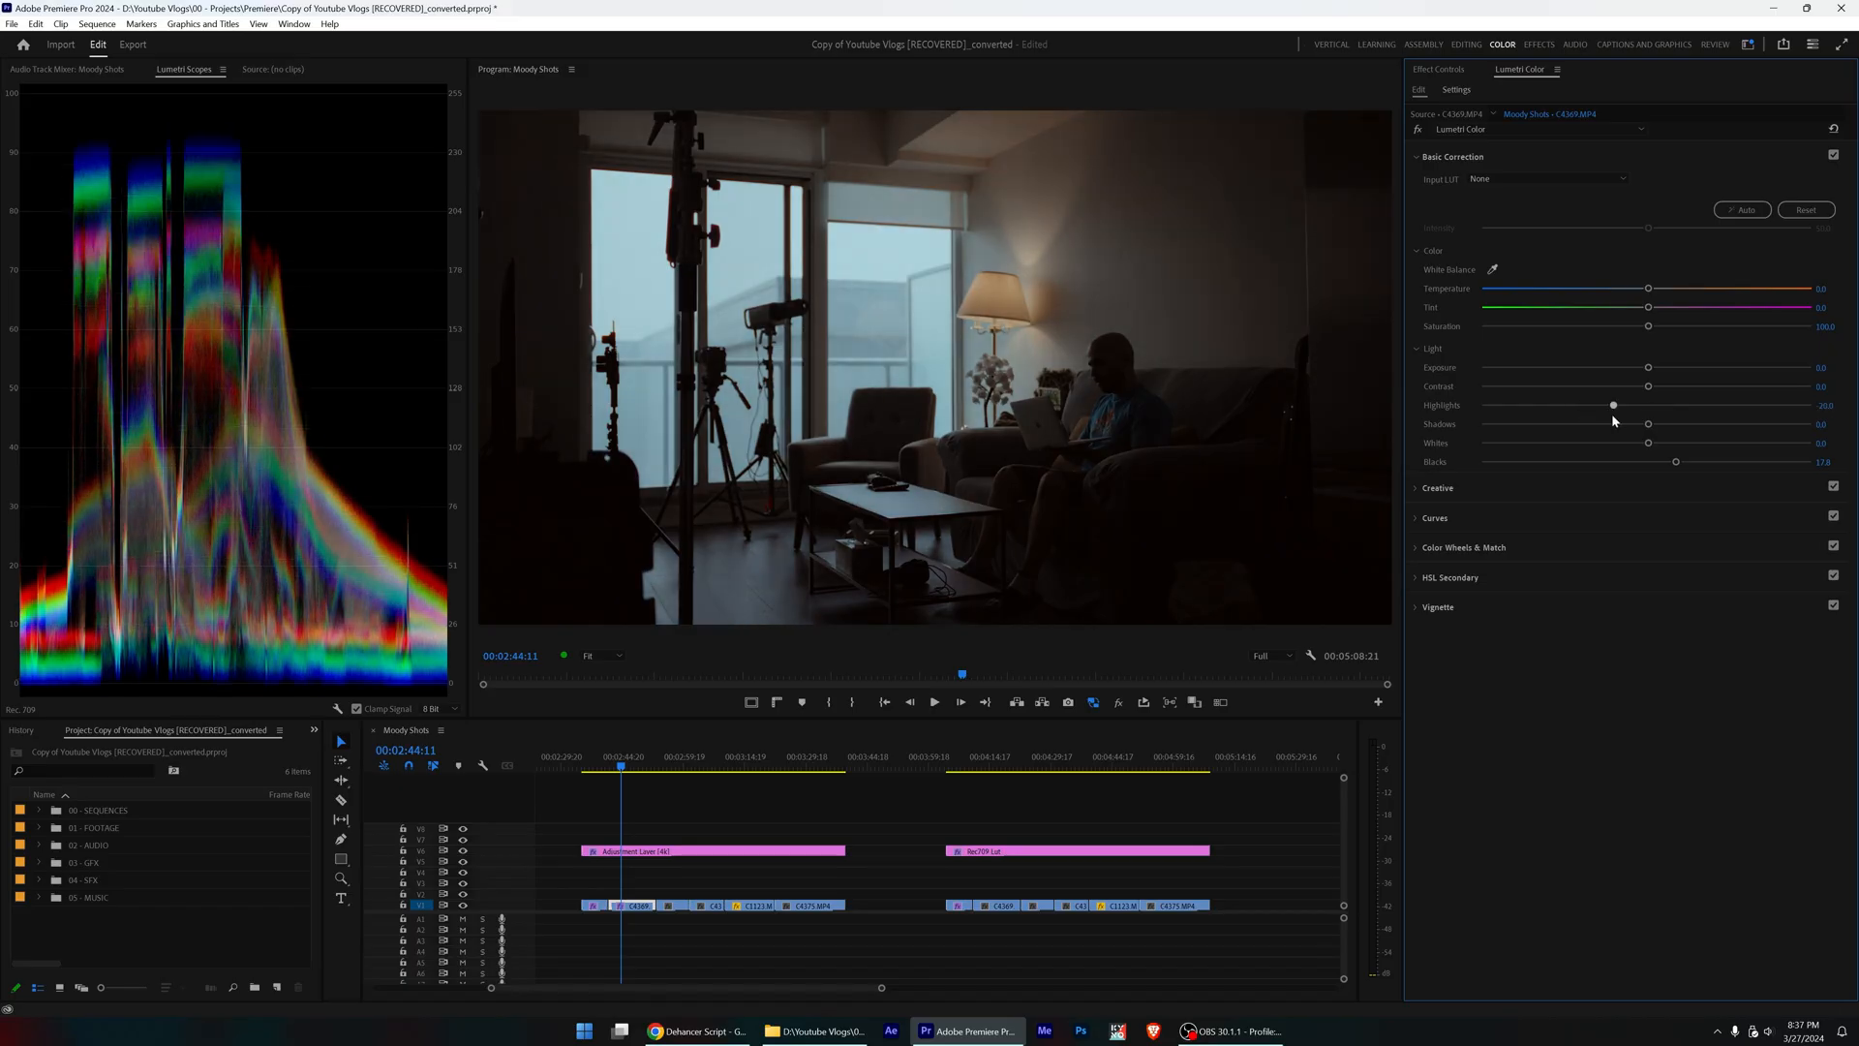
{"action": "left_click", "coordinate": [632, 765]}
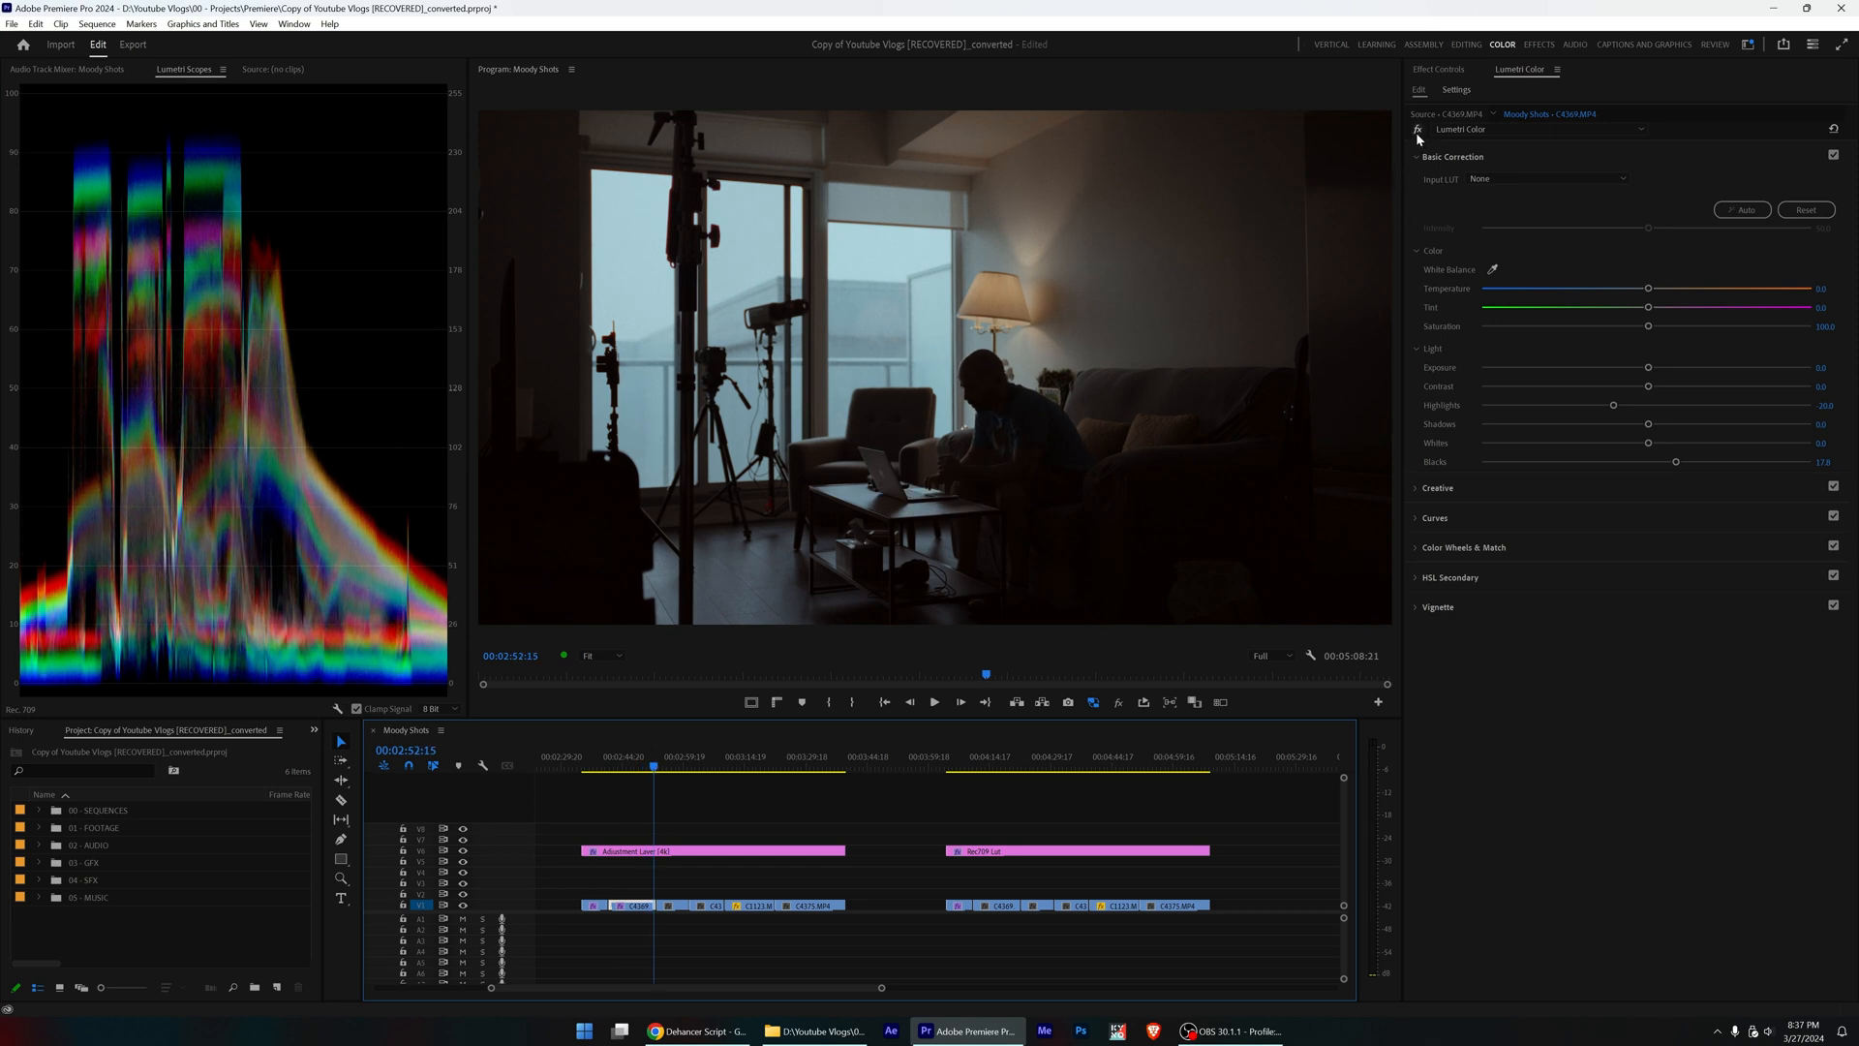
{"action": "left_click", "coordinate": [685, 850]}
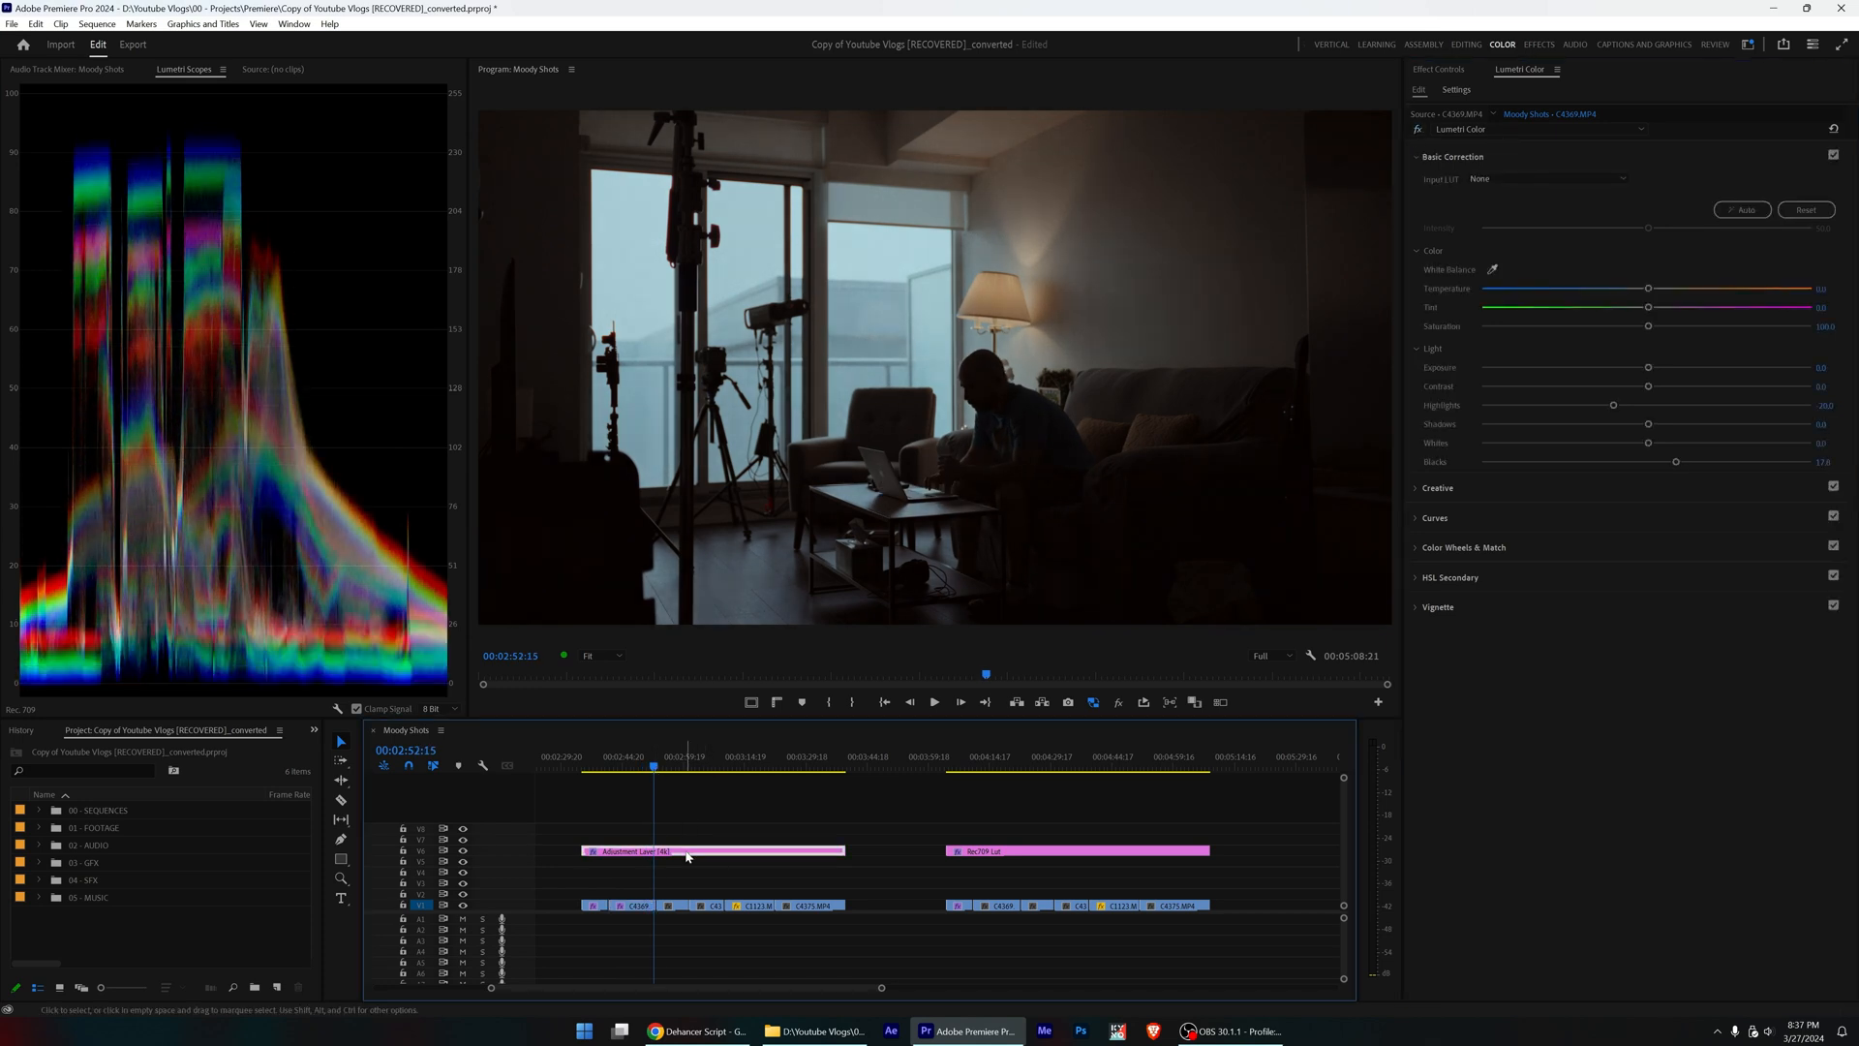
Select the adjustment layer and open Dehancer's Film profile dropdown in Effect Controls.
{"action": "left_click", "coordinate": [712, 850]}
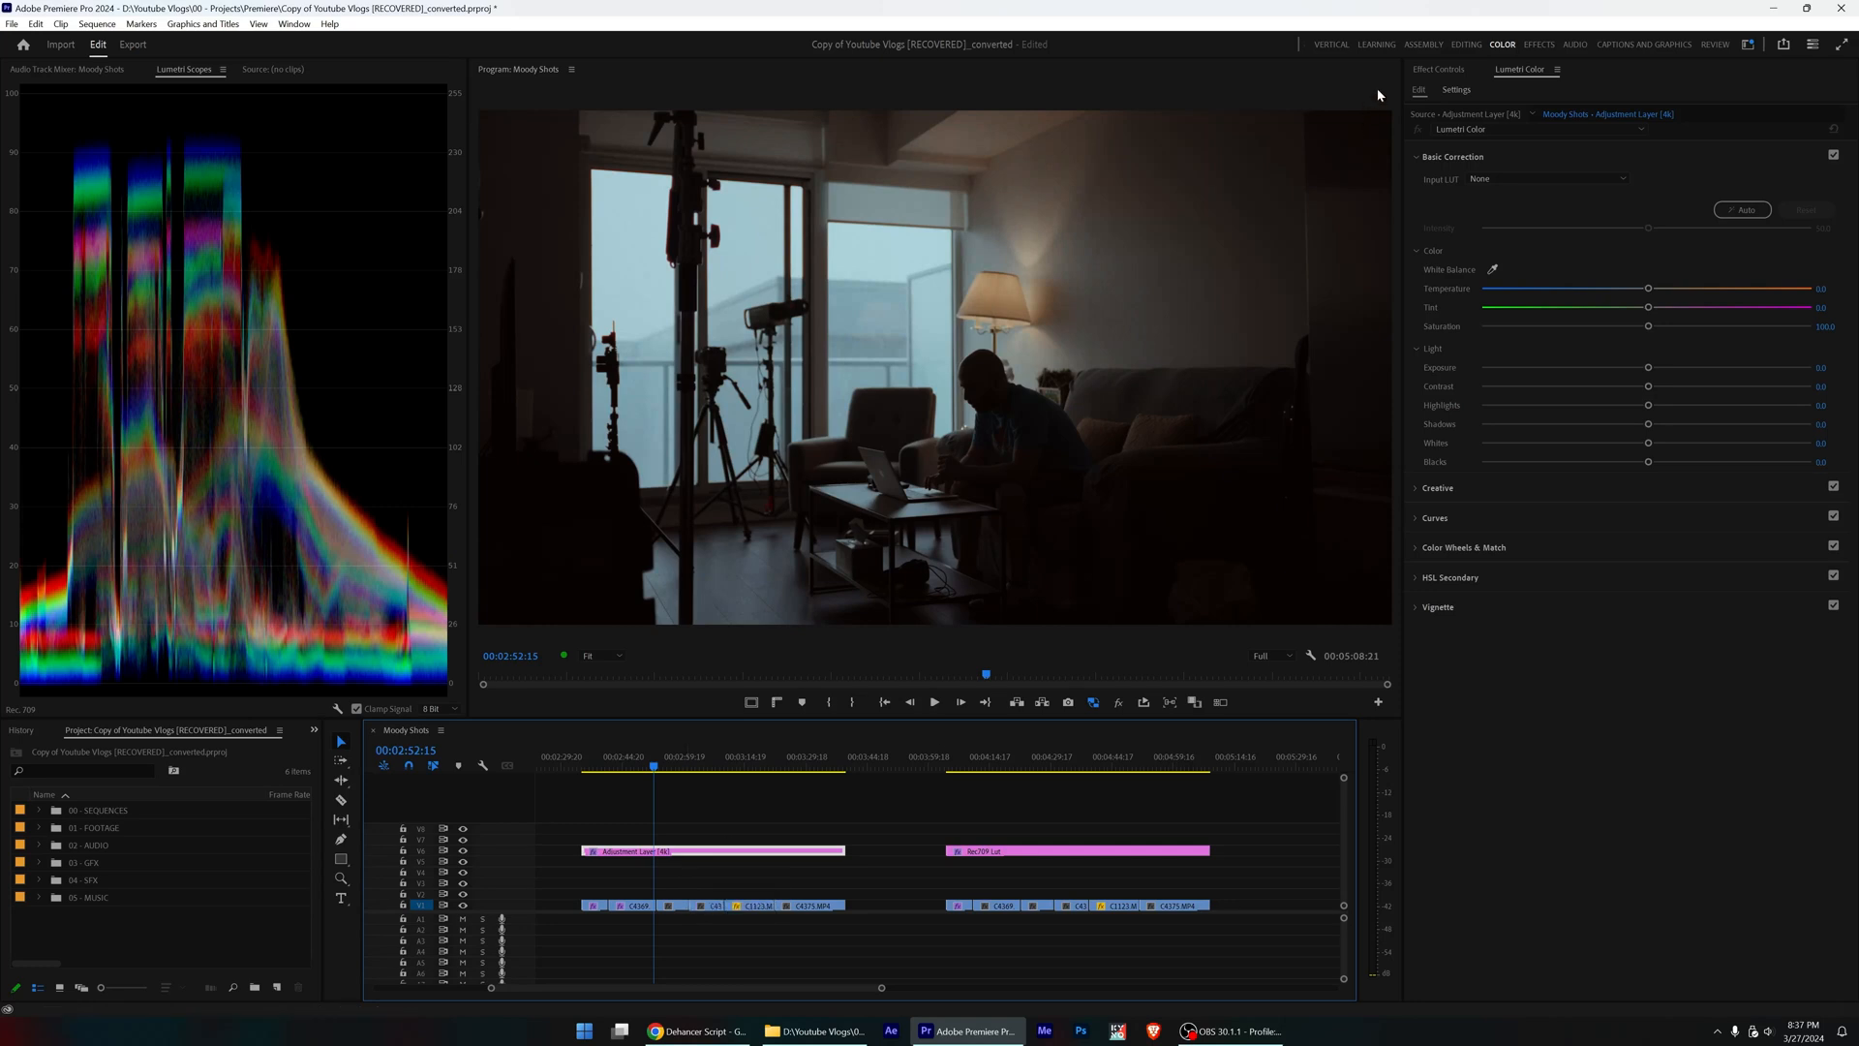
{"action": "left_click", "coordinate": [1438, 69]}
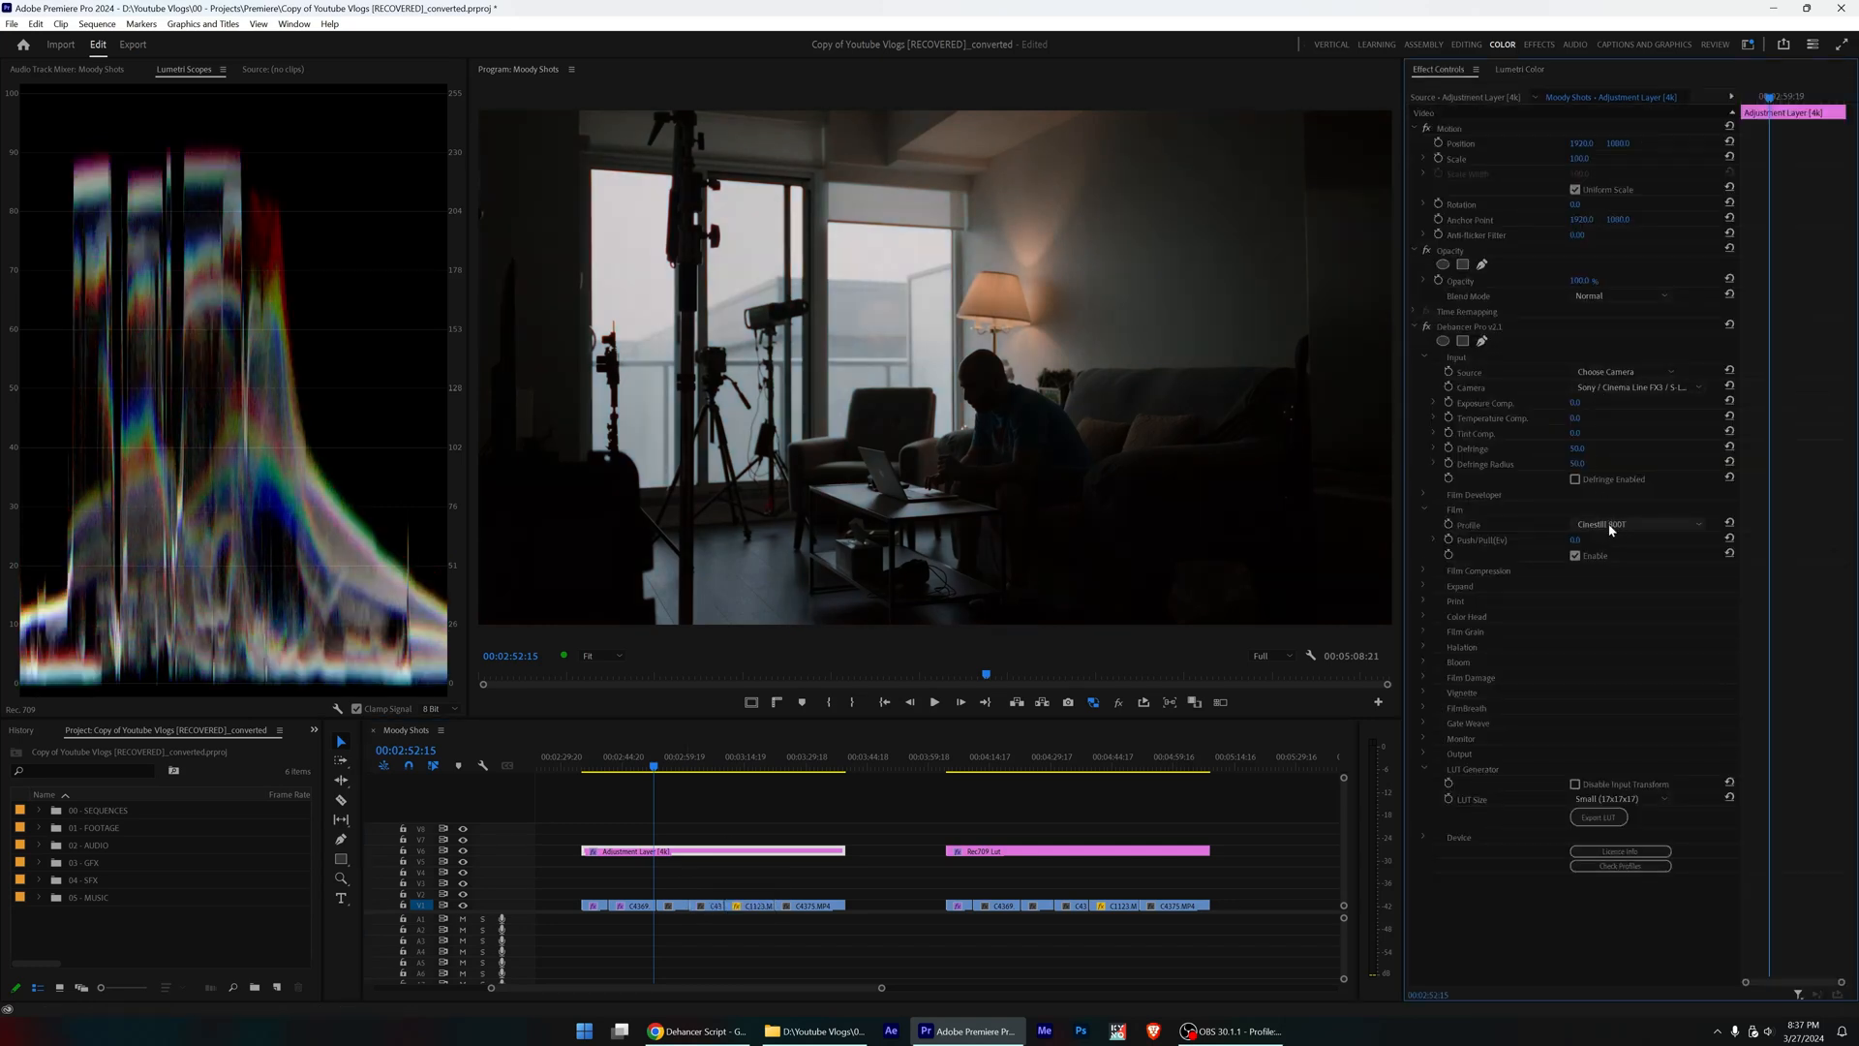
{"action": "left_click", "coordinate": [1637, 524]}
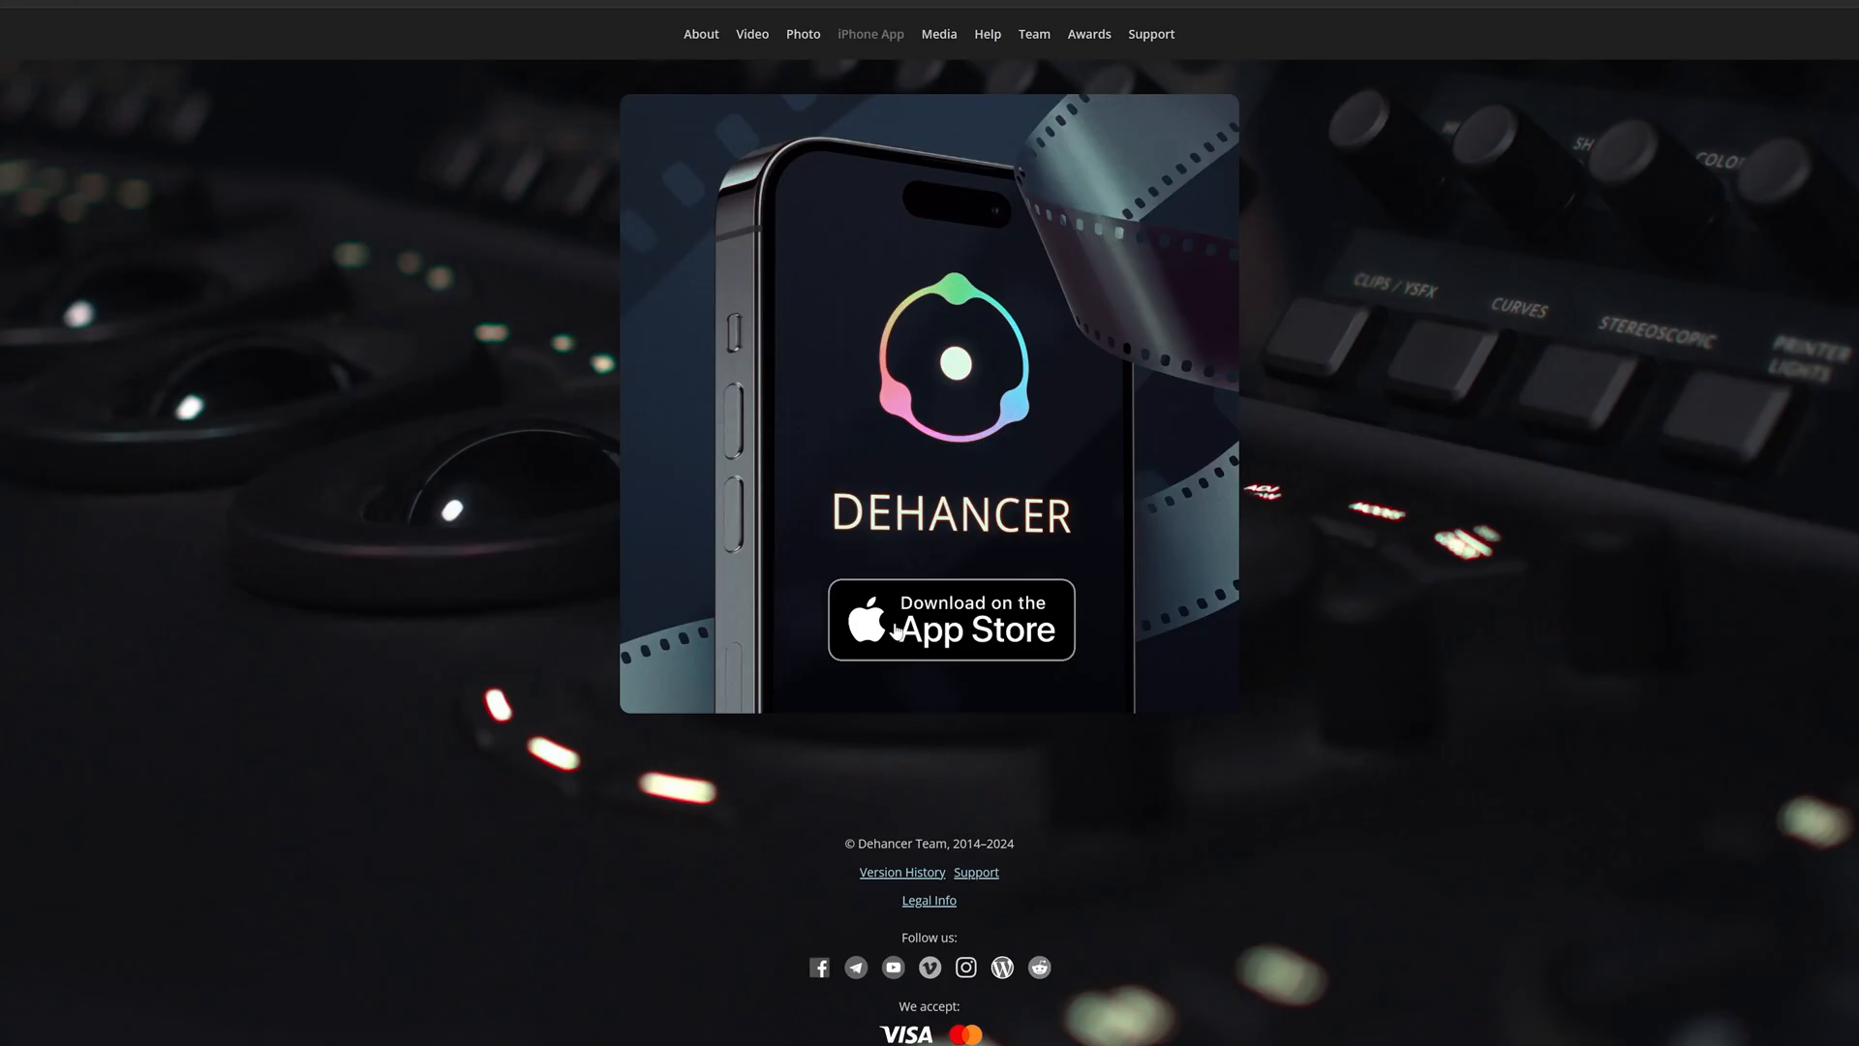
Follow the Download on the App Store badge on dehancer.com's iPhone App page.
{"action": "left_click", "coordinate": [949, 619]}
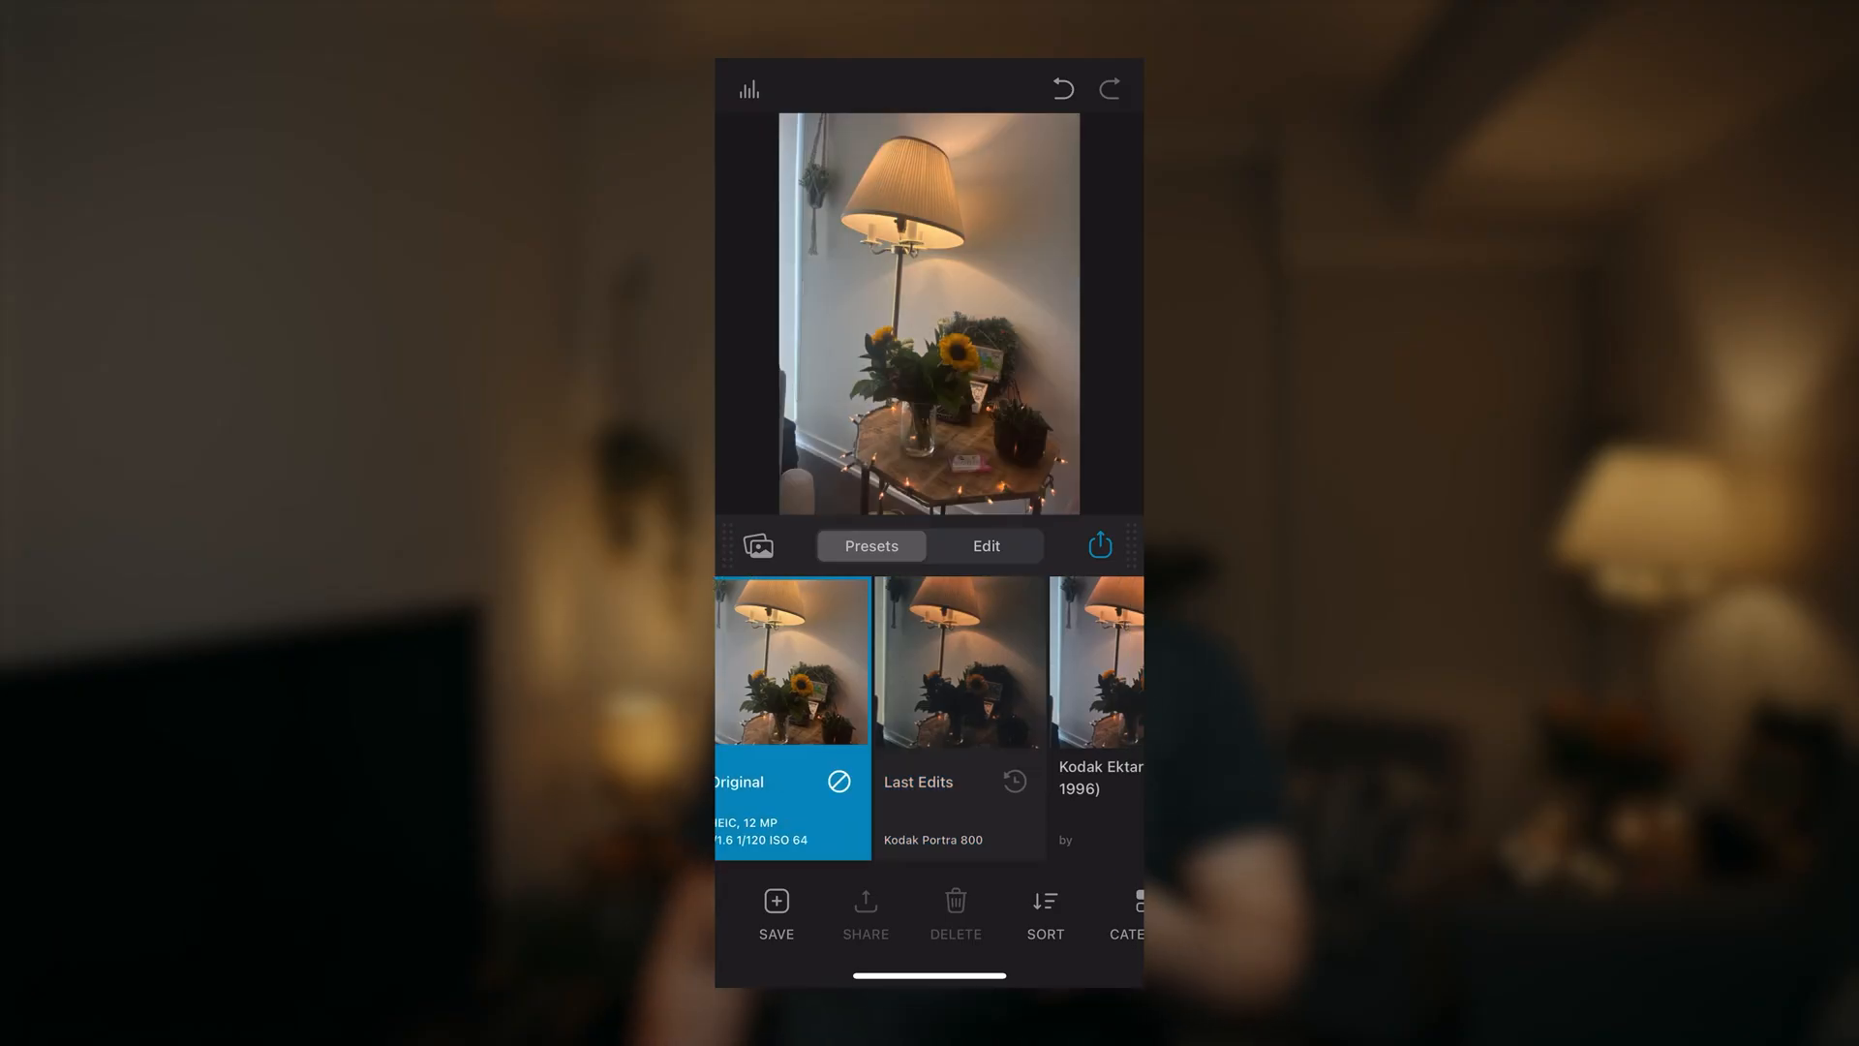
Apply Kodak Portra 800 to the window portrait, adjusting Exposure, Temperature and Tint Comp, then open Film Grain.
{"action": "scroll", "scroll_direction": "left", "scroll_amount": 3}
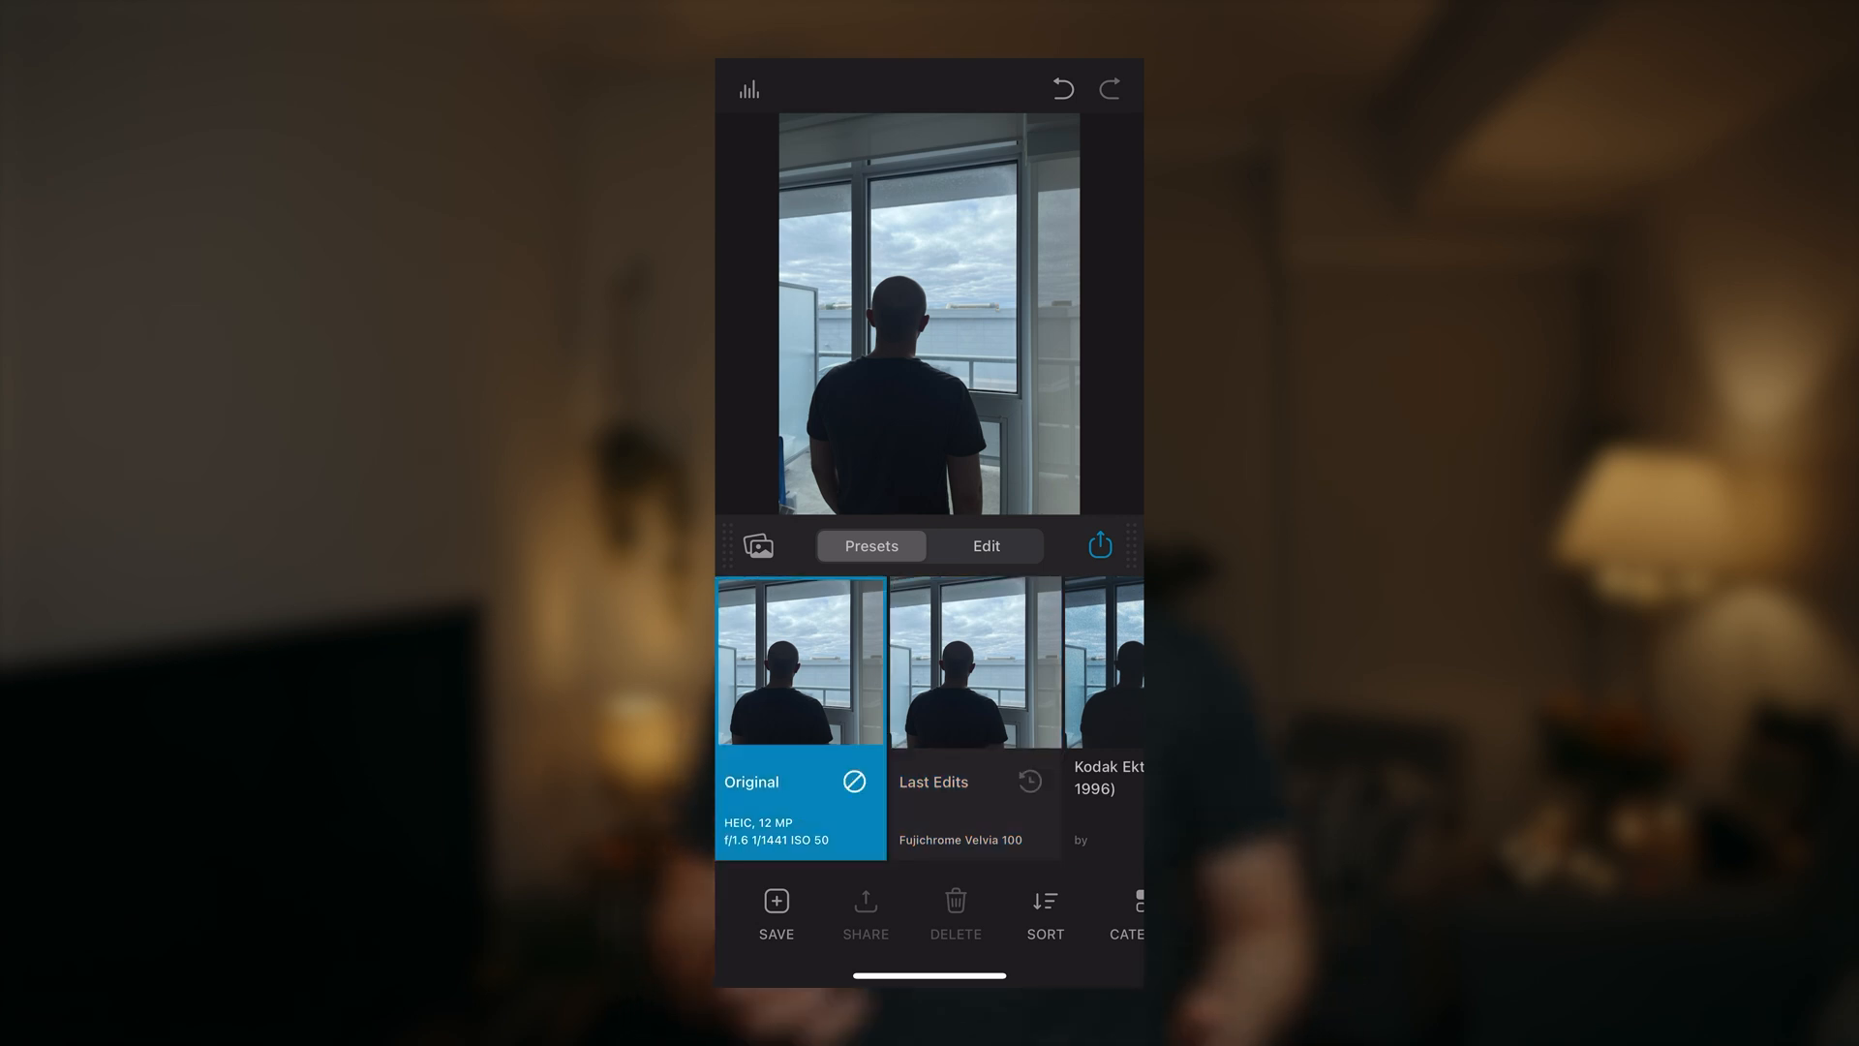
{"action": "left_click", "coordinate": [986, 545]}
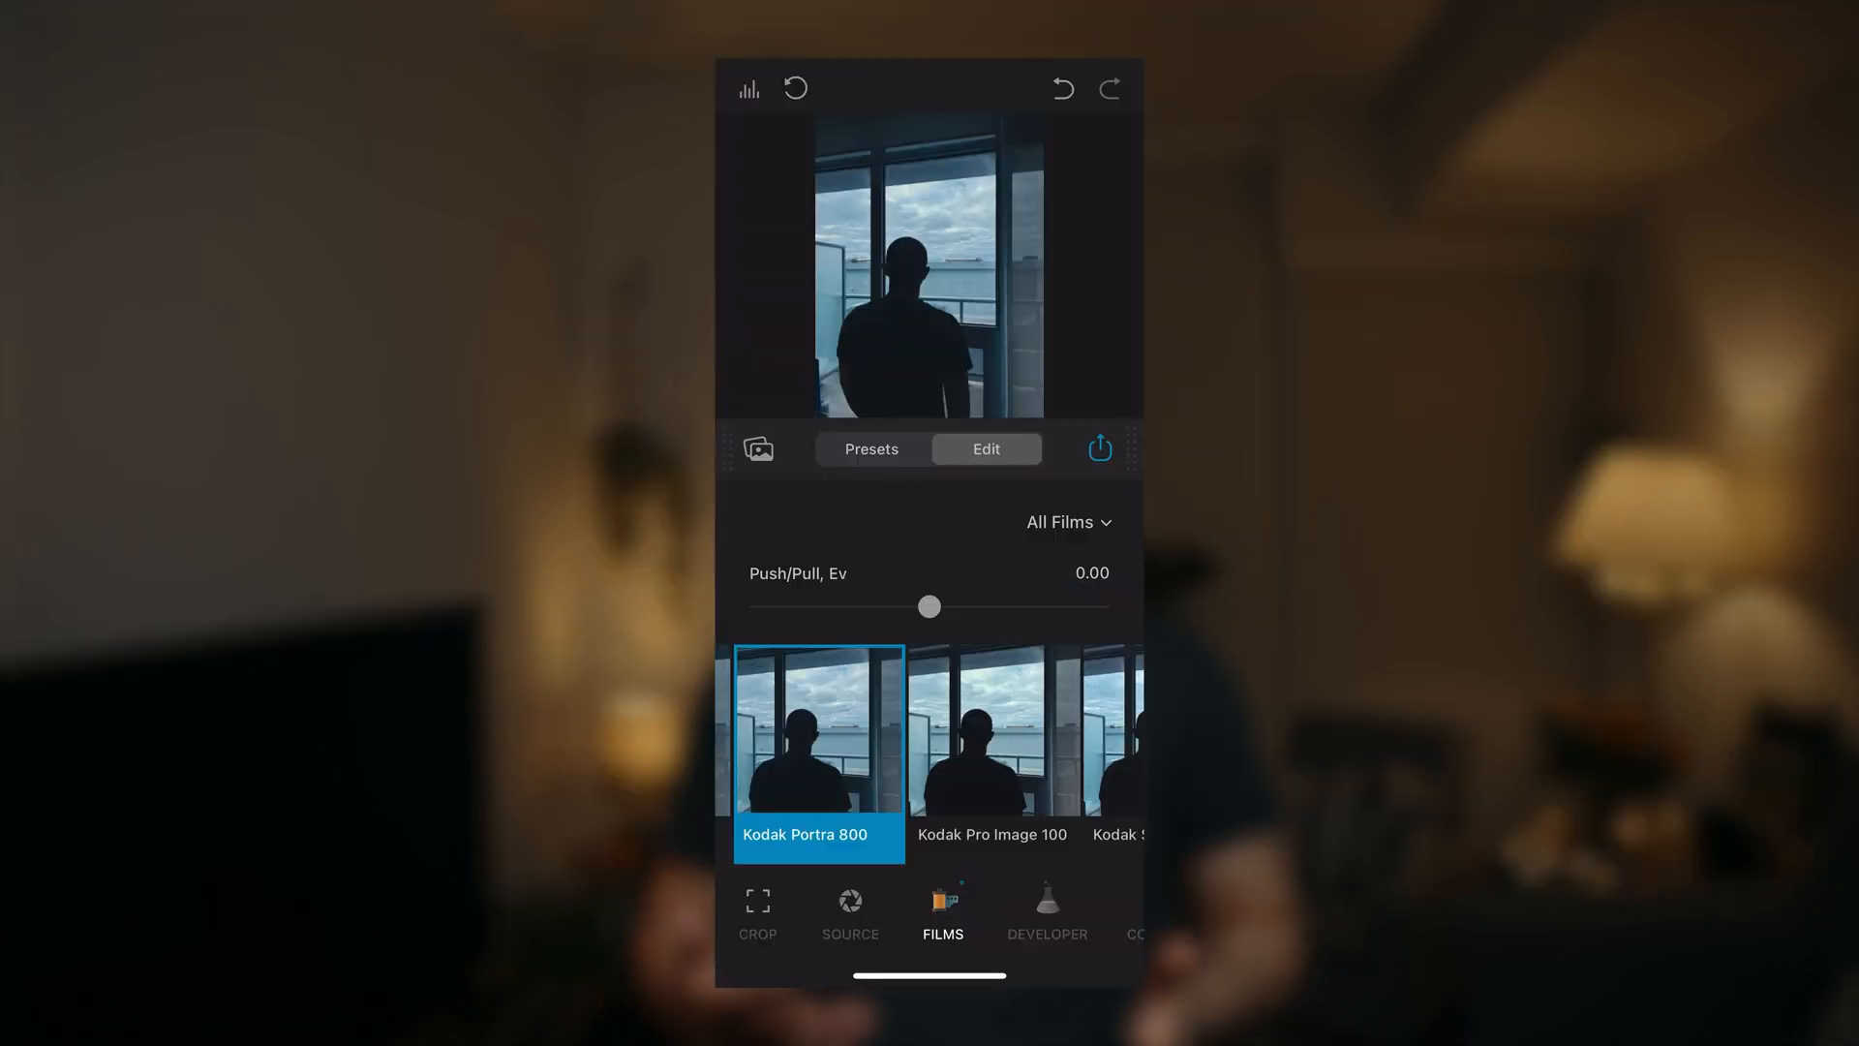
{"action": "left_click", "coordinate": [850, 913]}
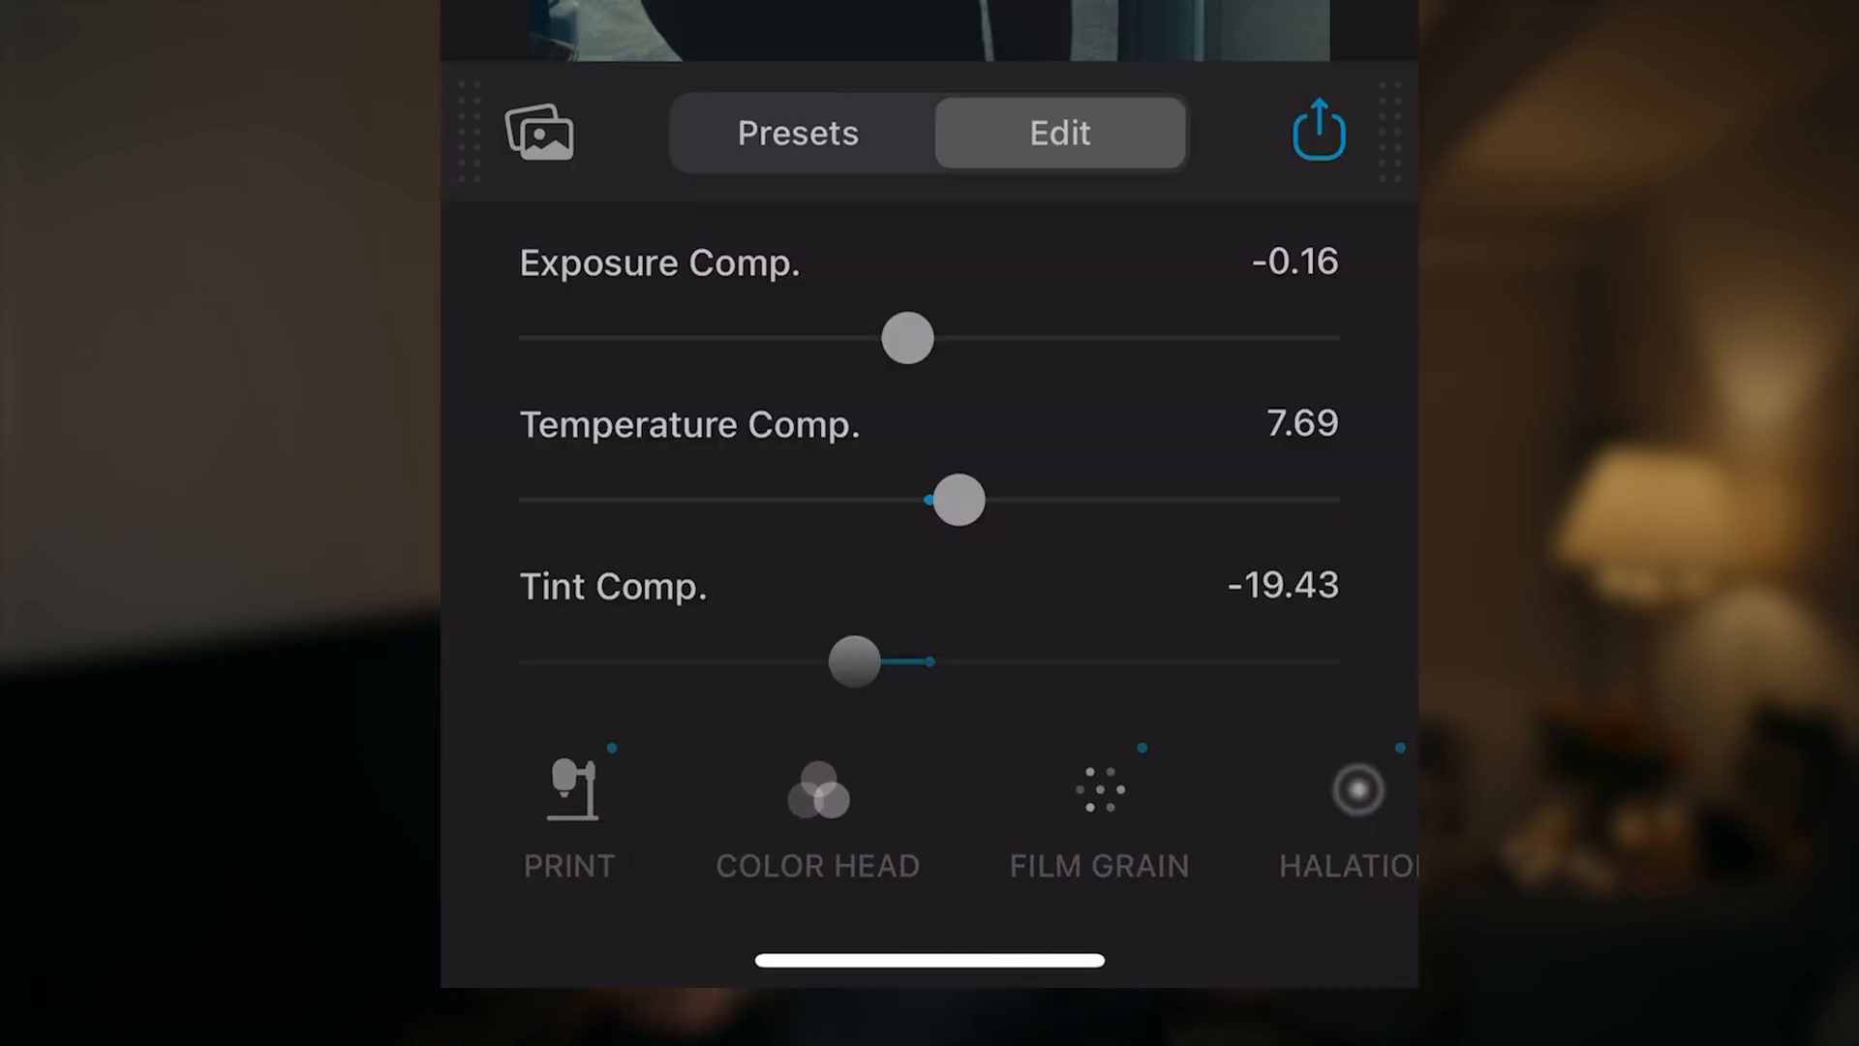
{"action": "left_click", "coordinate": [1098, 806]}
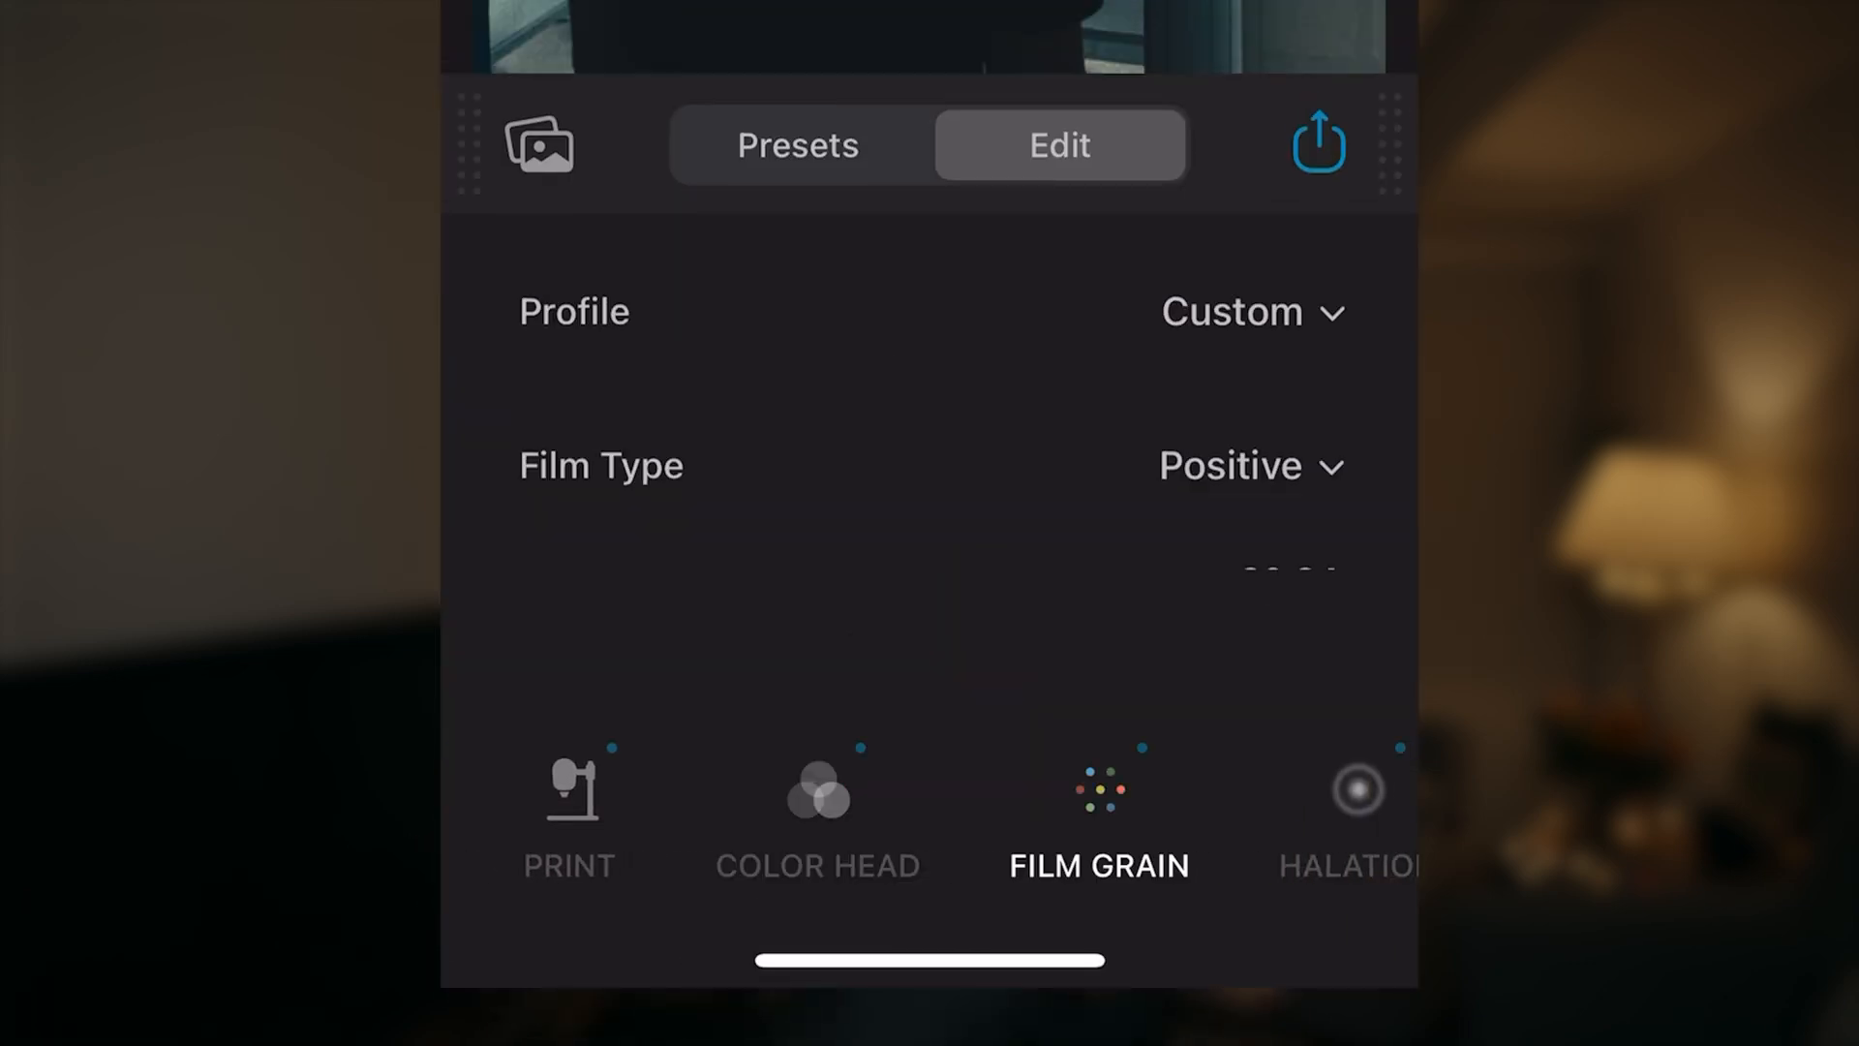